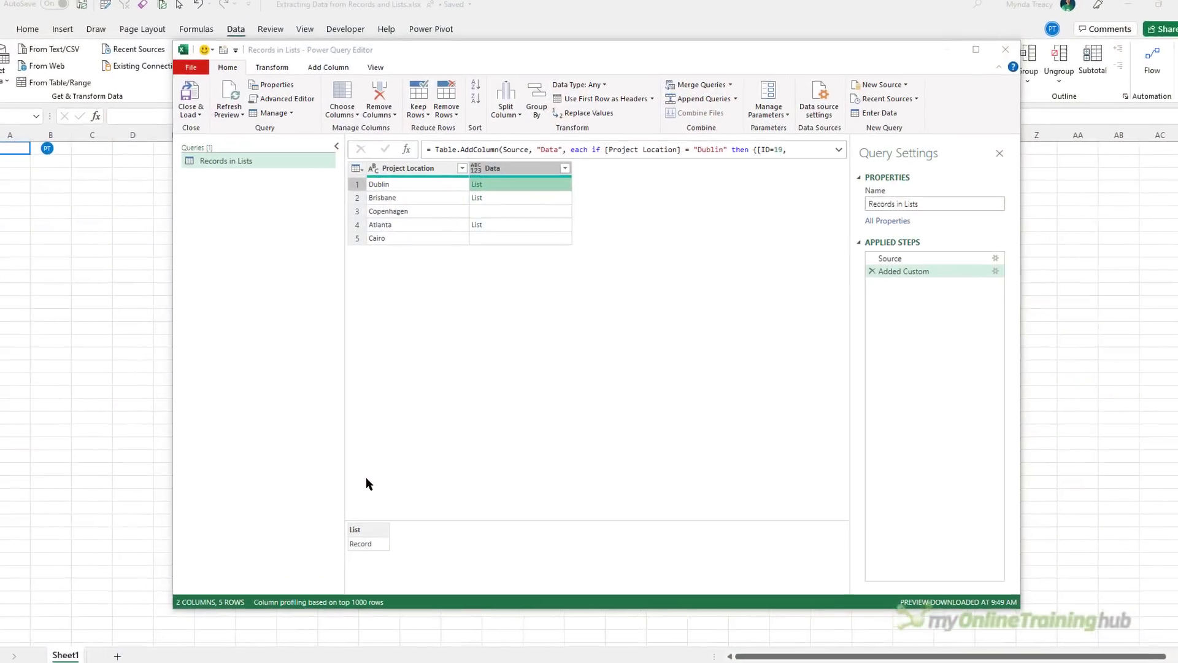
# - Preview the nested lists for Dublin and Brisbane in the Data column
pyautogui.click(976, 49)
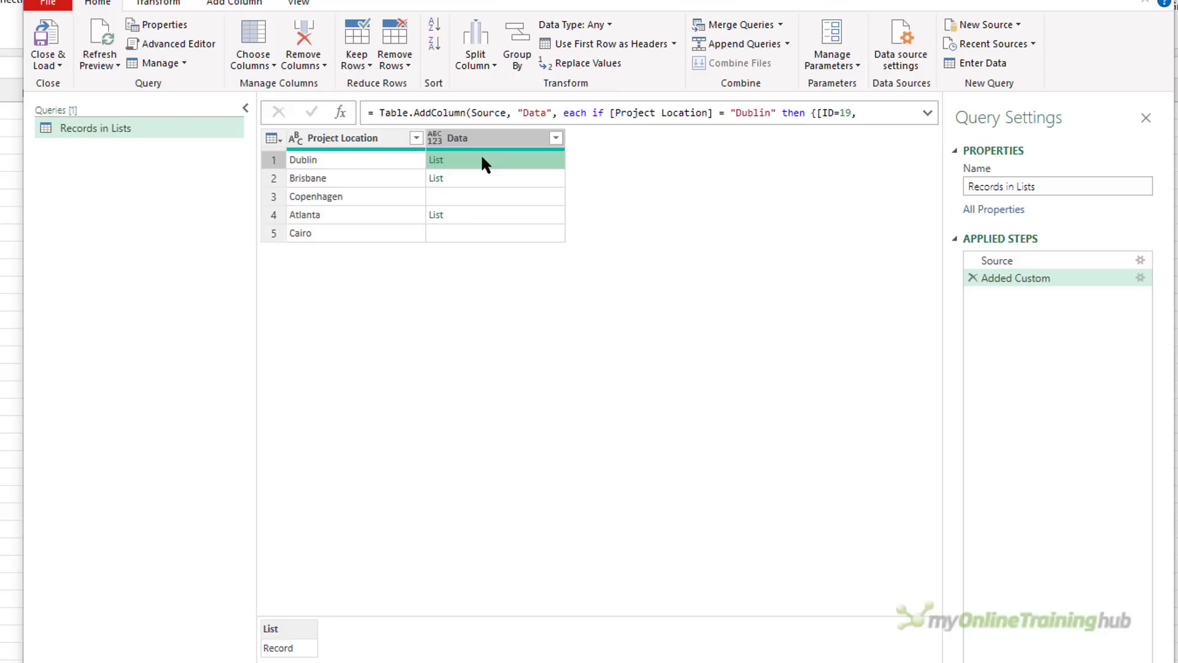
pyautogui.click(494, 158)
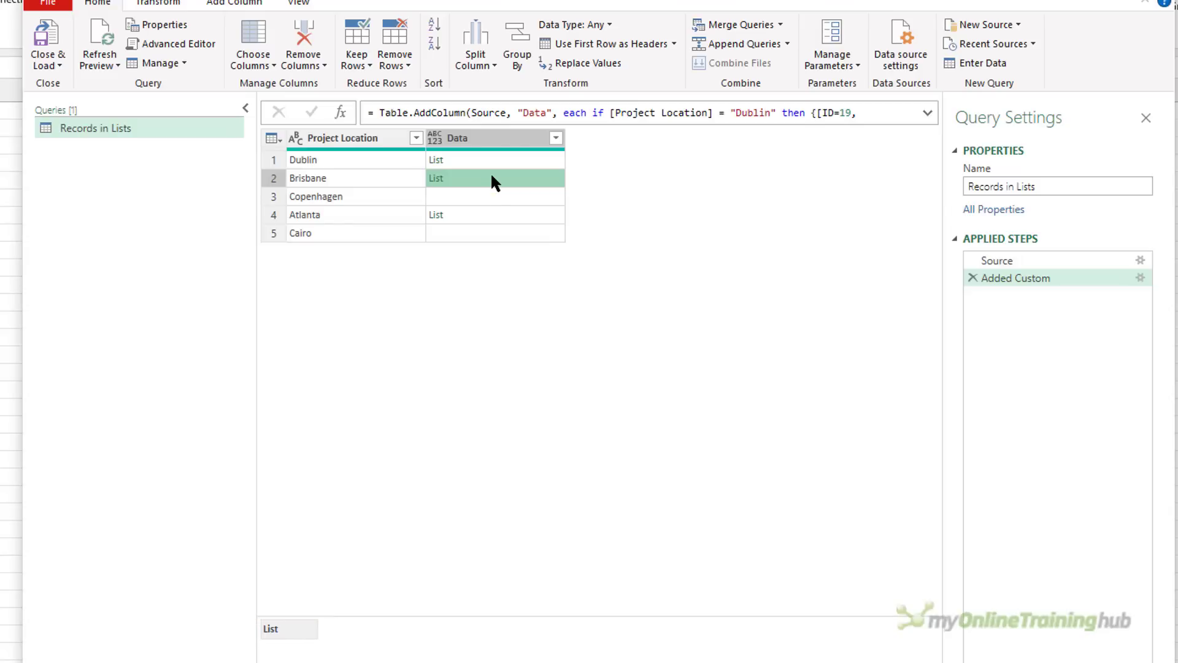
pyautogui.click(493, 213)
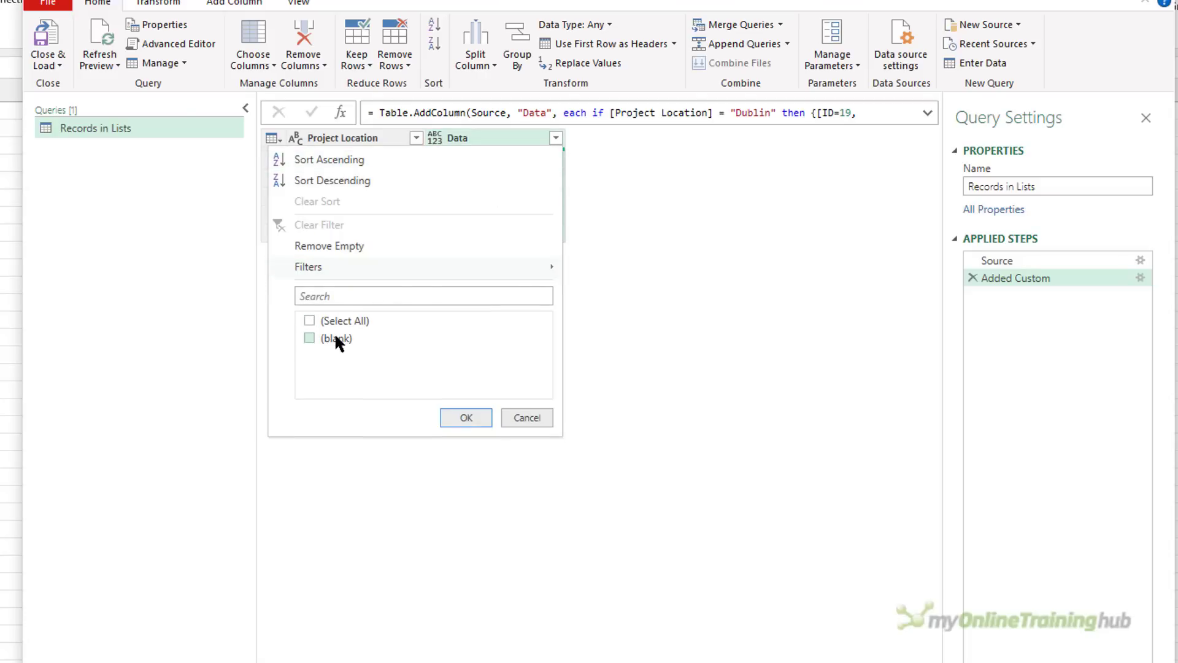
# - Filter the Data column including (blank), keeping all five rows, then preview Dublin's list
pyautogui.click(465, 418)
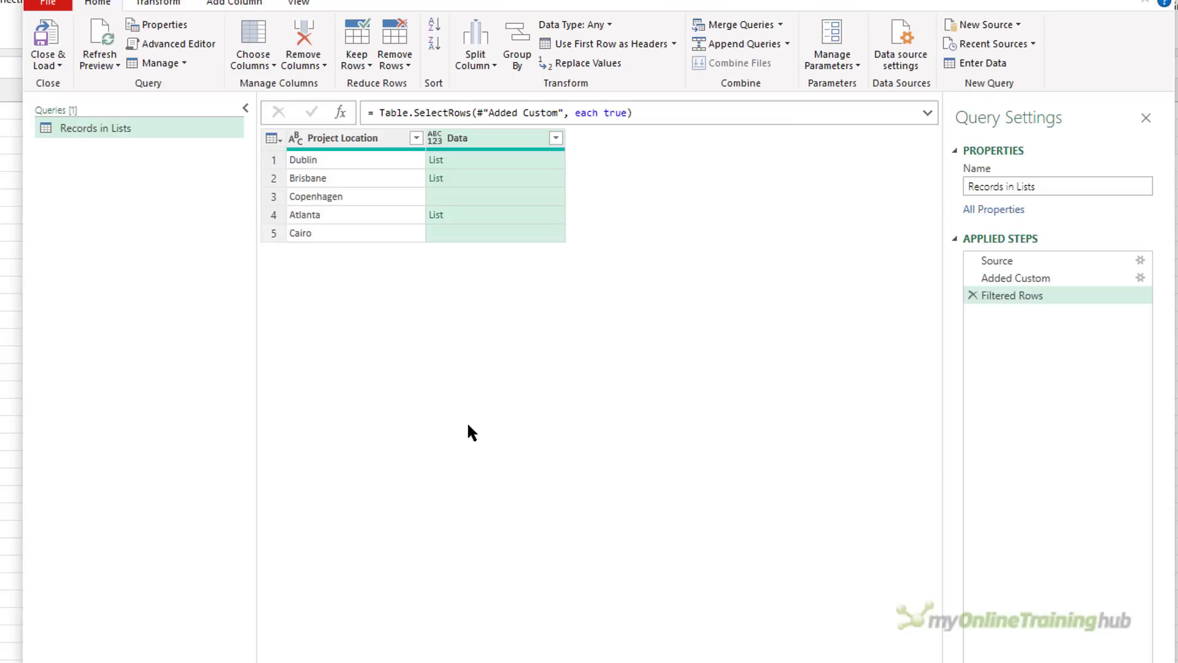
pyautogui.click(434, 160)
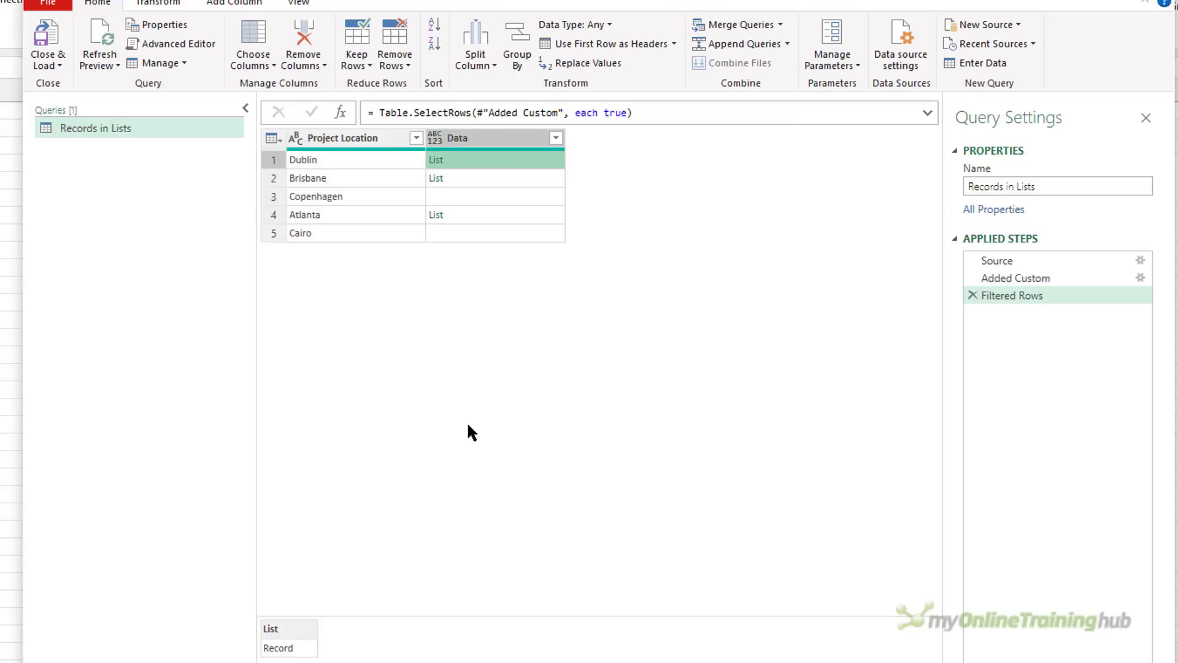
pyautogui.moveTo(81, 133)
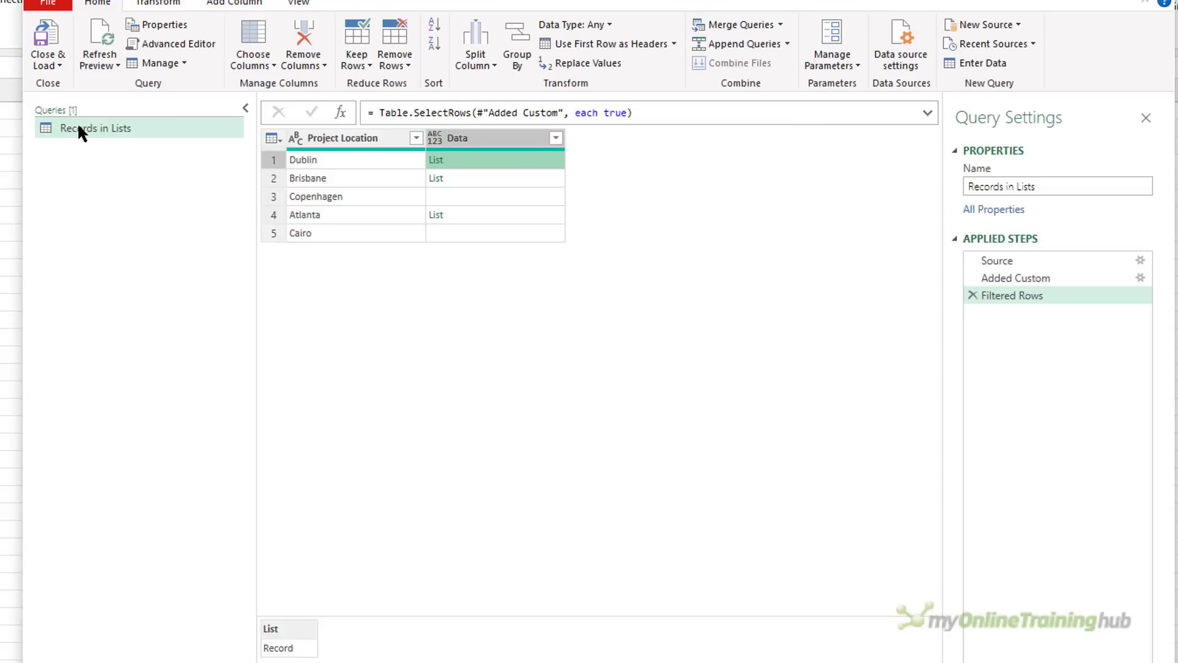
# - Duplicate Records in Lists, drill the copy into Dublin's first record, then return to the original
pyautogui.rightClick(96, 128)
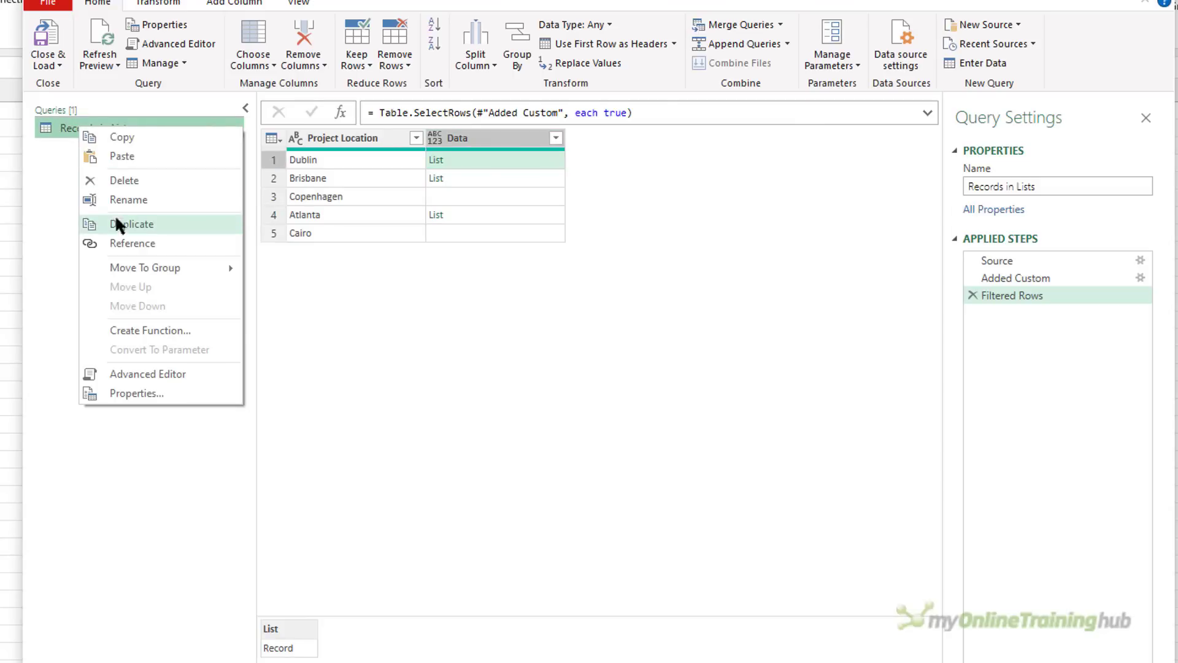
pyautogui.click(132, 224)
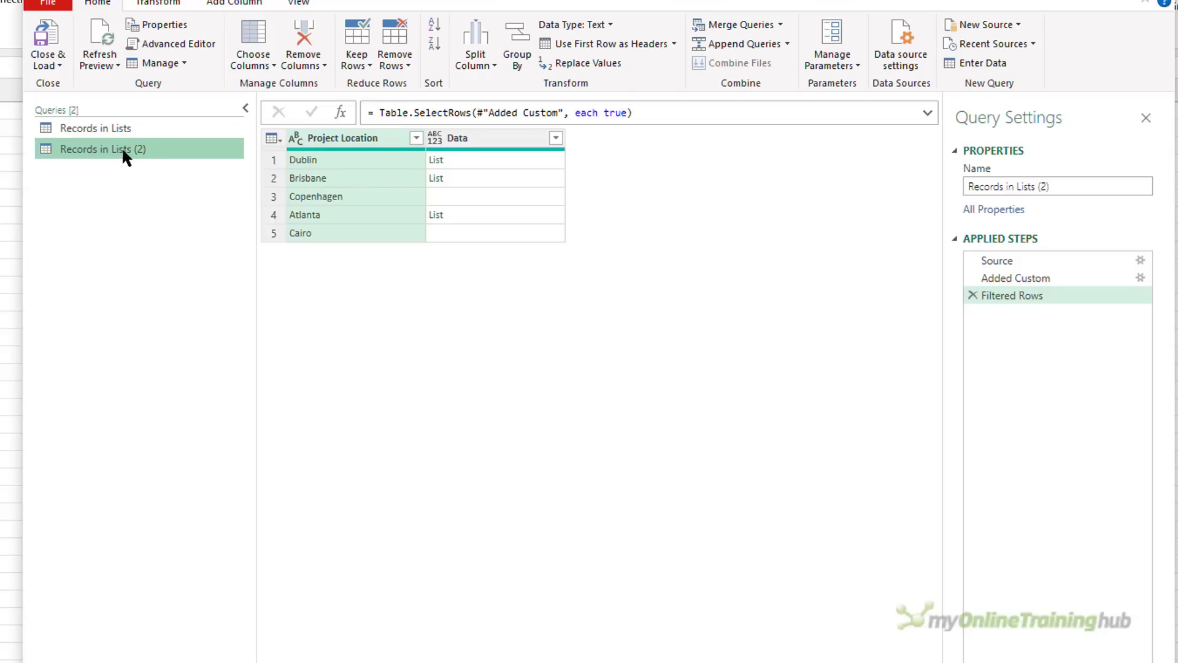
pyautogui.click(436, 160)
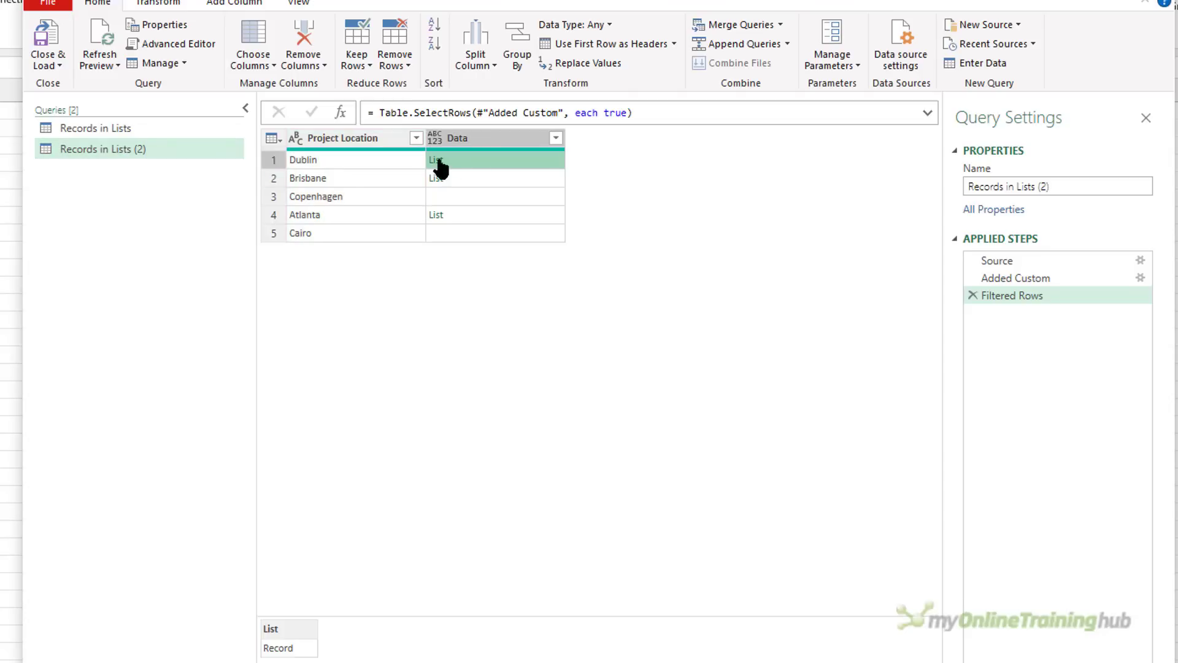
pyautogui.click(436, 160)
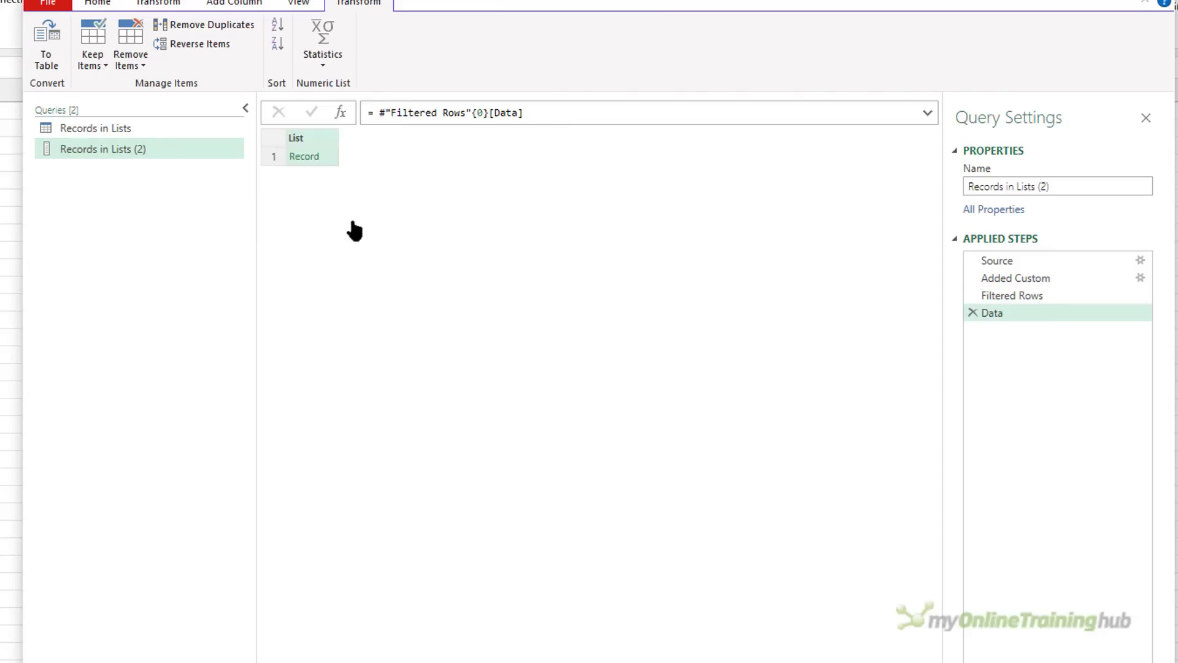
pyautogui.moveTo(314, 257)
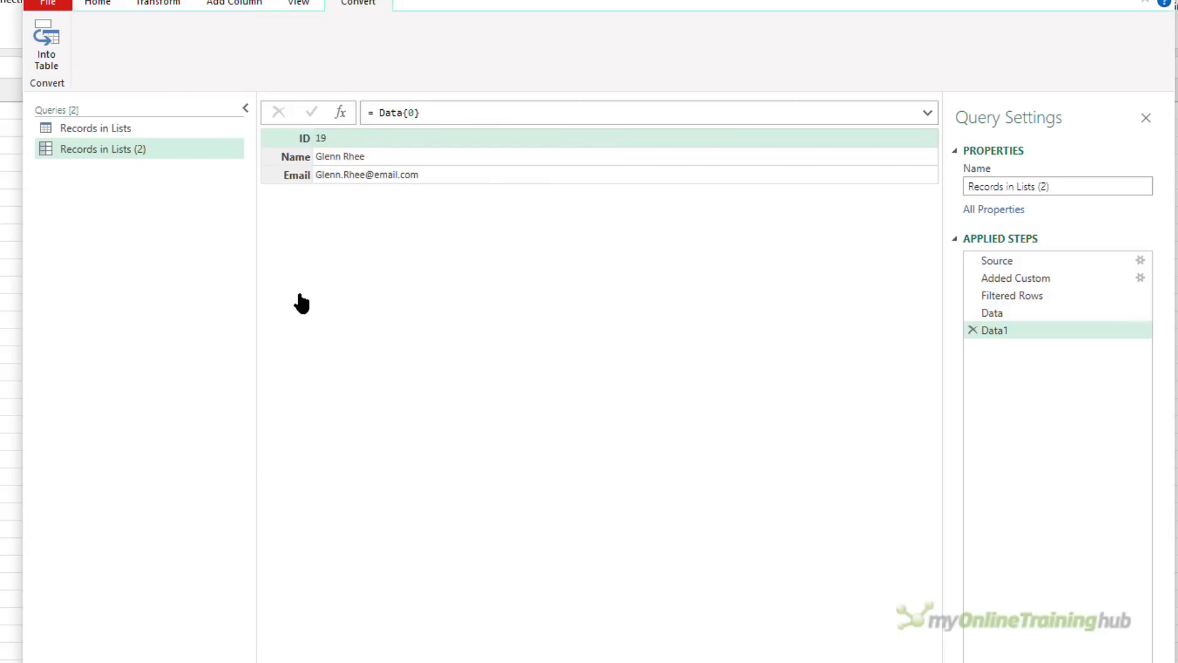
pyautogui.moveTo(300, 339)
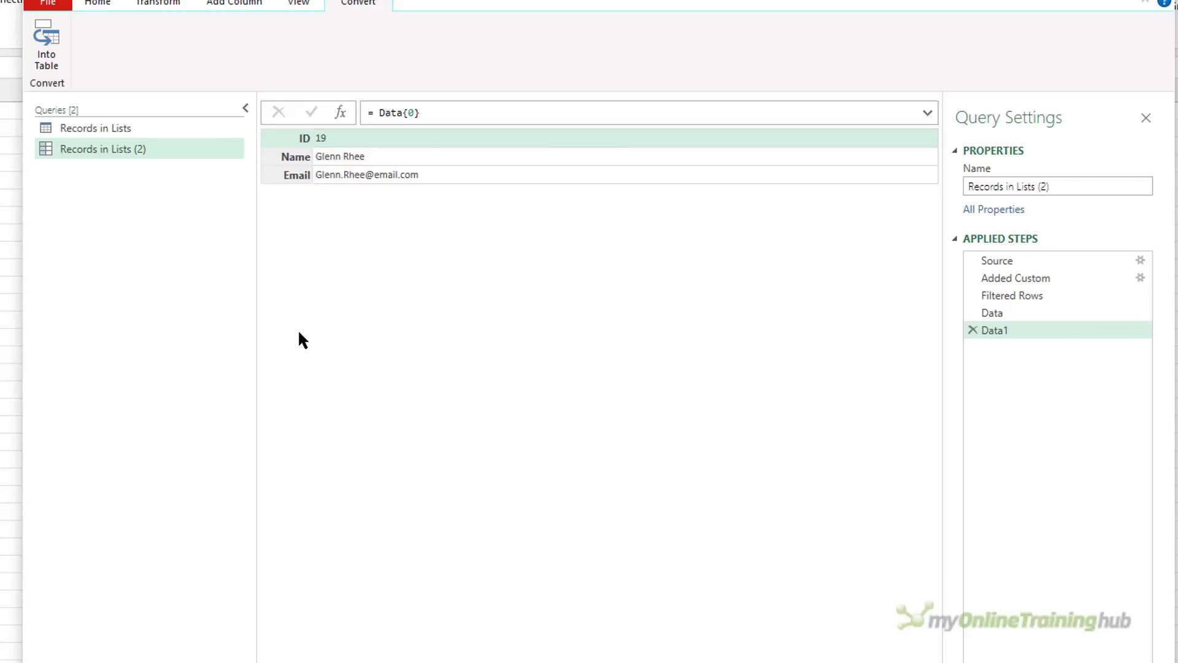
pyautogui.moveTo(95, 127)
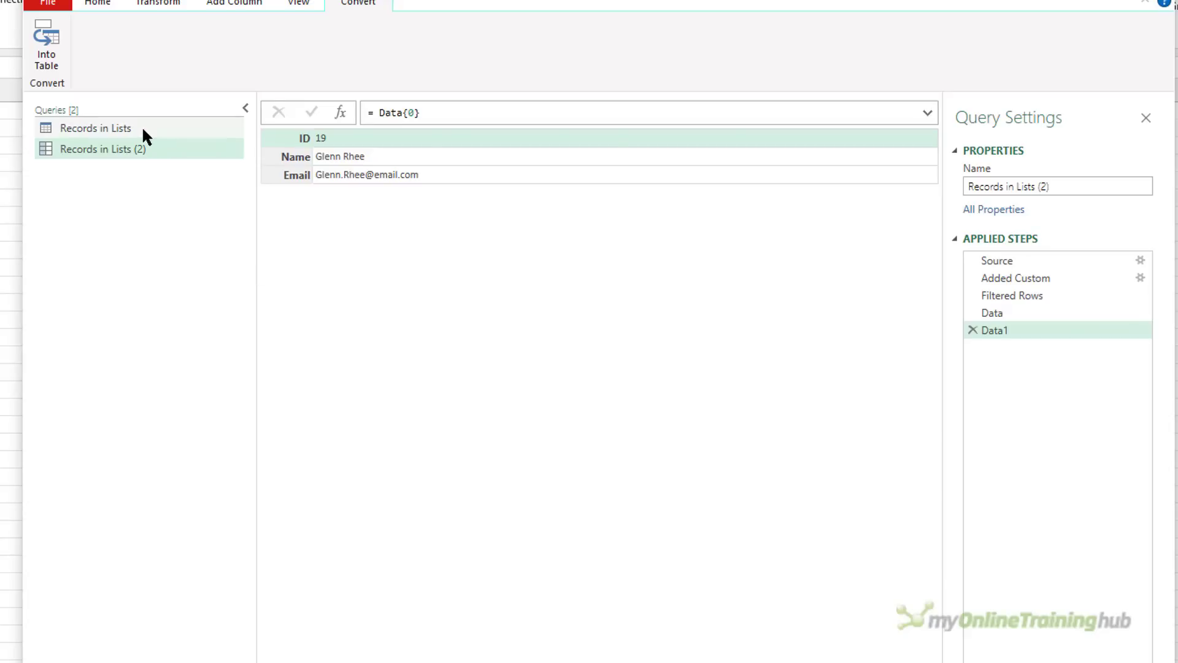
pyautogui.click(96, 127)
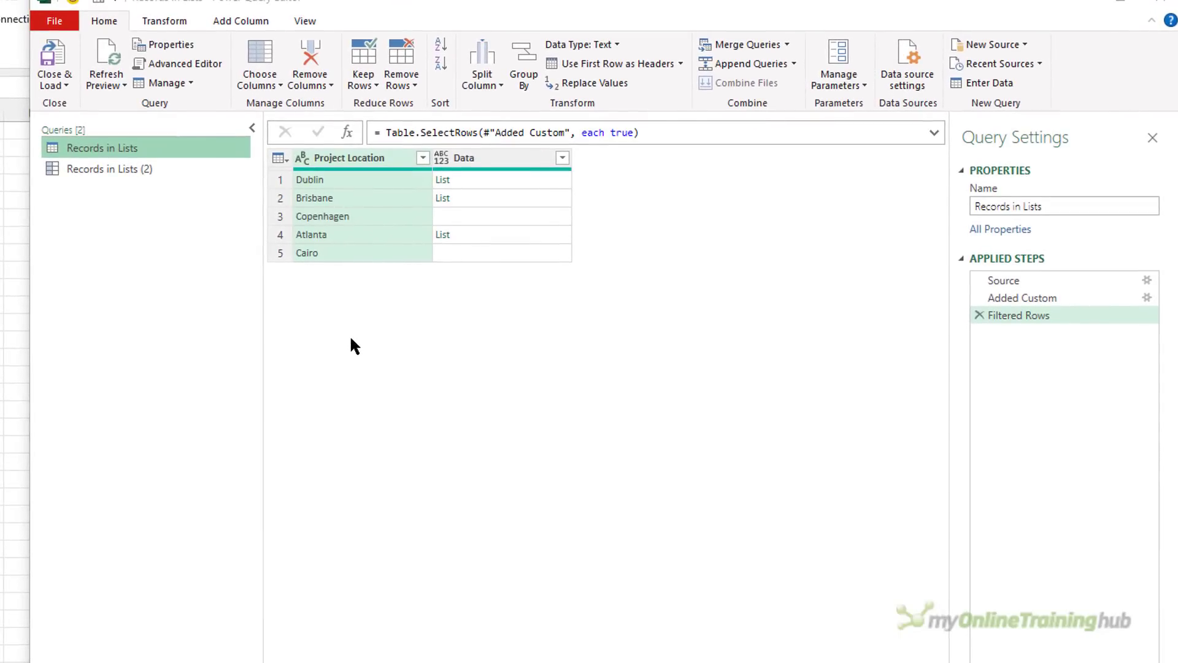
# - Add a Project Manager custom column with =Record.Field([Data]{0}, "Name")
pyautogui.click(450, 179)
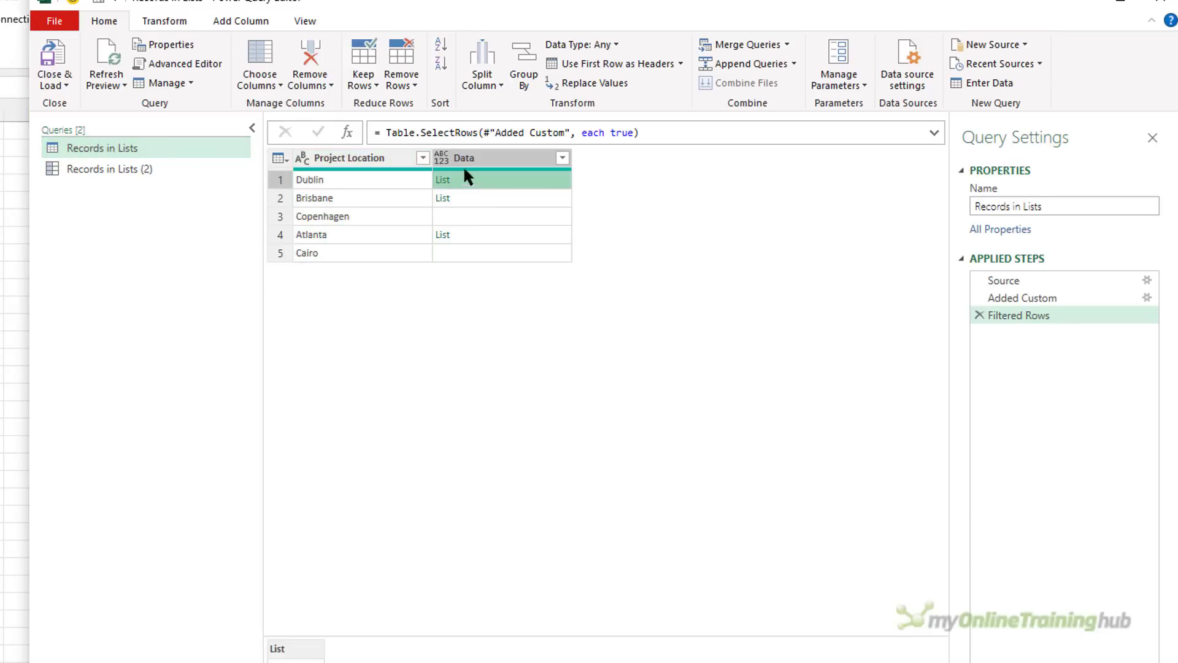
pyautogui.click(240, 21)
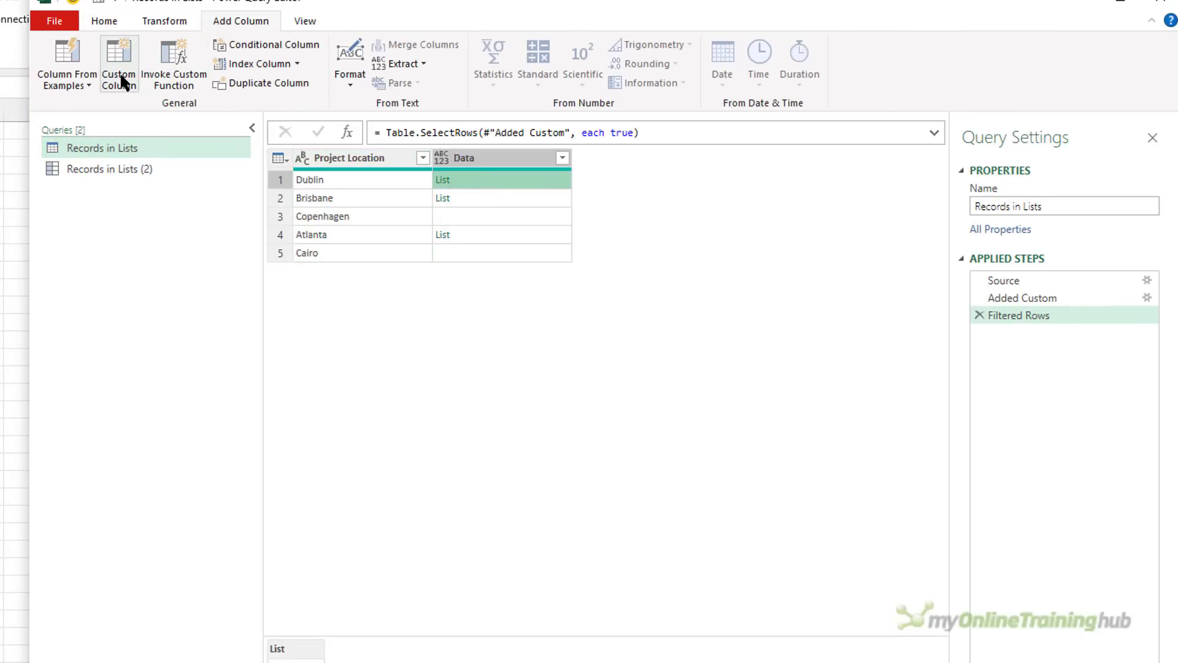
pyautogui.click(119, 64)
pyautogui.write('Project Manager')
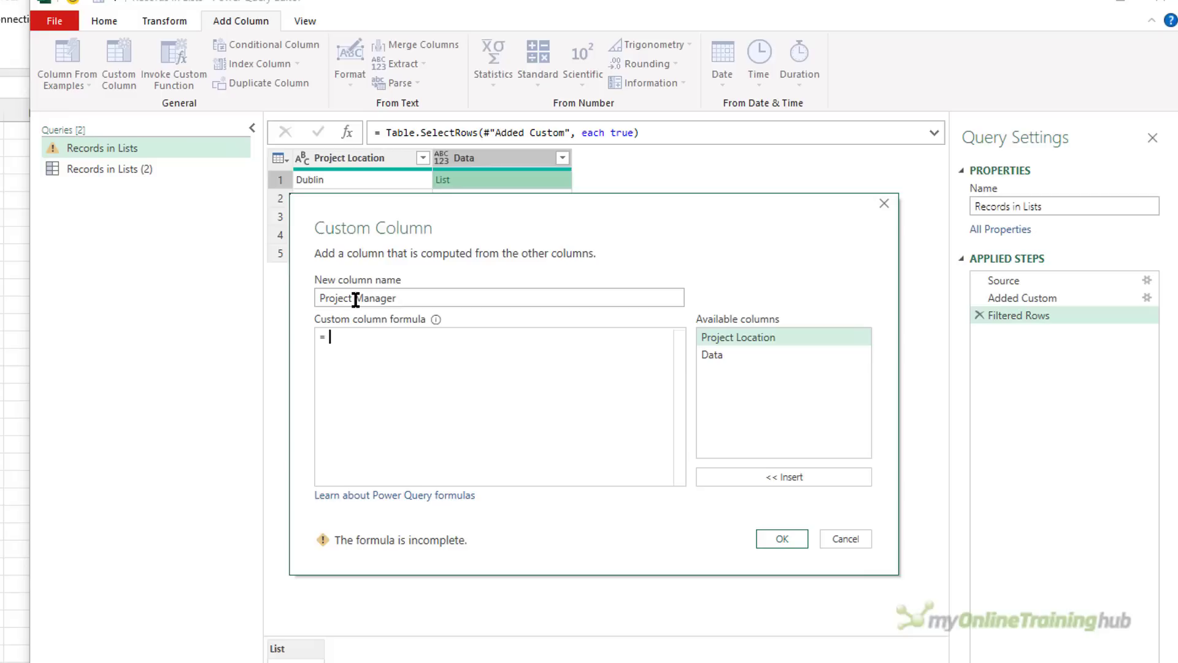
pyautogui.write('Record.Field([Data')
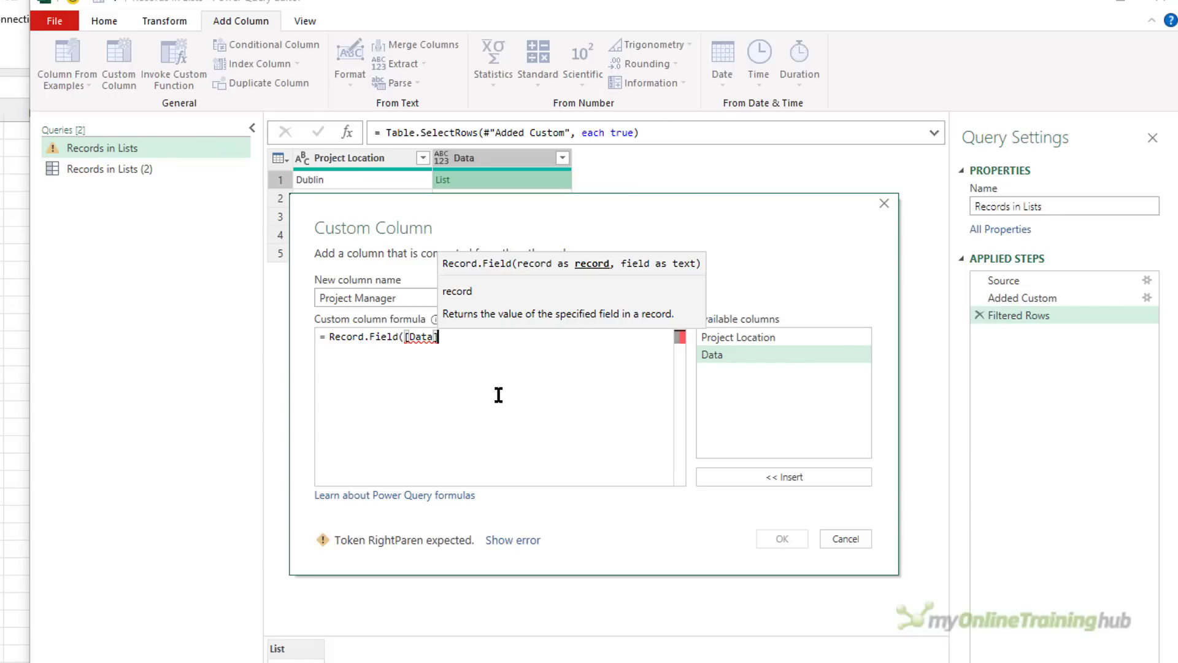
pyautogui.write('{}')
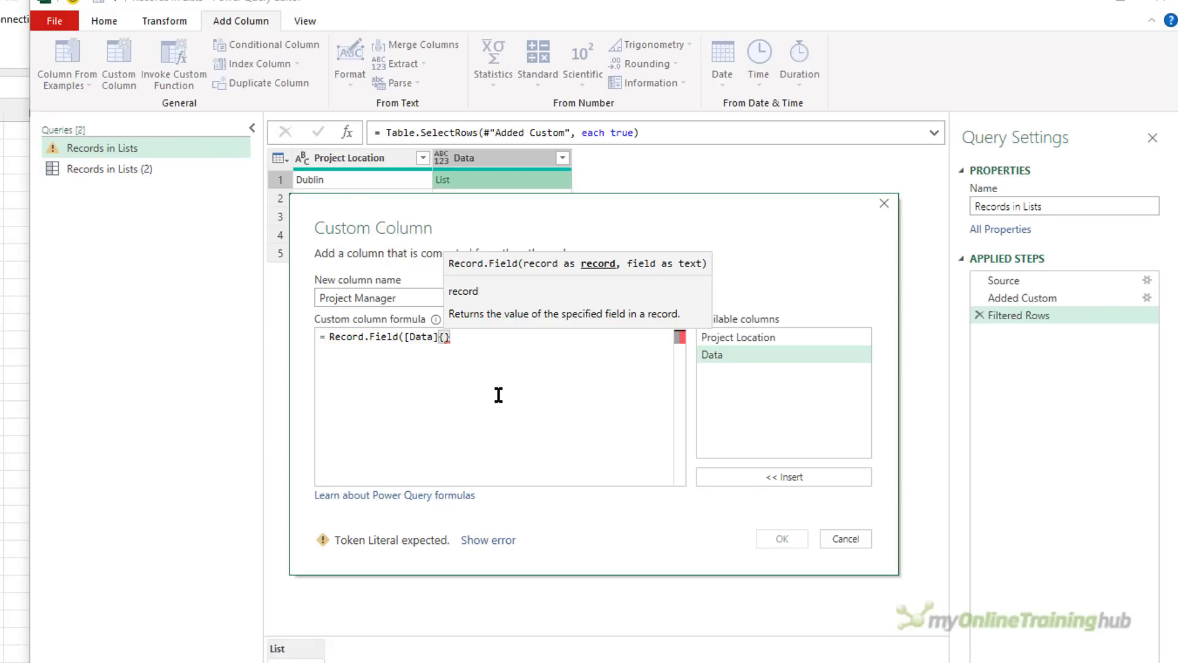
pyautogui.write('0')
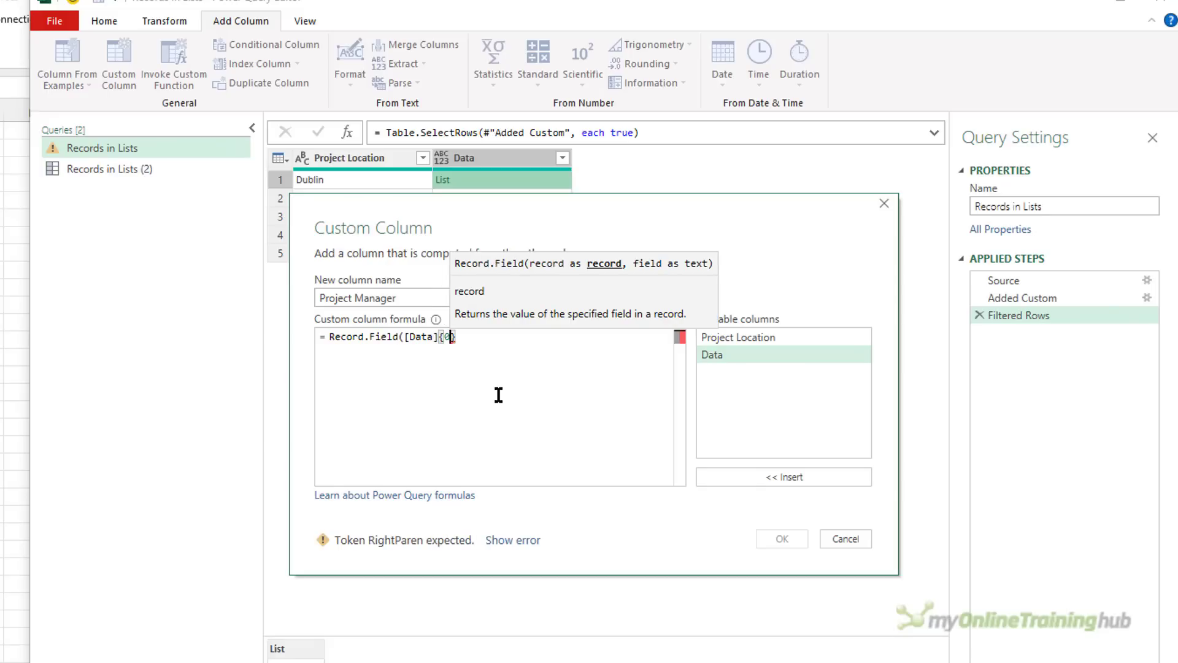
pyautogui.write(',')
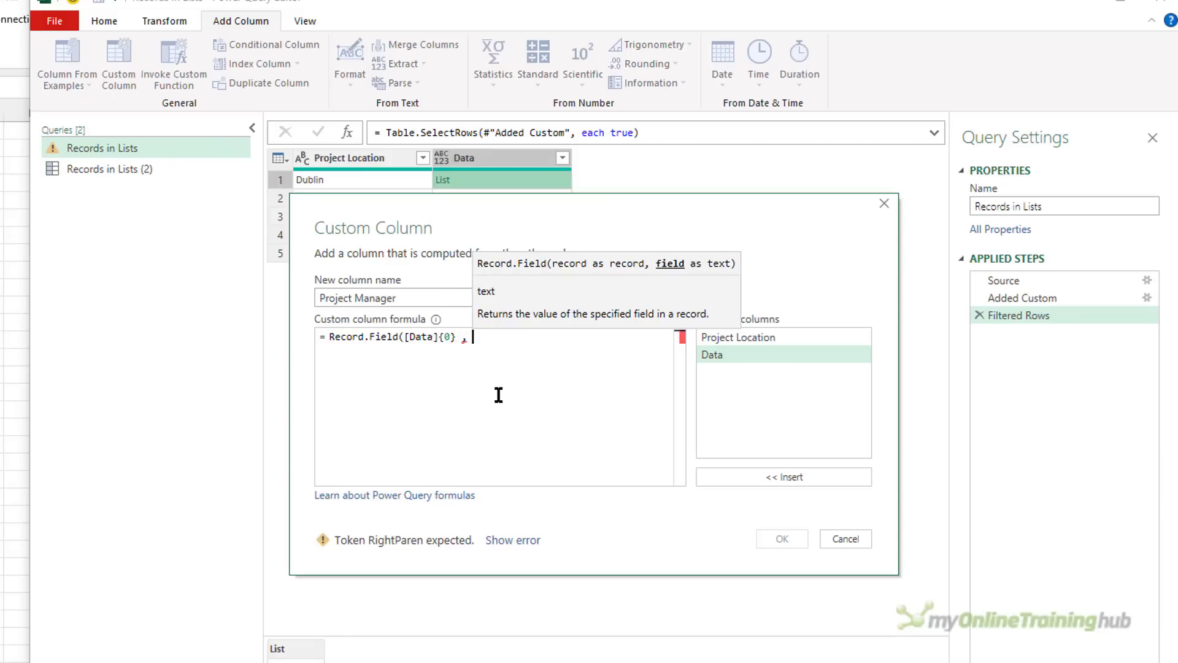
pyautogui.write(', "')
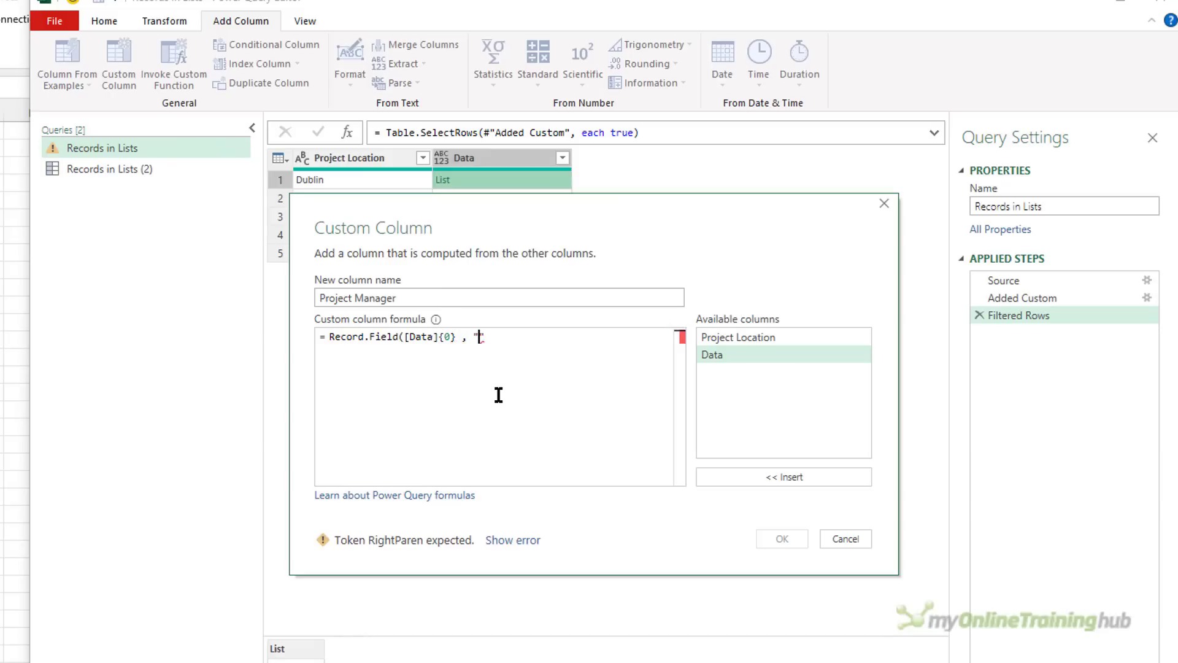
pyautogui.write('Name")')
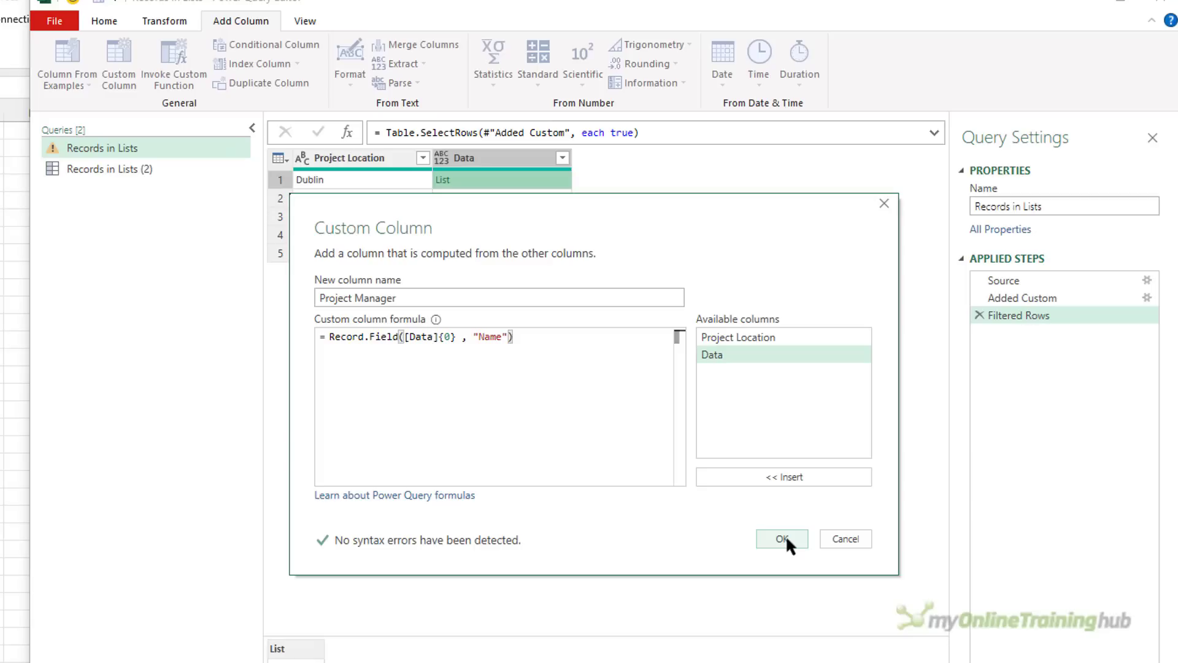
pyautogui.click(782, 538)
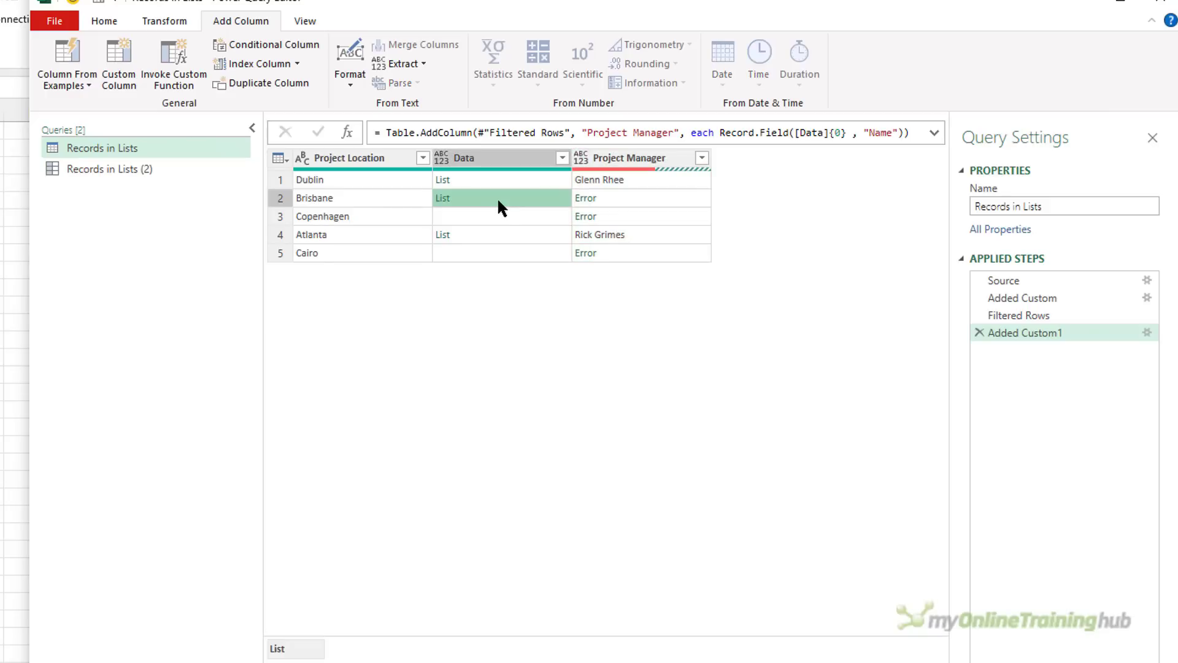
pyautogui.moveTo(488, 236)
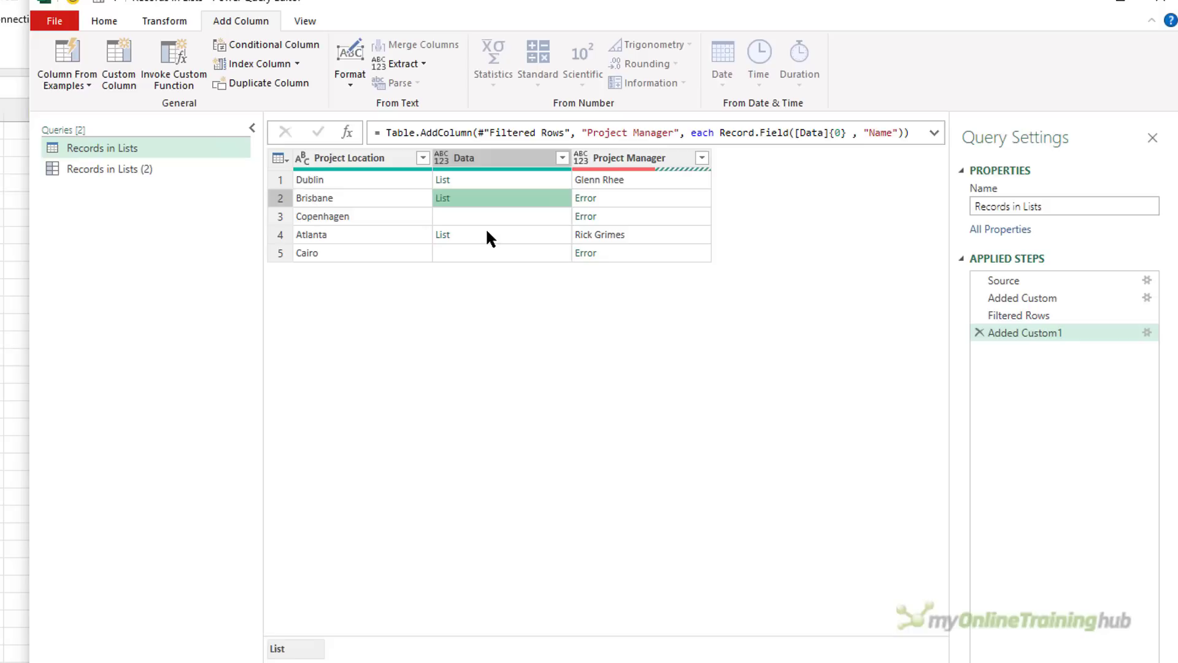
pyautogui.moveTo(615, 219)
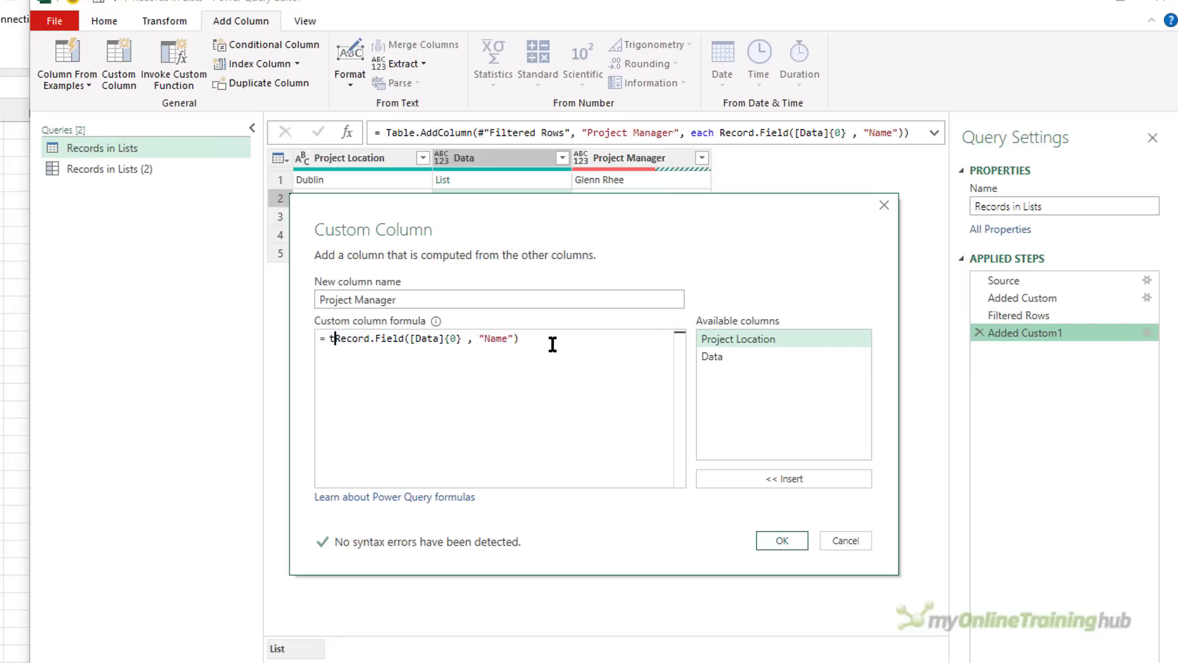
# - Wrap the formula as try Record.Field([Data]{0}, "Name") otherwise "" to blank out errors
pyautogui.write('ry')
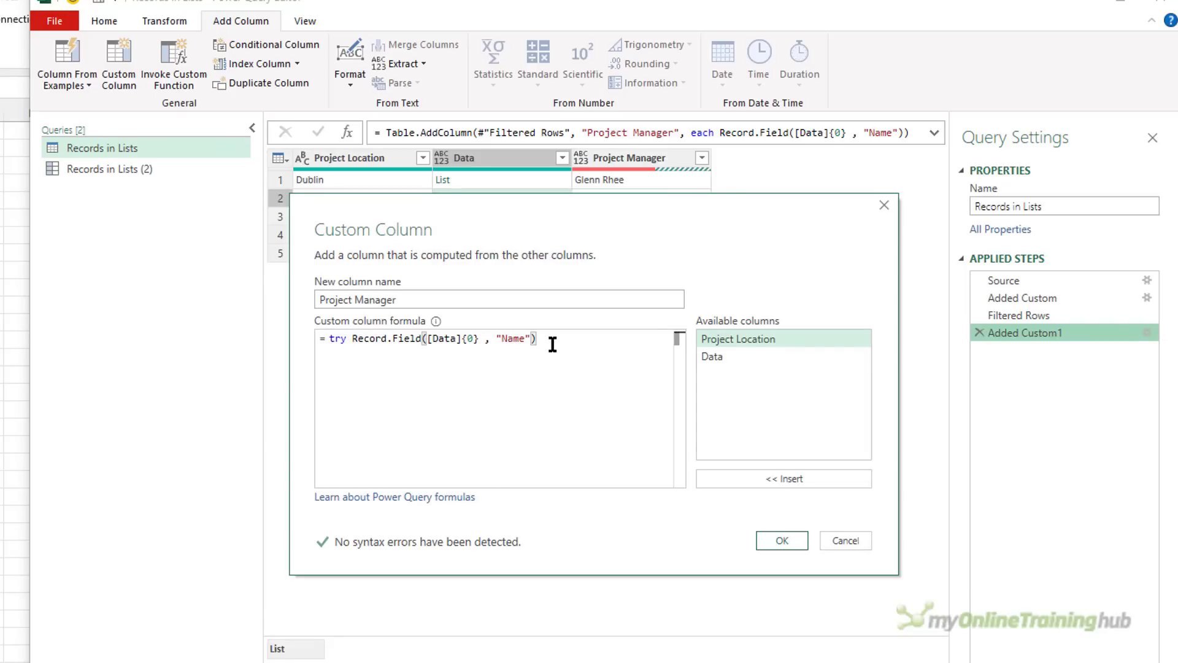
pyautogui.write('otherwise "')
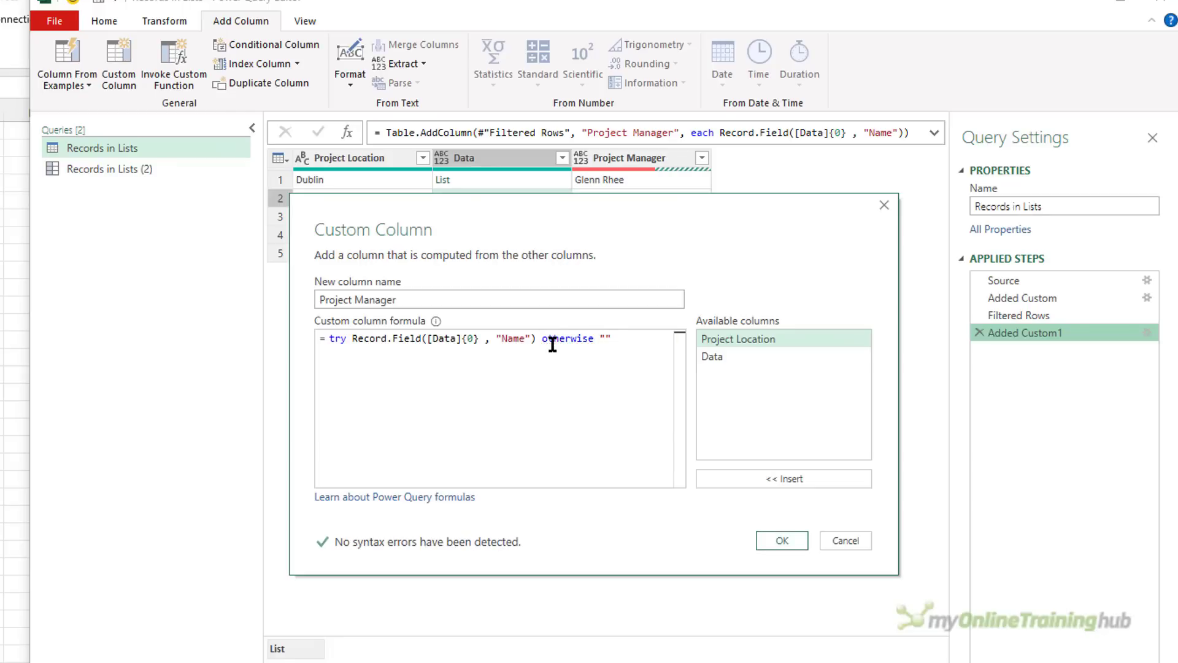
pyautogui.click(780, 540)
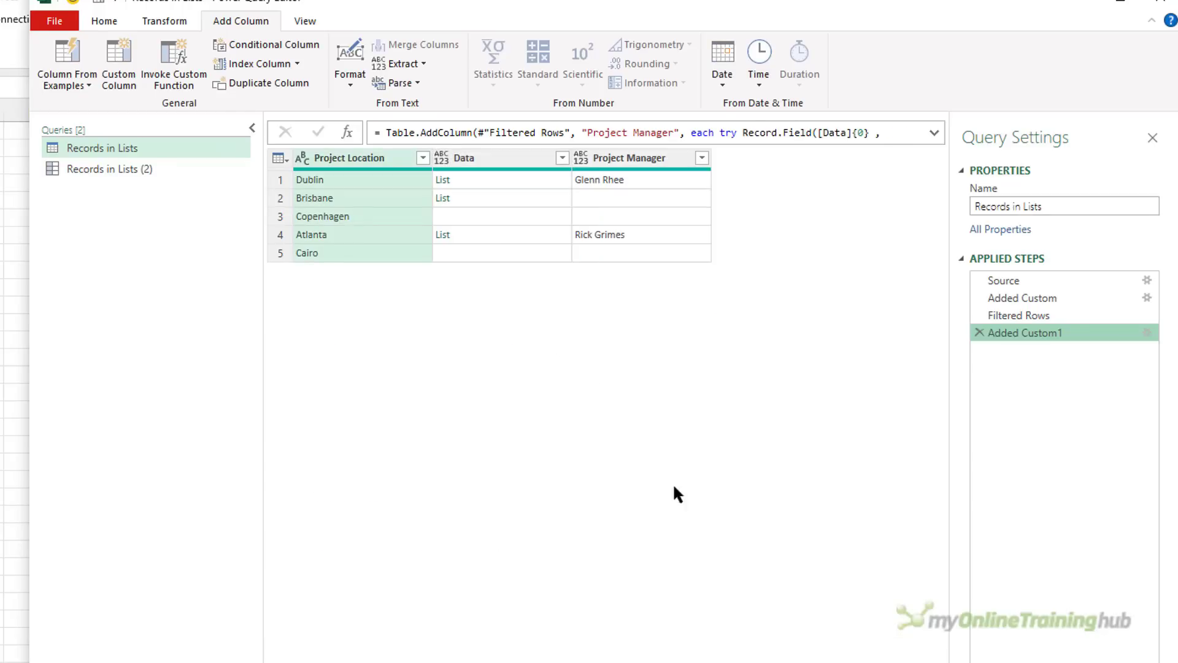
# - Switch to Records in Lists (2) showing Glenn Rhee's ID, Name and Email record
pyautogui.click(109, 168)
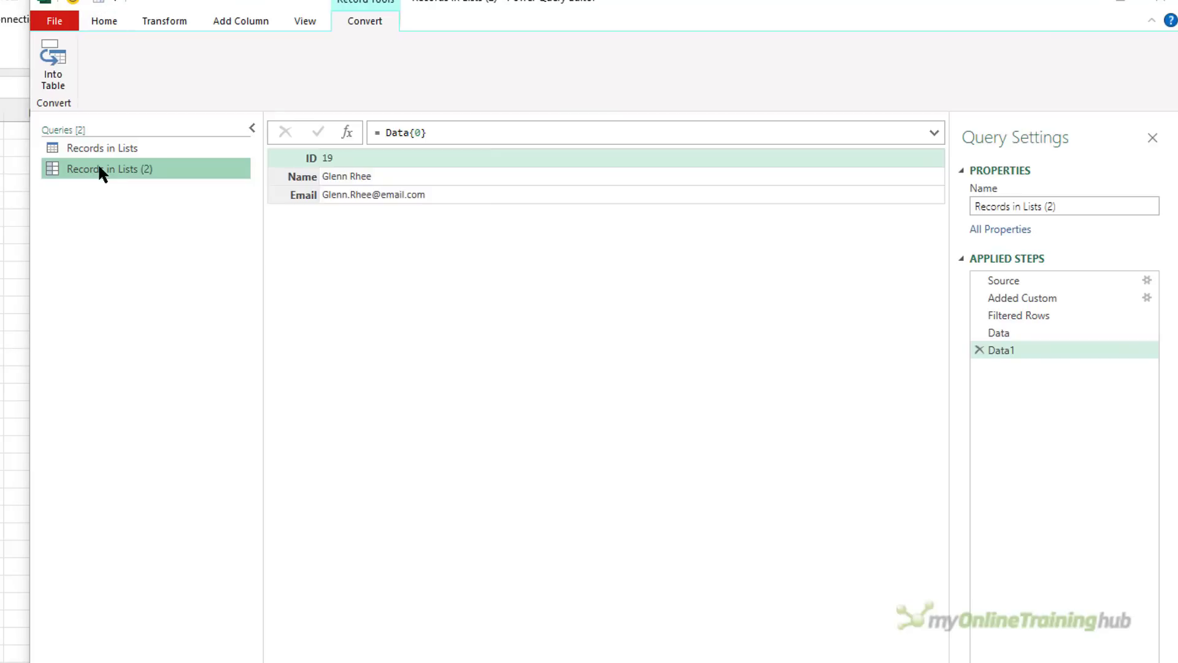
pyautogui.moveTo(671, 428)
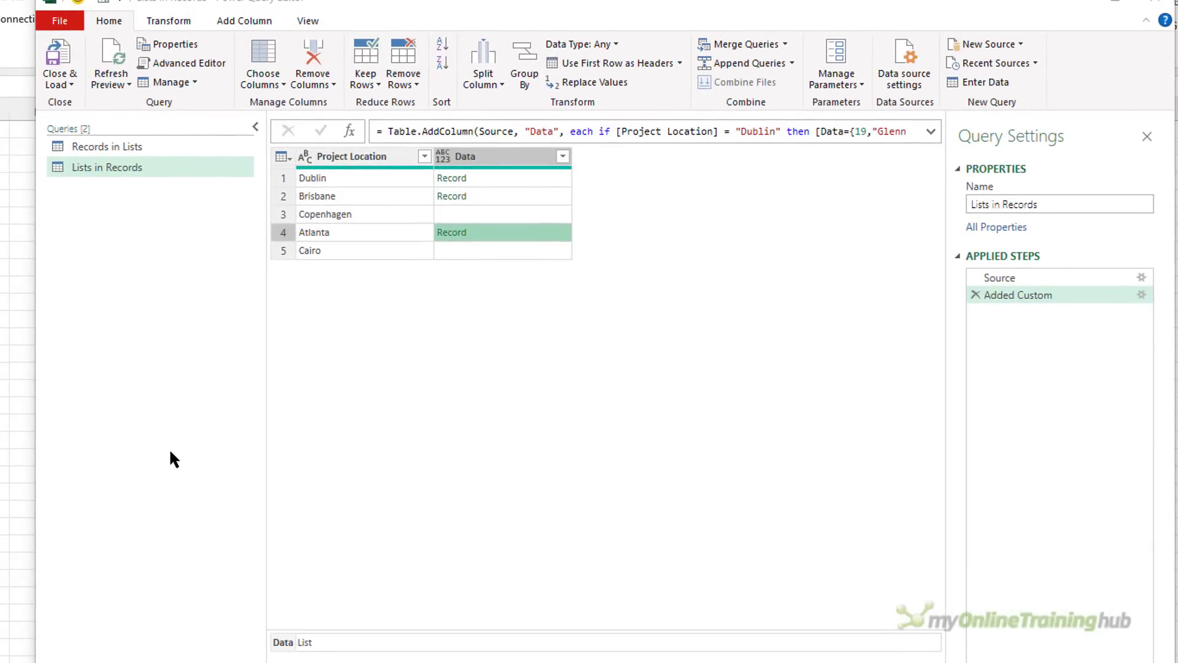
# - In the Lists in Records copy, drill into Dublin's record and its nested list
pyautogui.click(499, 178)
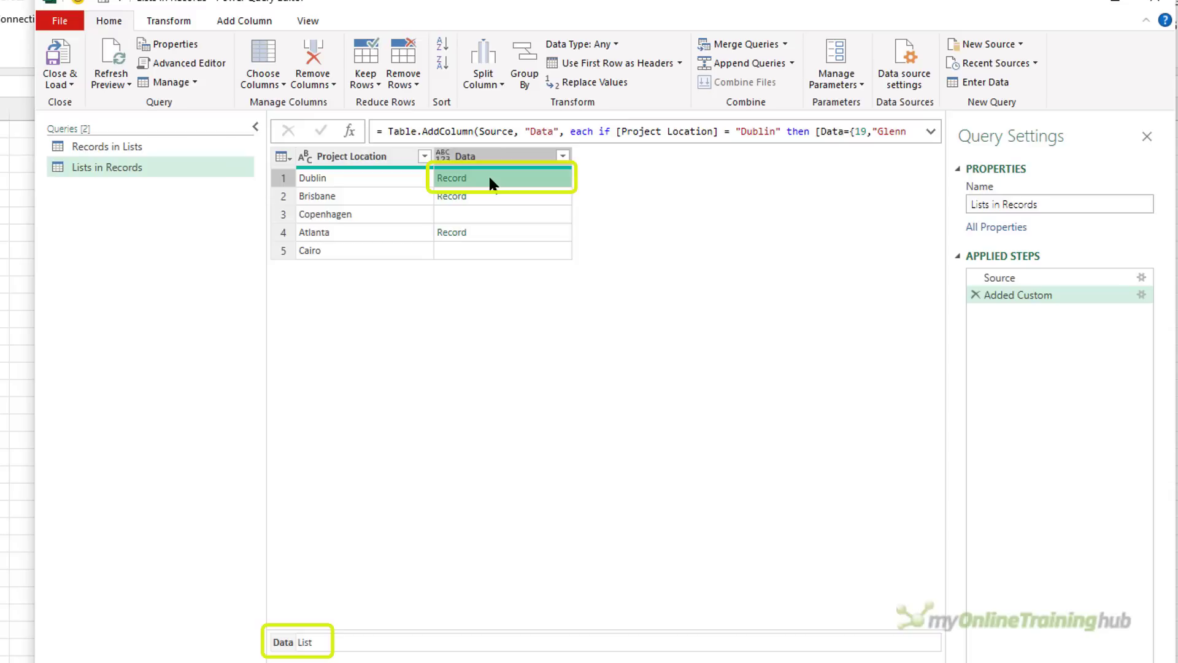
pyautogui.moveTo(116, 167)
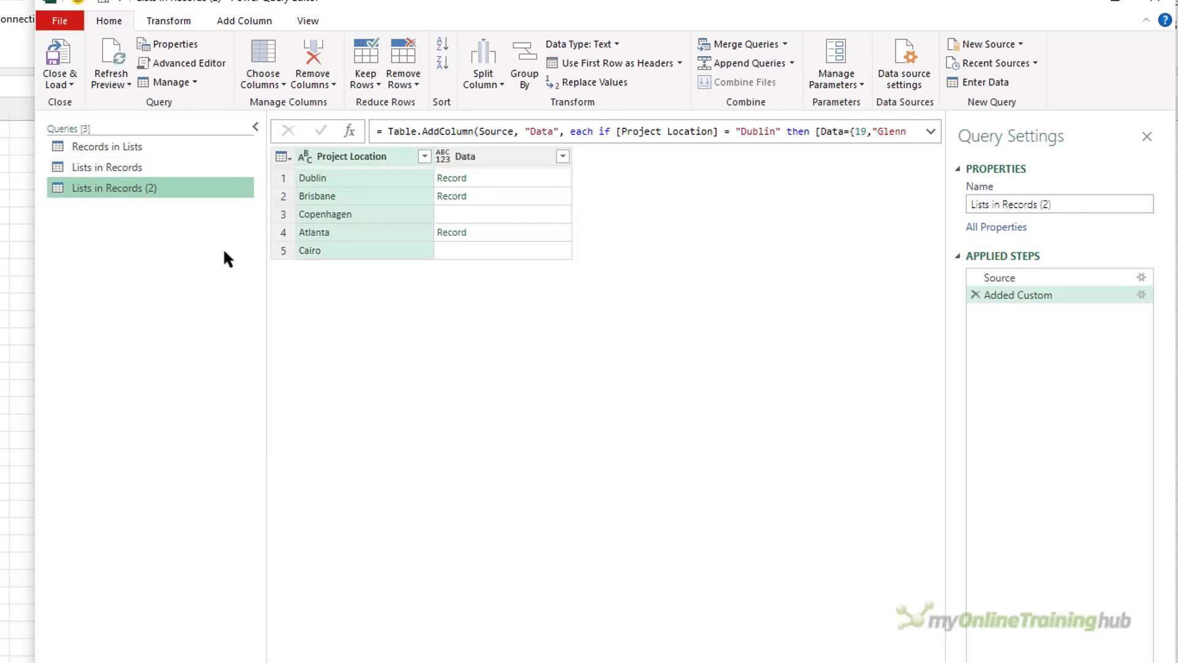
pyautogui.click(453, 178)
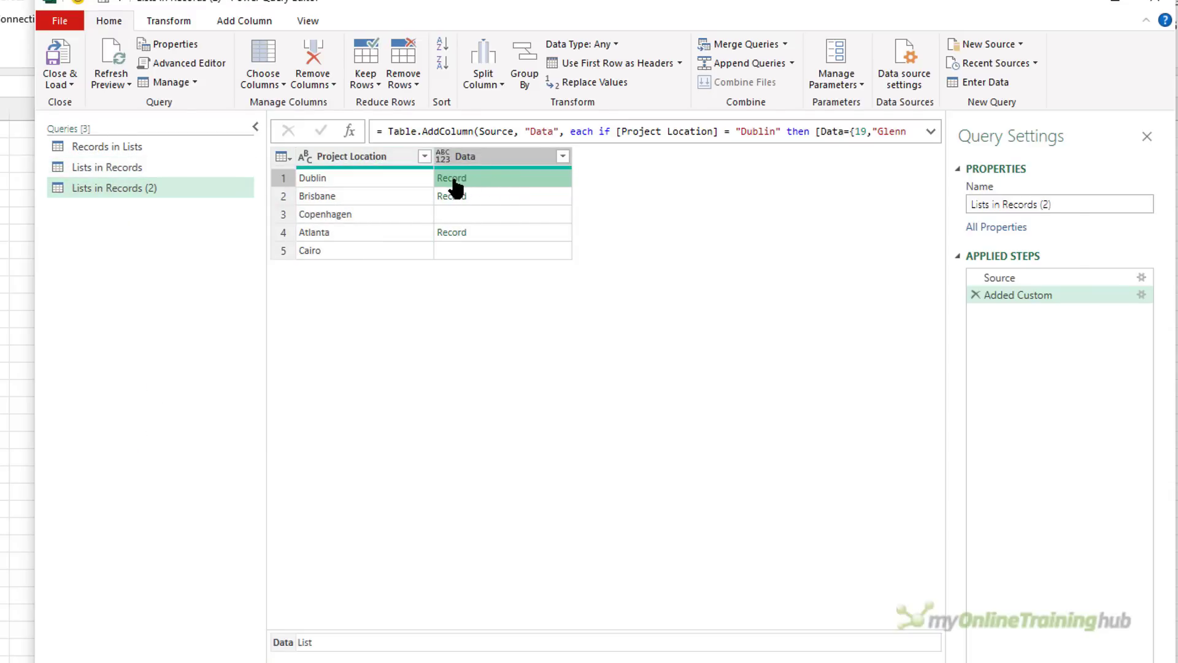
pyautogui.click(450, 178)
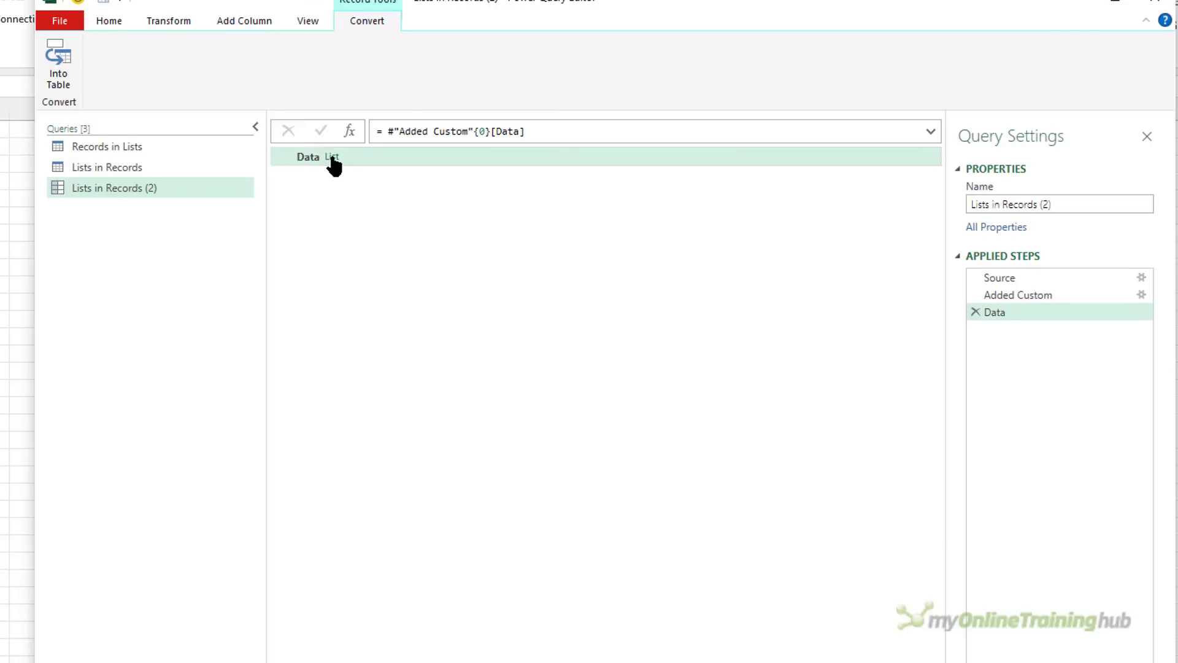
pyautogui.click(333, 157)
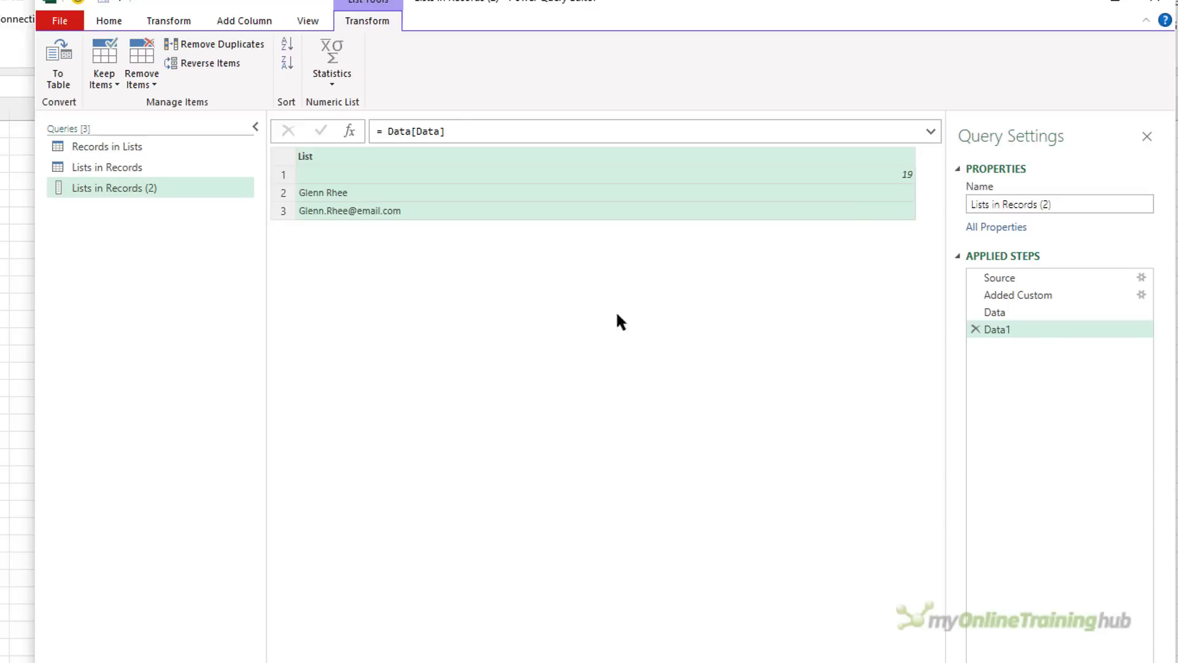
# - Delete the drill-down steps, drill into Atlanta's nested list, then return to Lists in Records
pyautogui.click(994, 312)
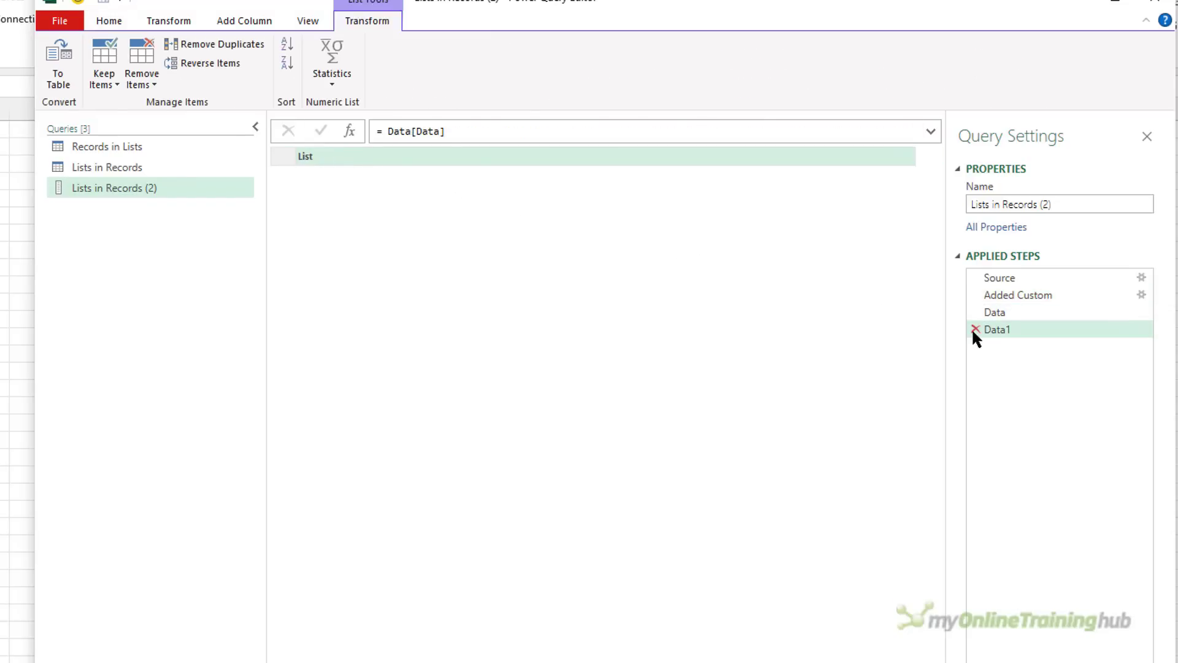
pyautogui.click(976, 329)
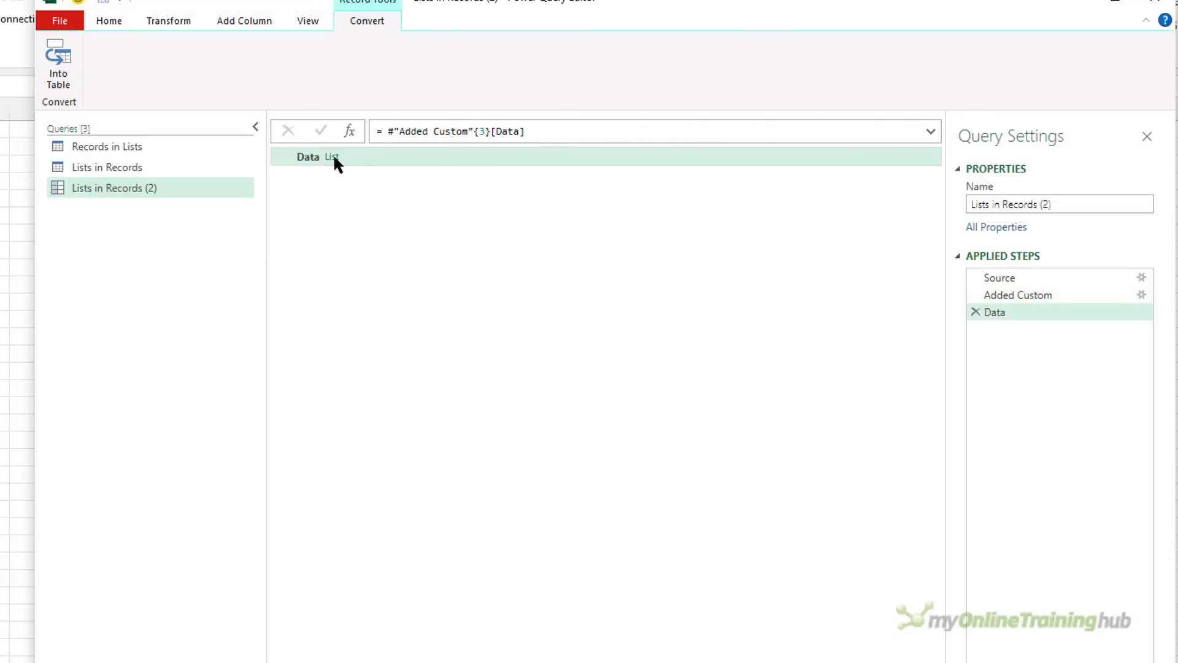
pyautogui.click(334, 158)
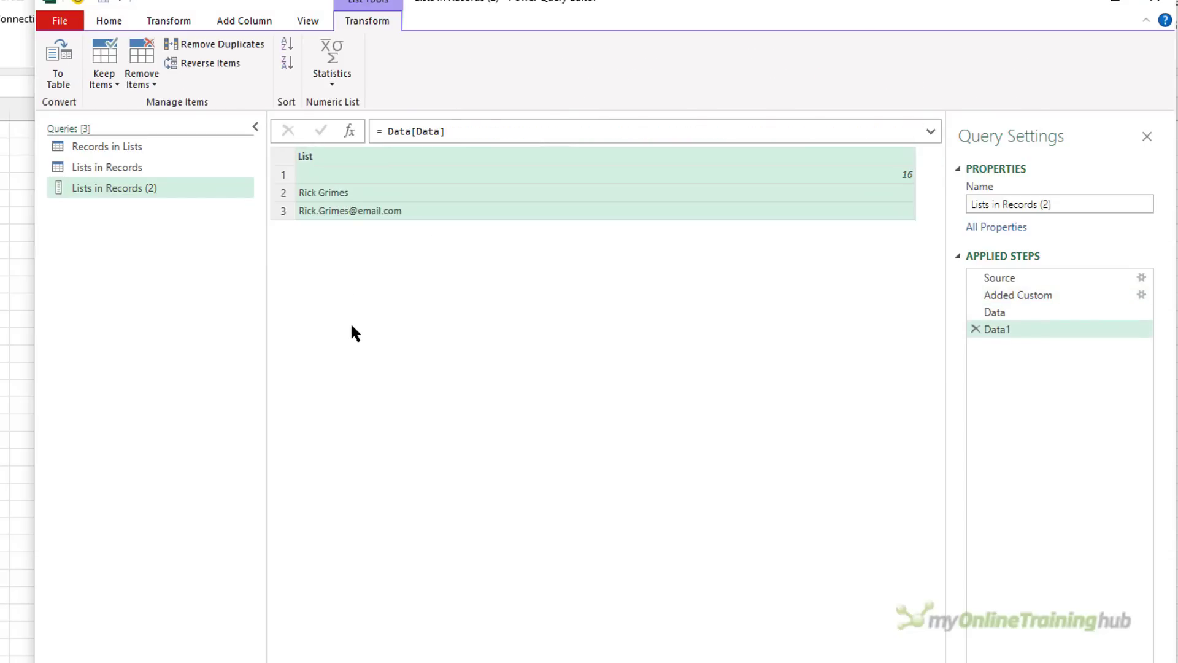
pyautogui.moveTo(985, 336)
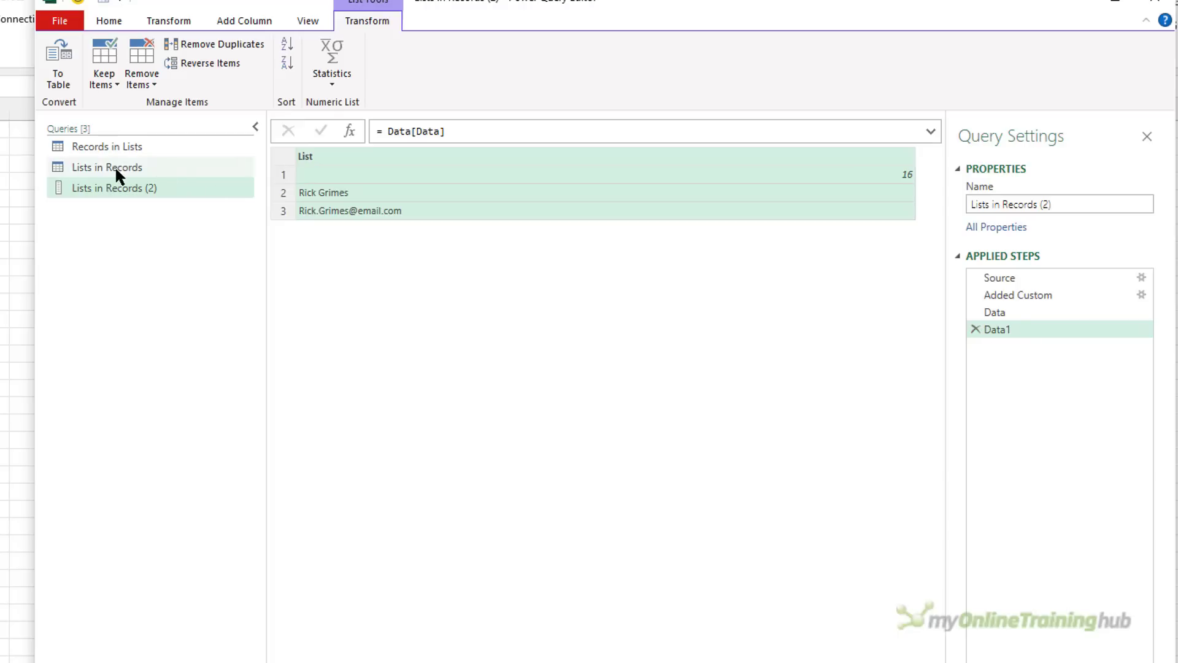
pyautogui.click(108, 167)
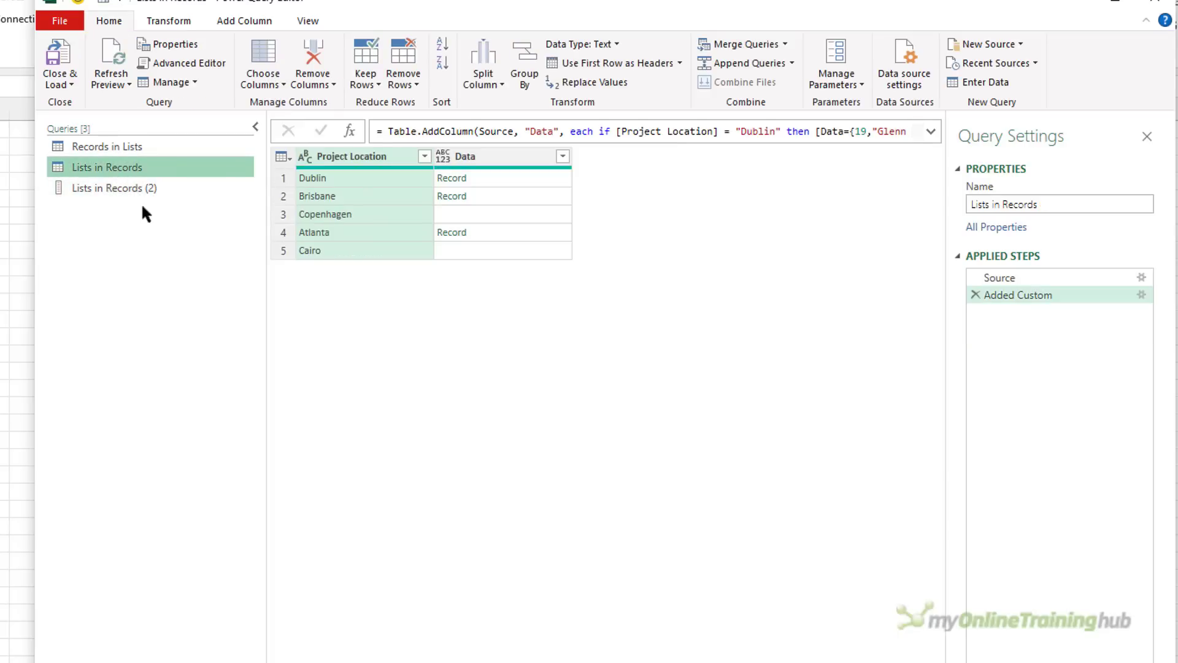
# - Add a List Data custom column with Record.Field([Data], "Data")
pyautogui.click(501, 177)
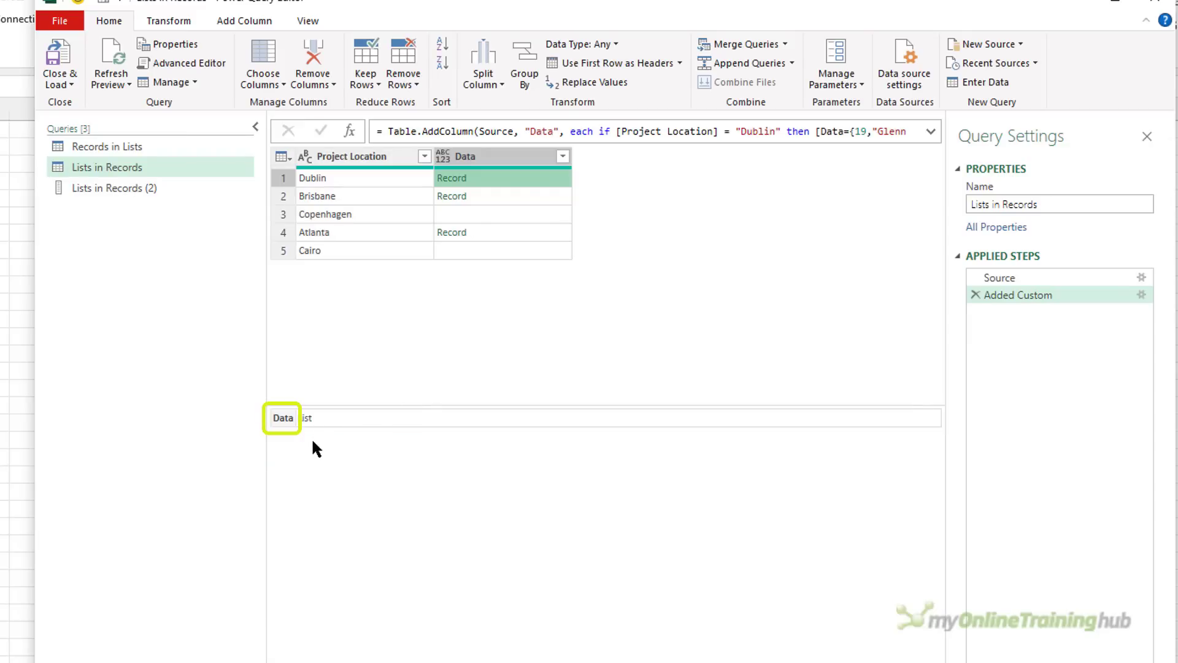
pyautogui.moveTo(302, 373)
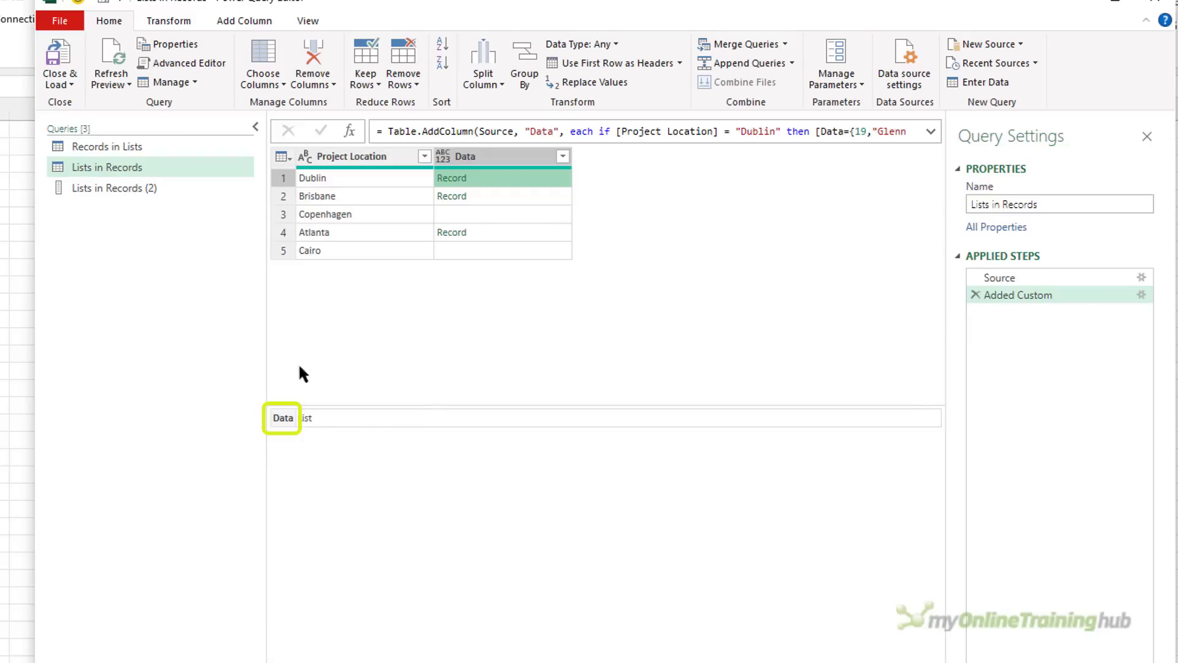
pyautogui.click(243, 21)
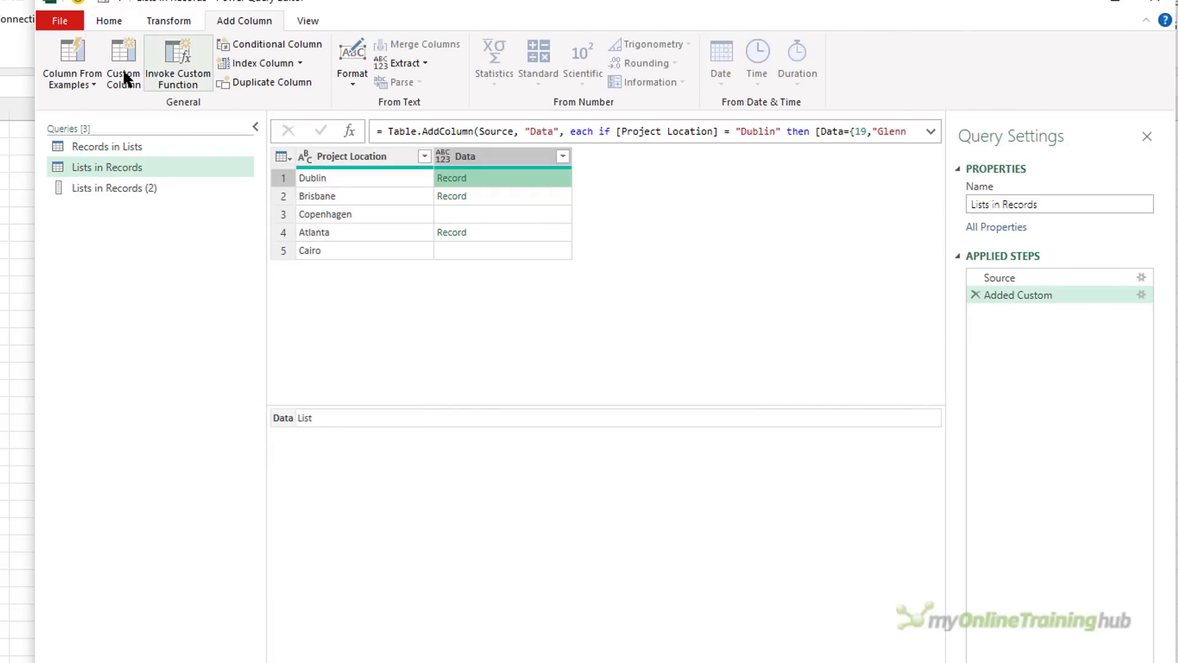
pyautogui.click(123, 63)
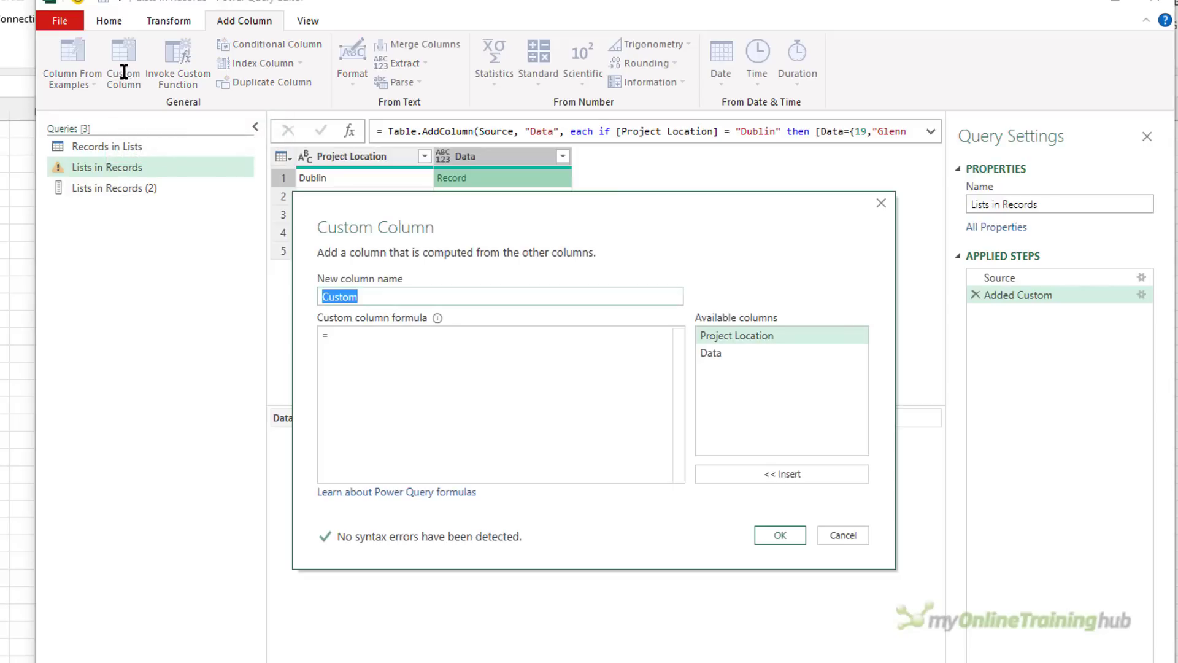
pyautogui.write('List')
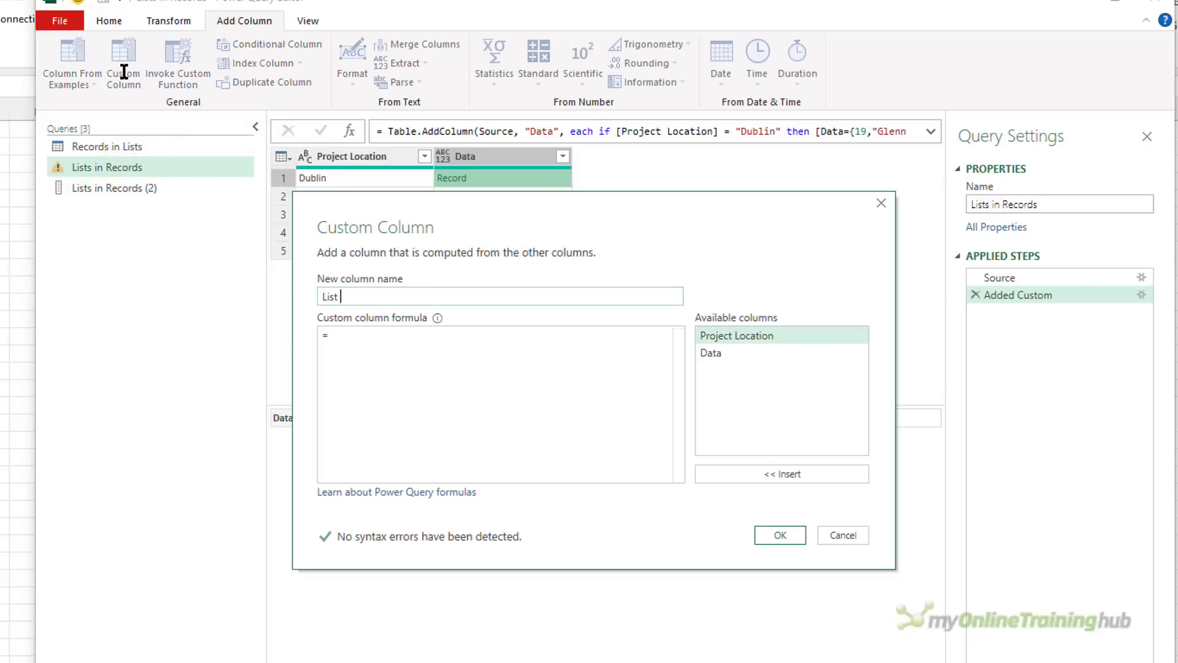
pyautogui.write('Data')
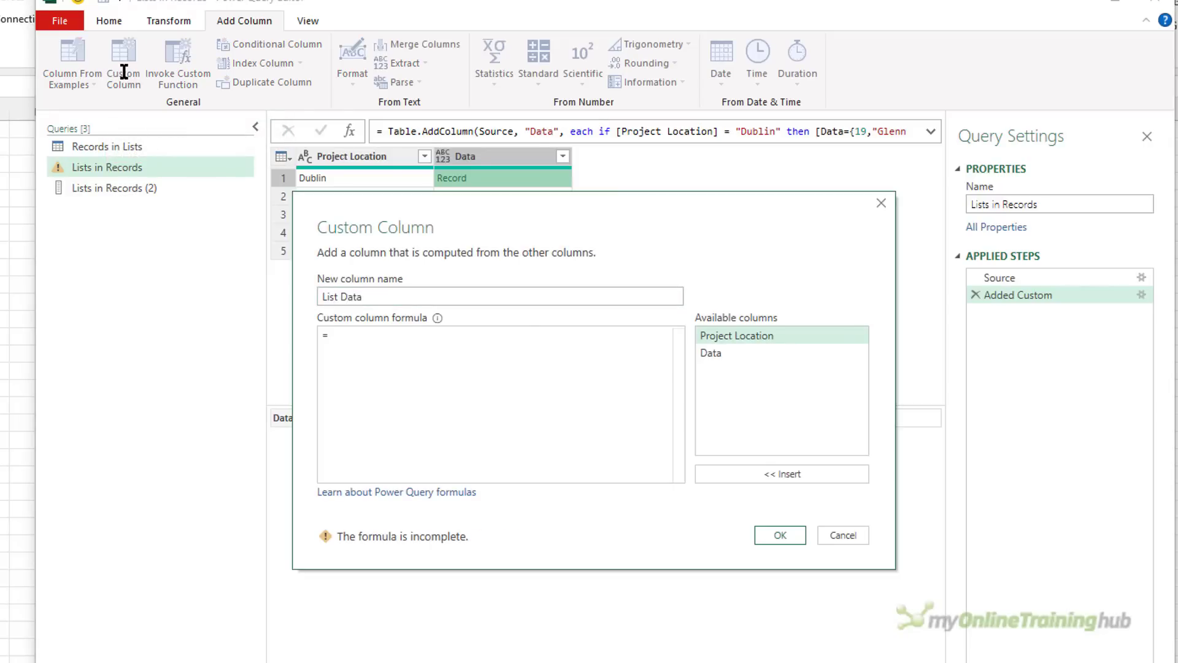
pyautogui.write('Record.Field(')
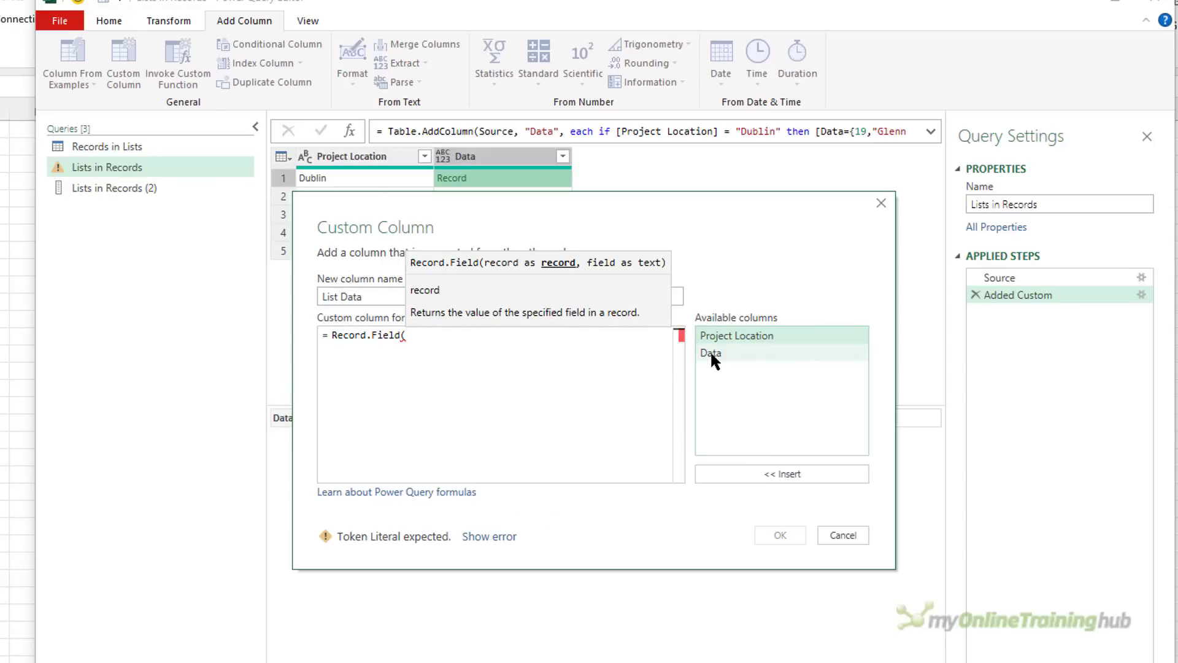
pyautogui.write('[Data],')
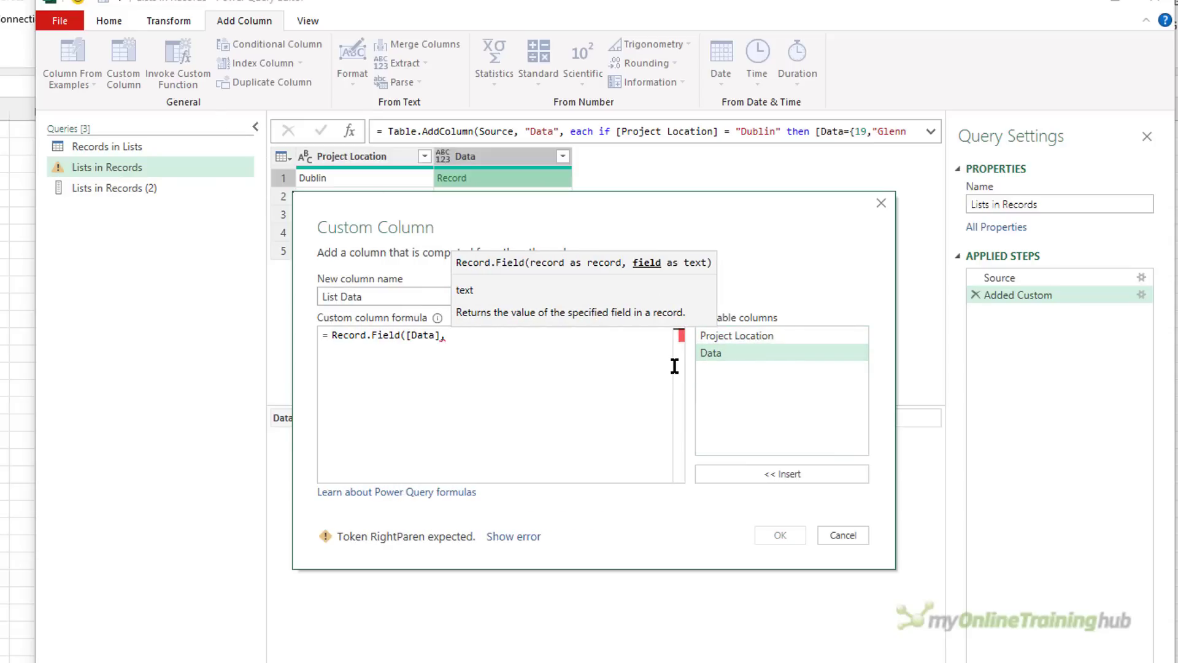
pyautogui.write('"Data")')
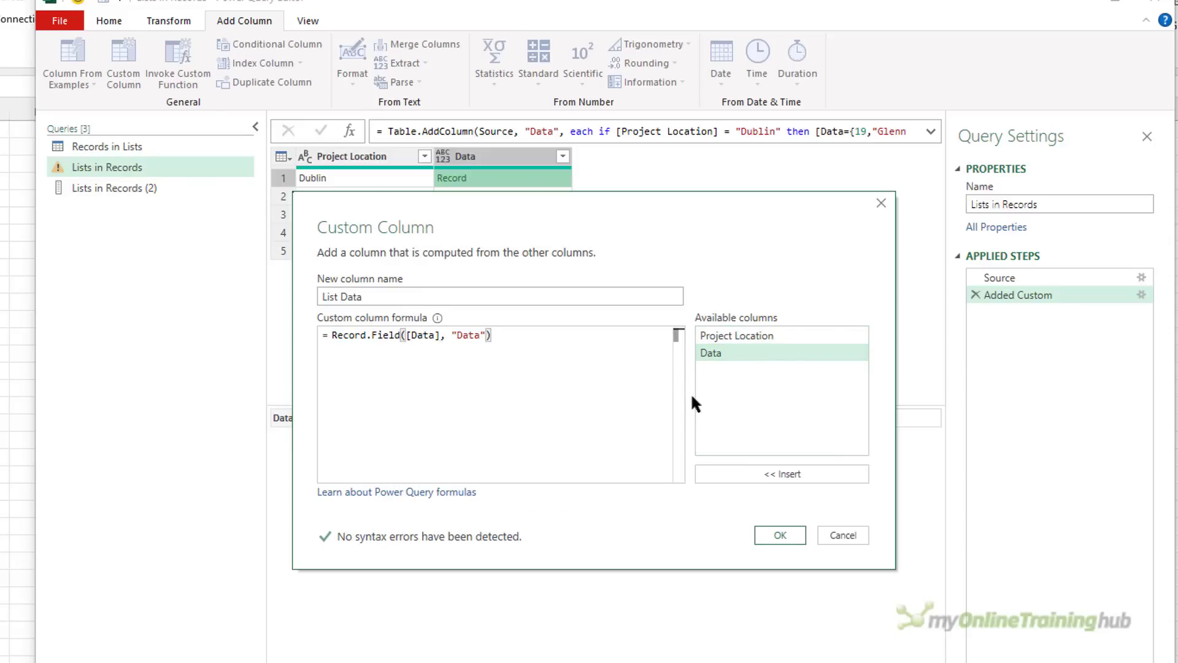
pyautogui.click(778, 535)
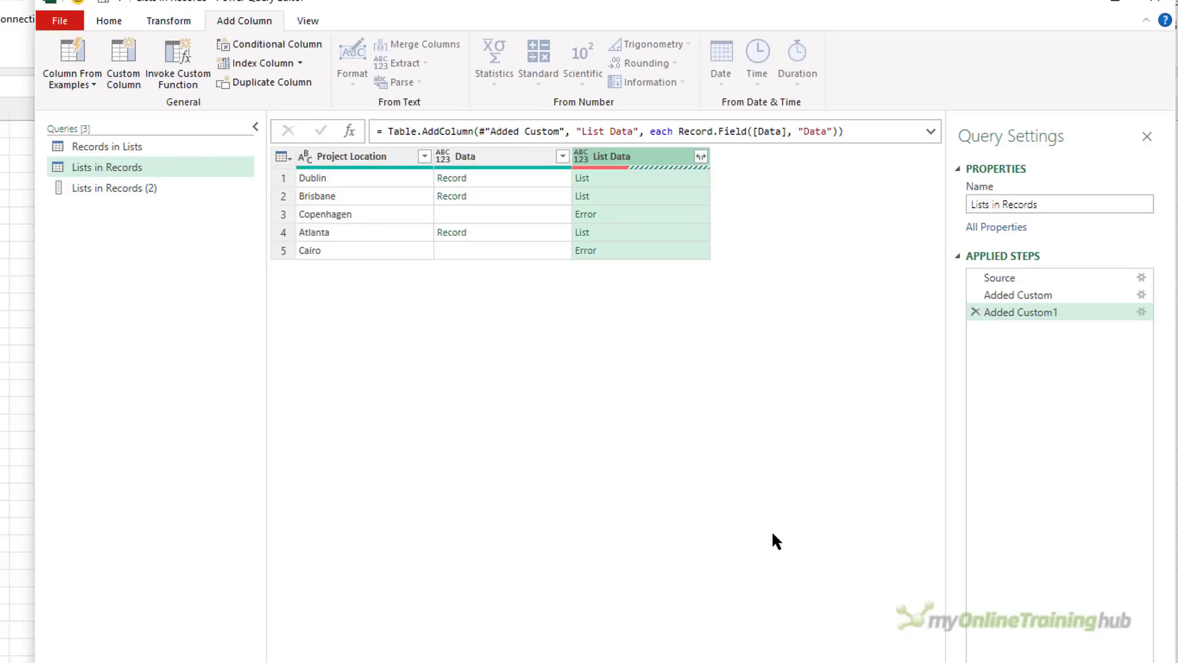
pyautogui.moveTo(627, 184)
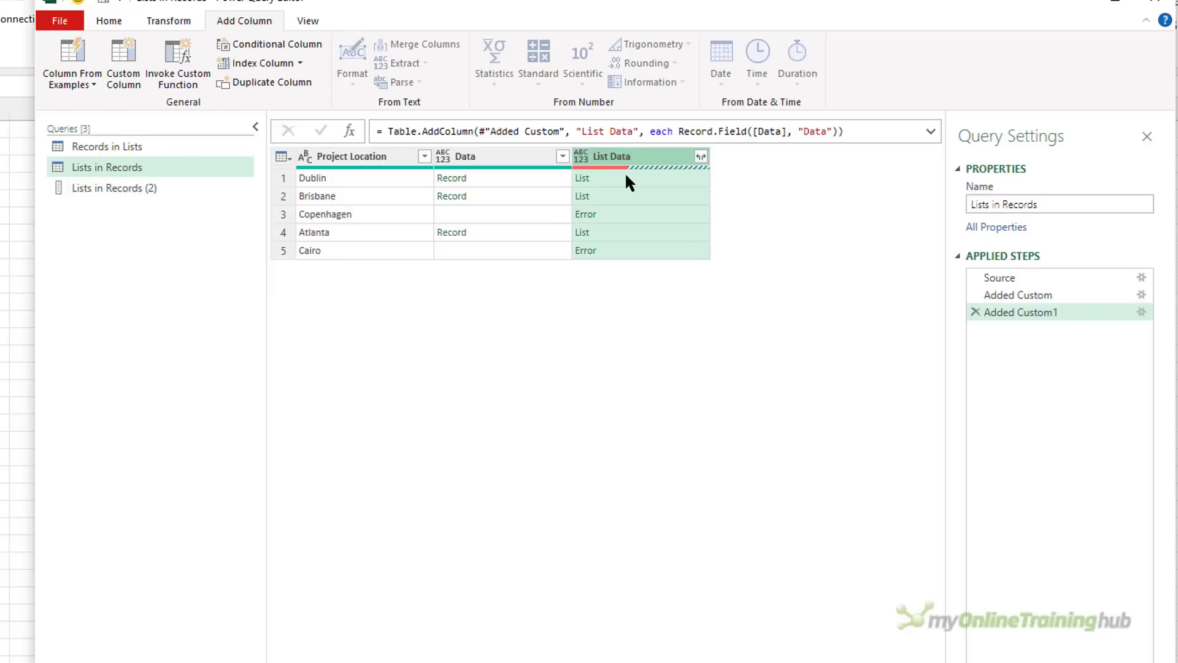
# - Preview Dublin's and Atlanta's extracted lists in List Data
pyautogui.click(582, 178)
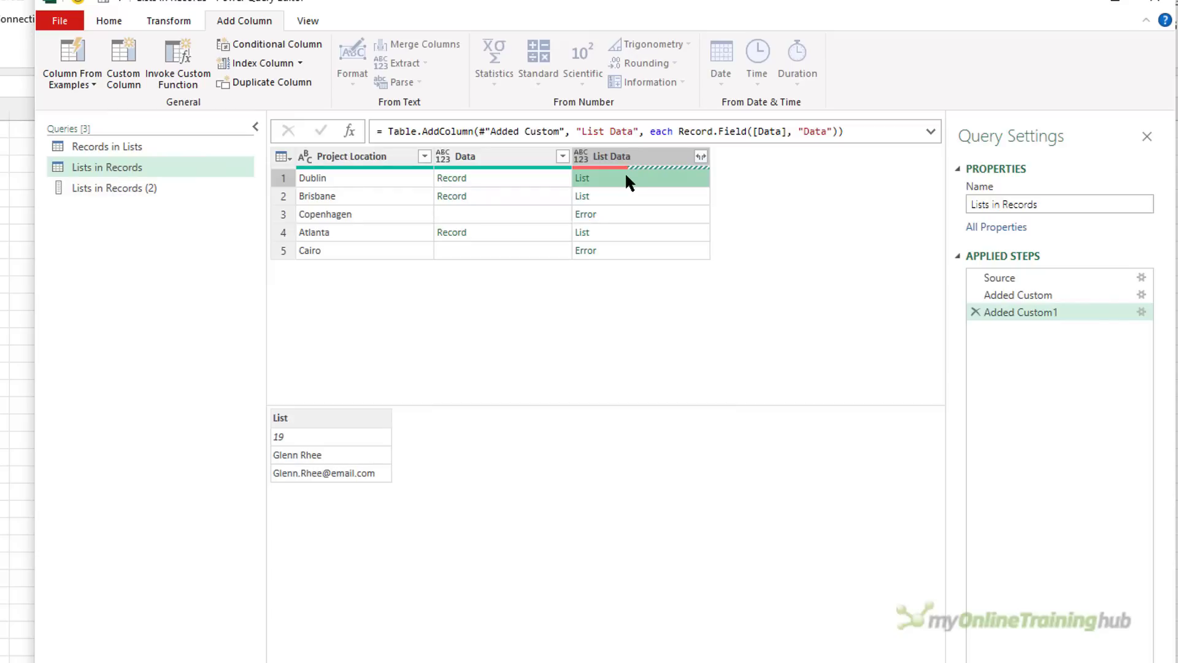
pyautogui.click(616, 232)
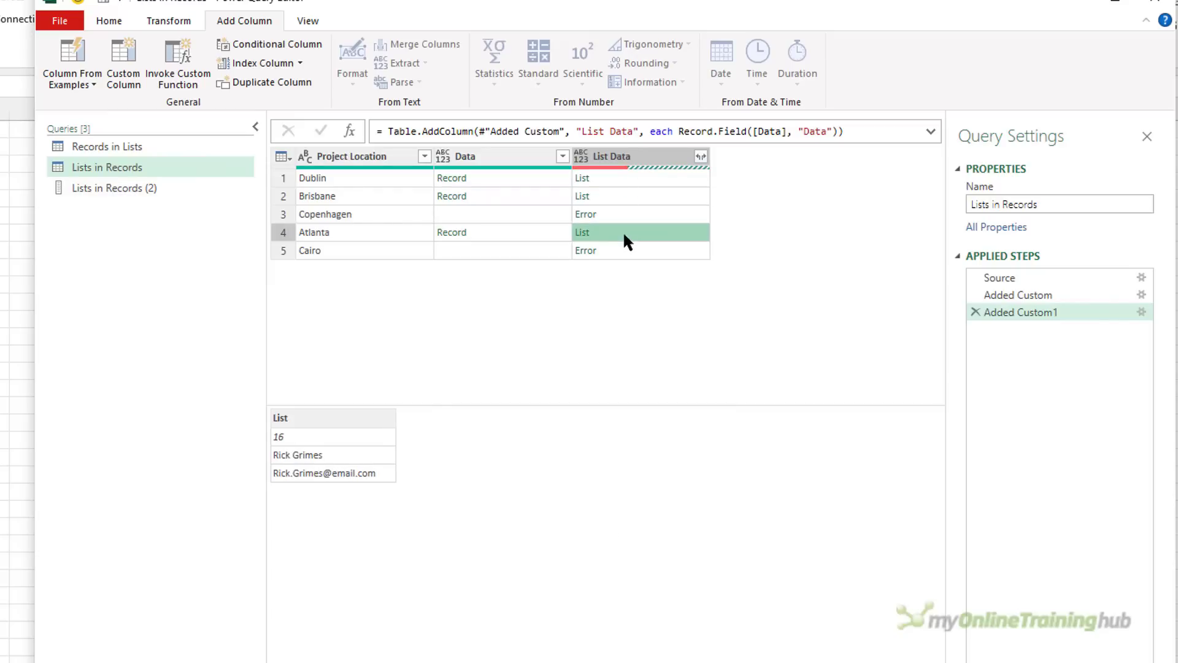
pyautogui.click(123, 62)
pyautogui.write('Project Manager')
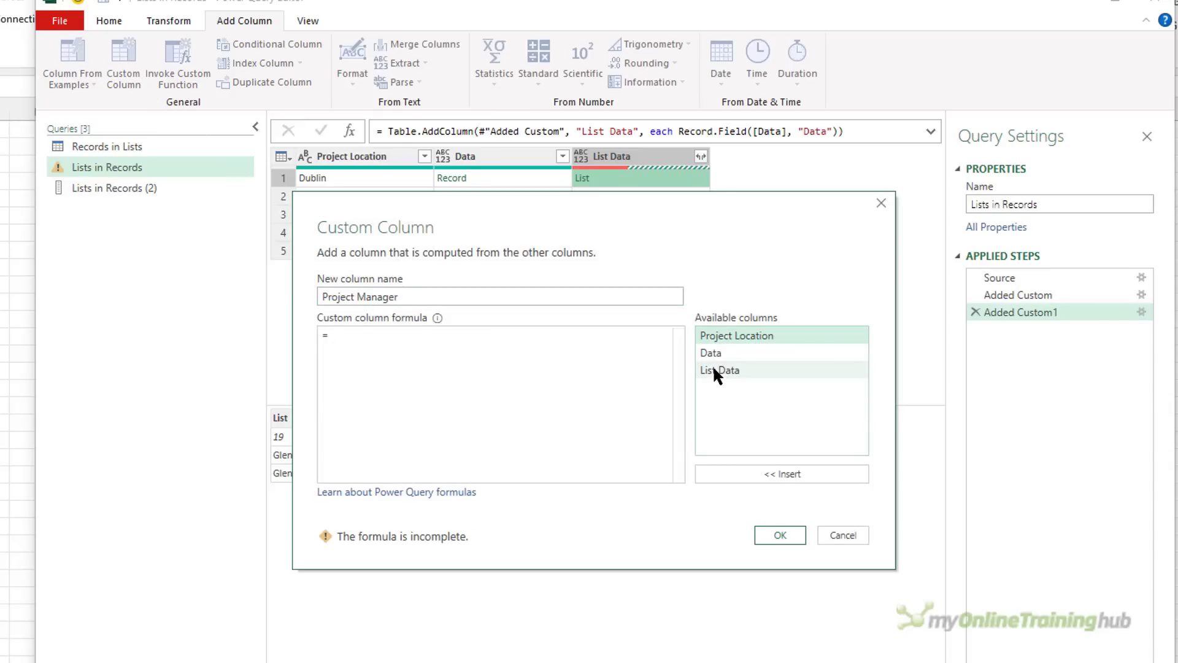
# - Add a Project Manager column with [List Data]{1}, the second item of each list
pyautogui.doubleClick(719, 369)
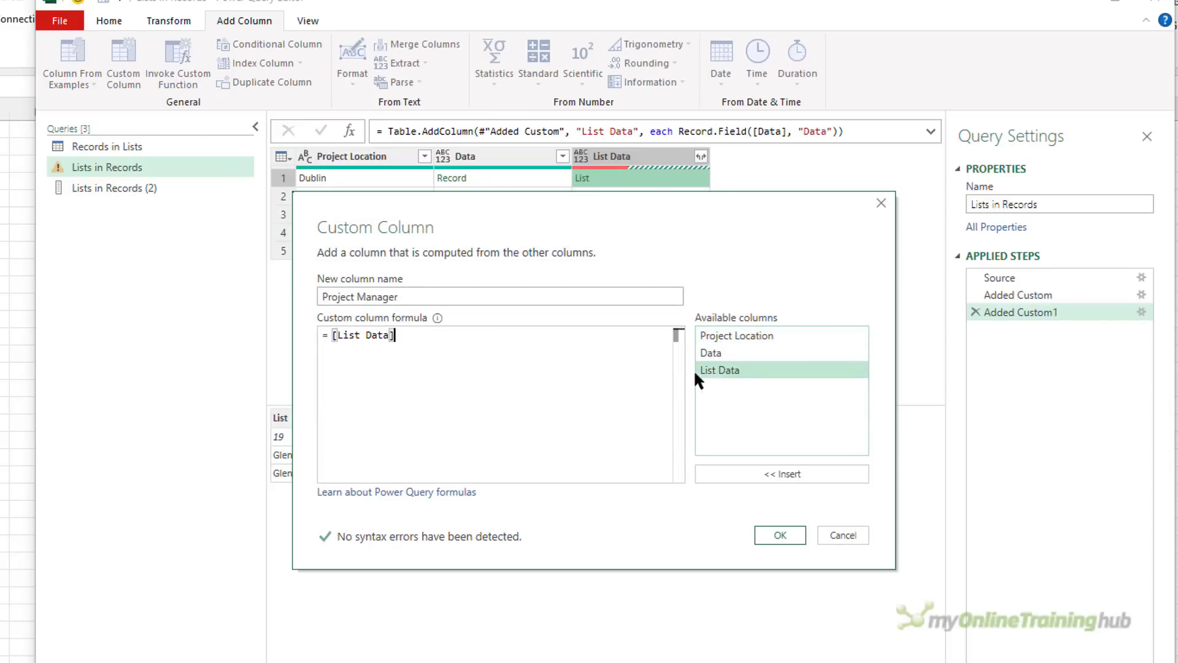
pyautogui.write('{')
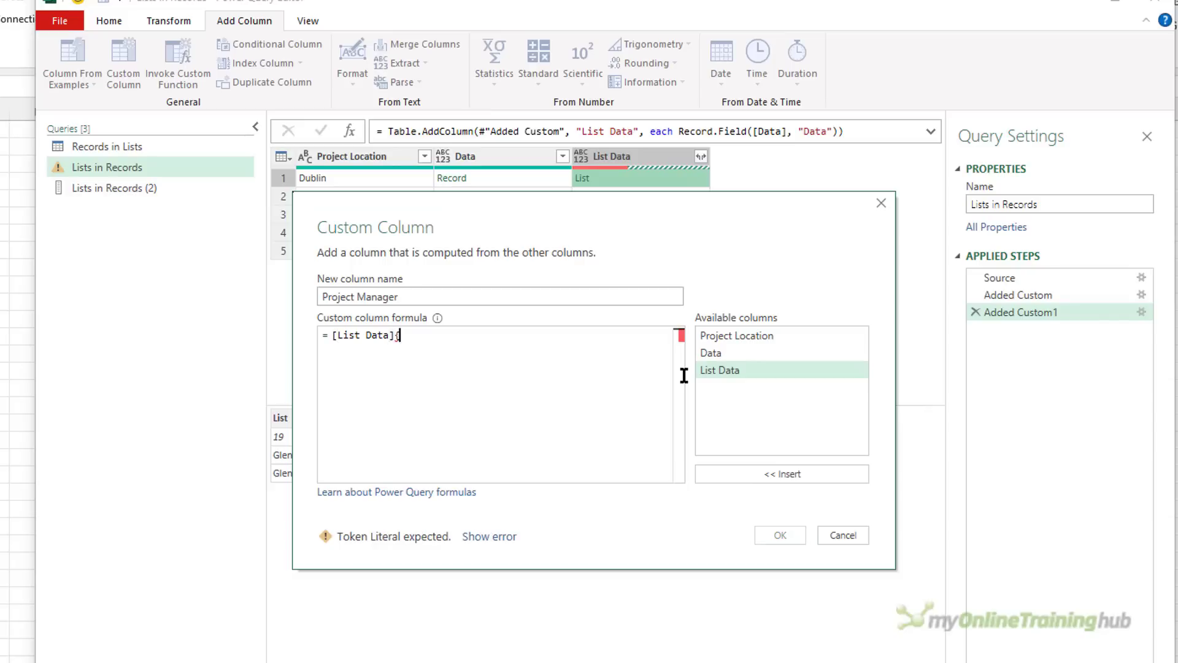
pyautogui.write('{1}')
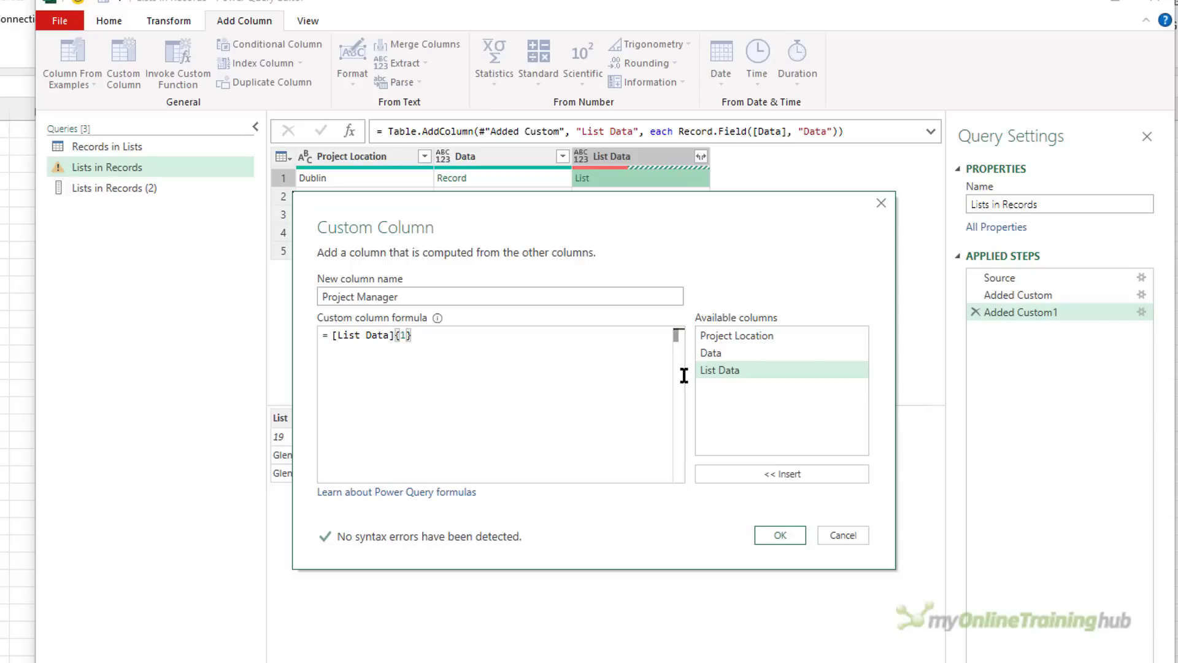
pyautogui.click(778, 534)
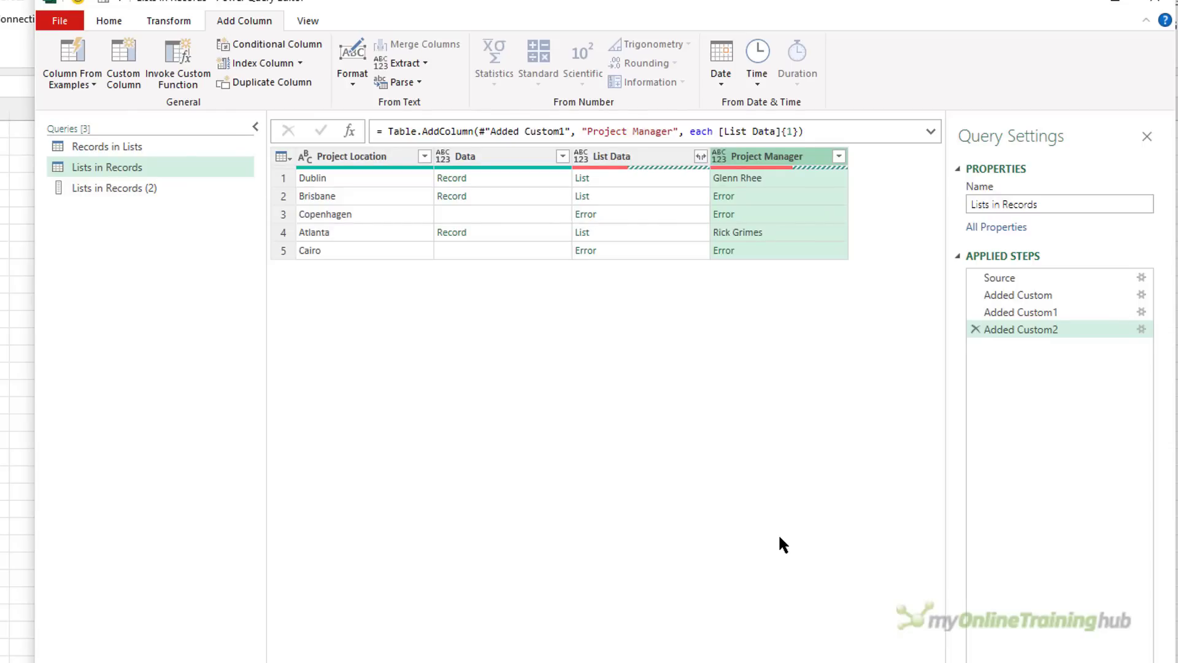
pyautogui.moveTo(1019, 295)
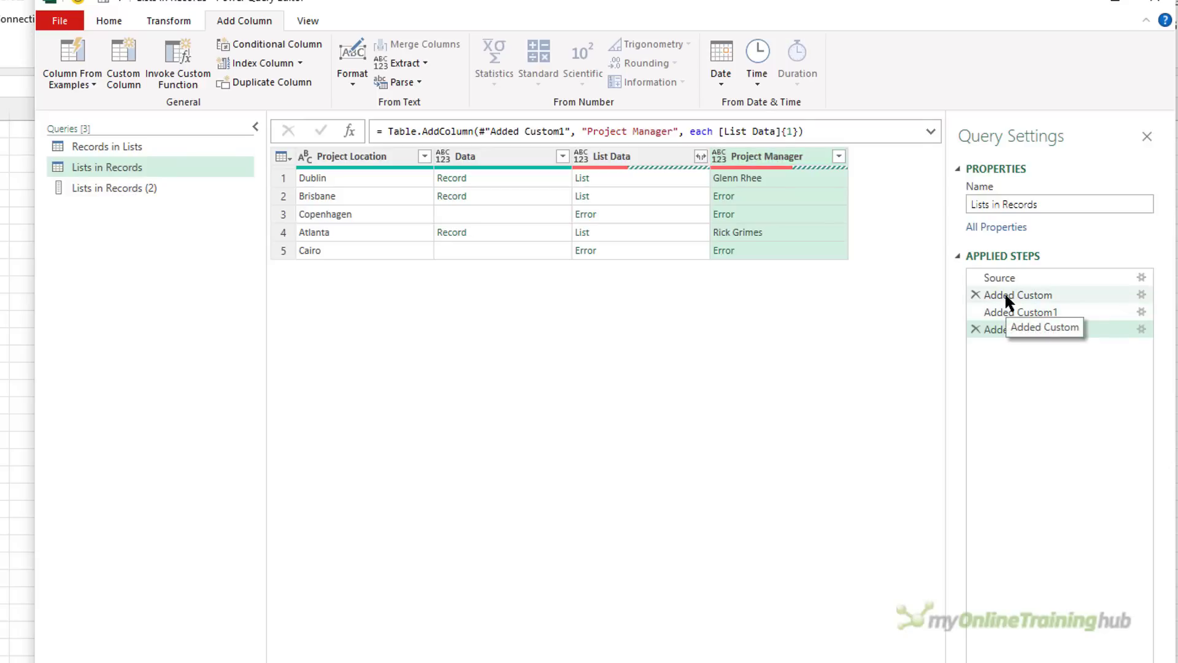
# - Reopen the Added Custom1 step's formula Record.Field([Data], "Data") for editing
pyautogui.click(1020, 293)
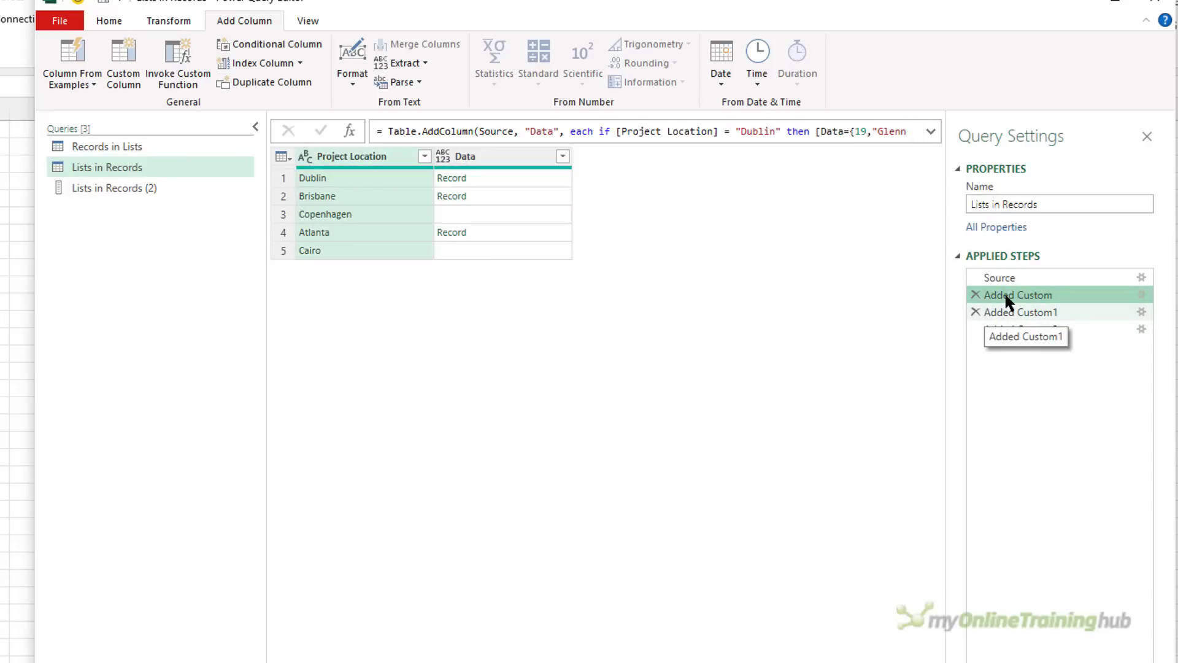
pyautogui.moveTo(999, 315)
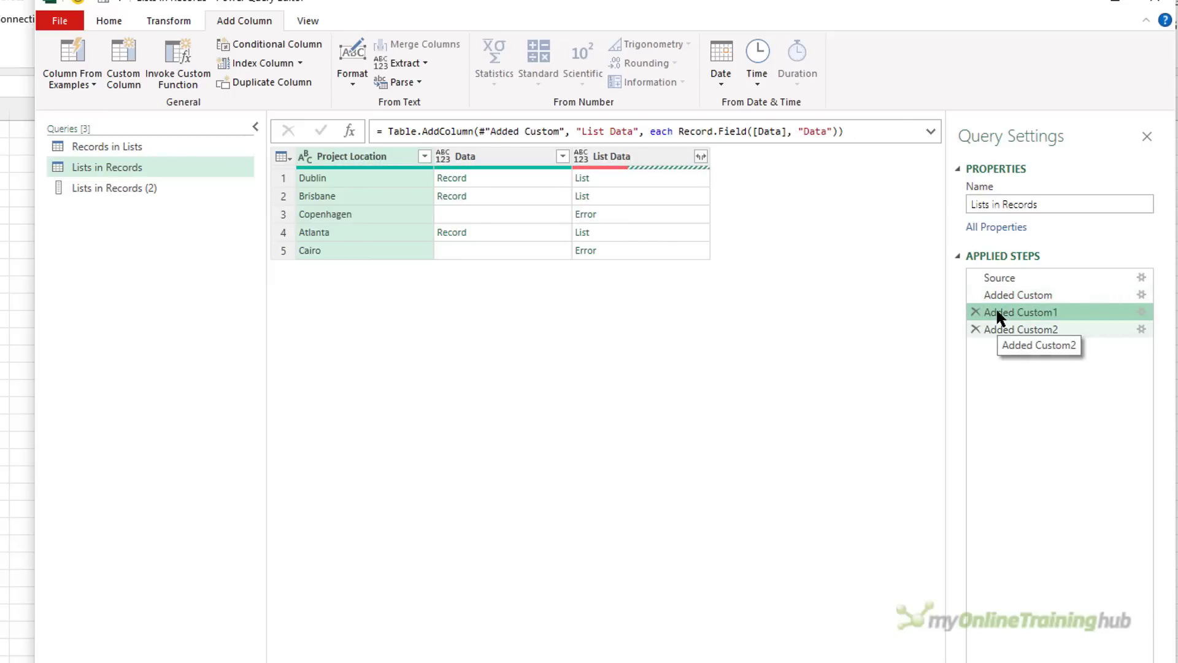
pyautogui.click(1022, 328)
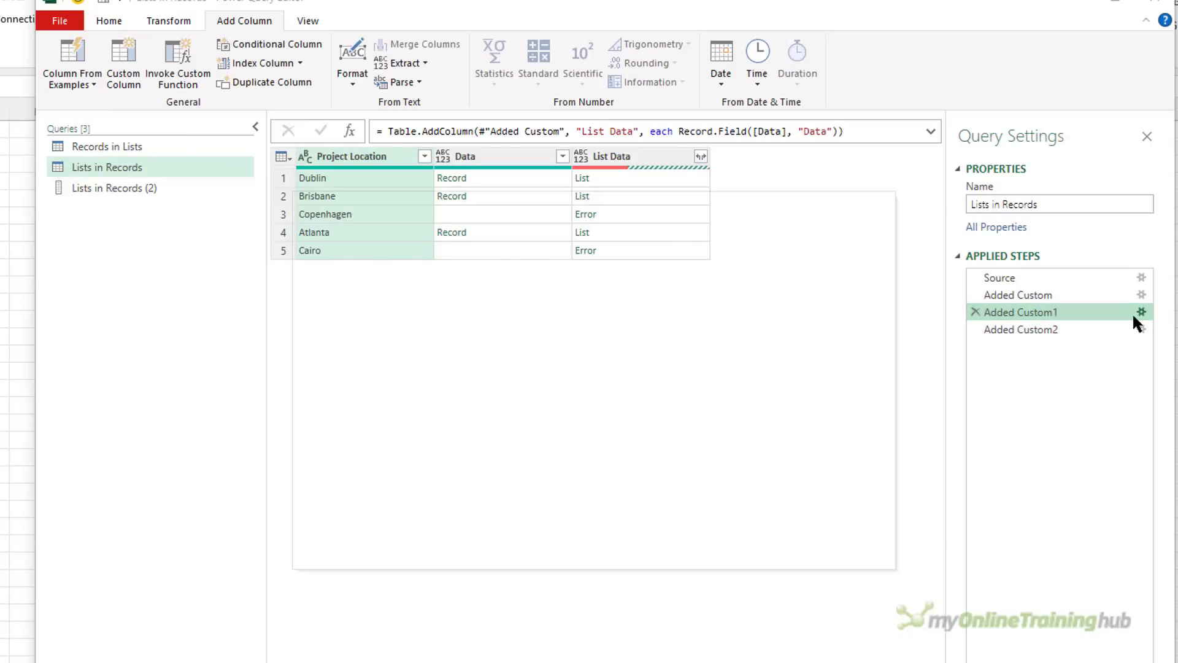
pyautogui.click(1141, 311)
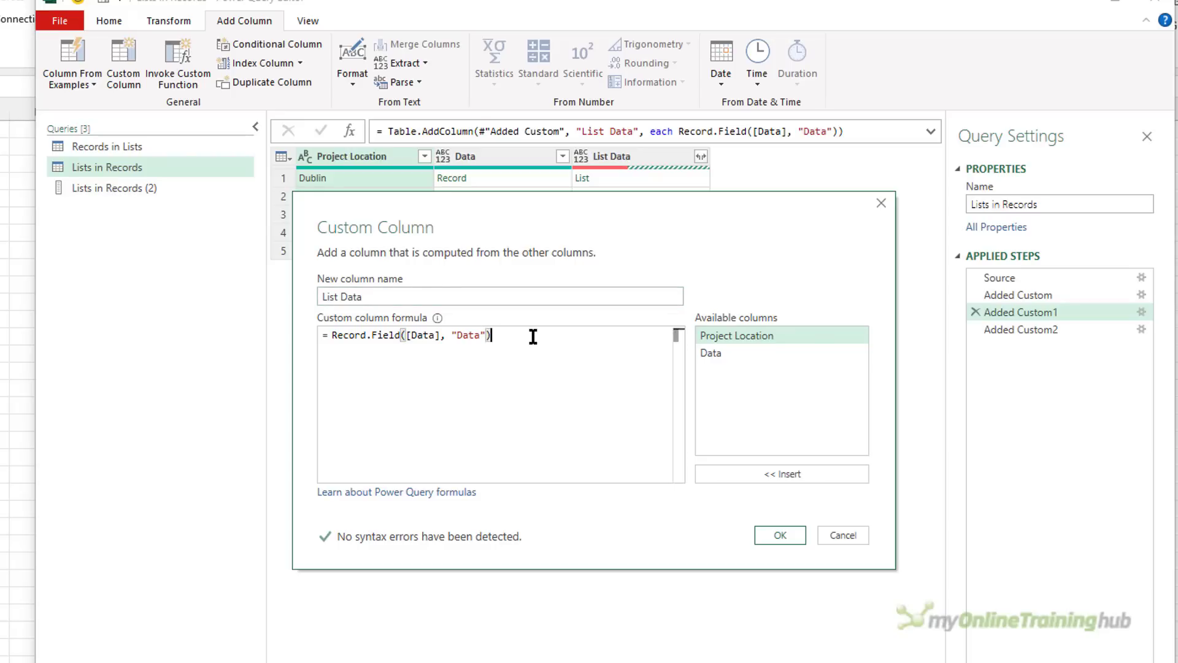
# - Change List Data to try Record.Field([Data], "Data"){1} otherwise null, then start deleting Lists in Records (2)
pyautogui.write('{}')
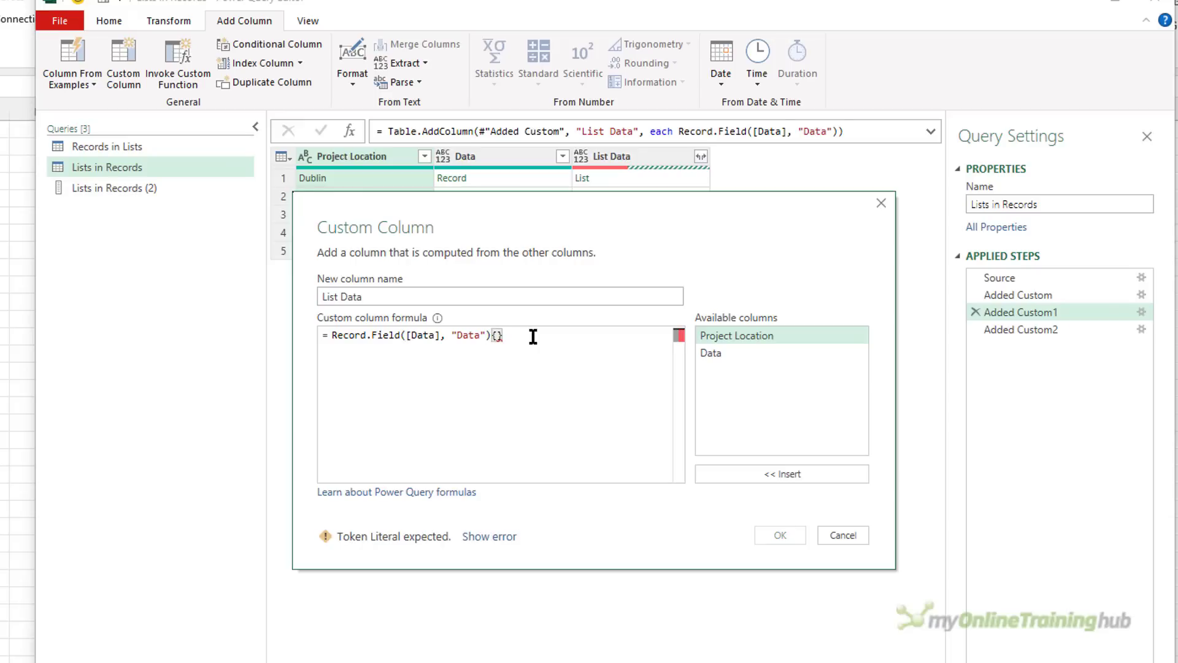
pyautogui.write('1')
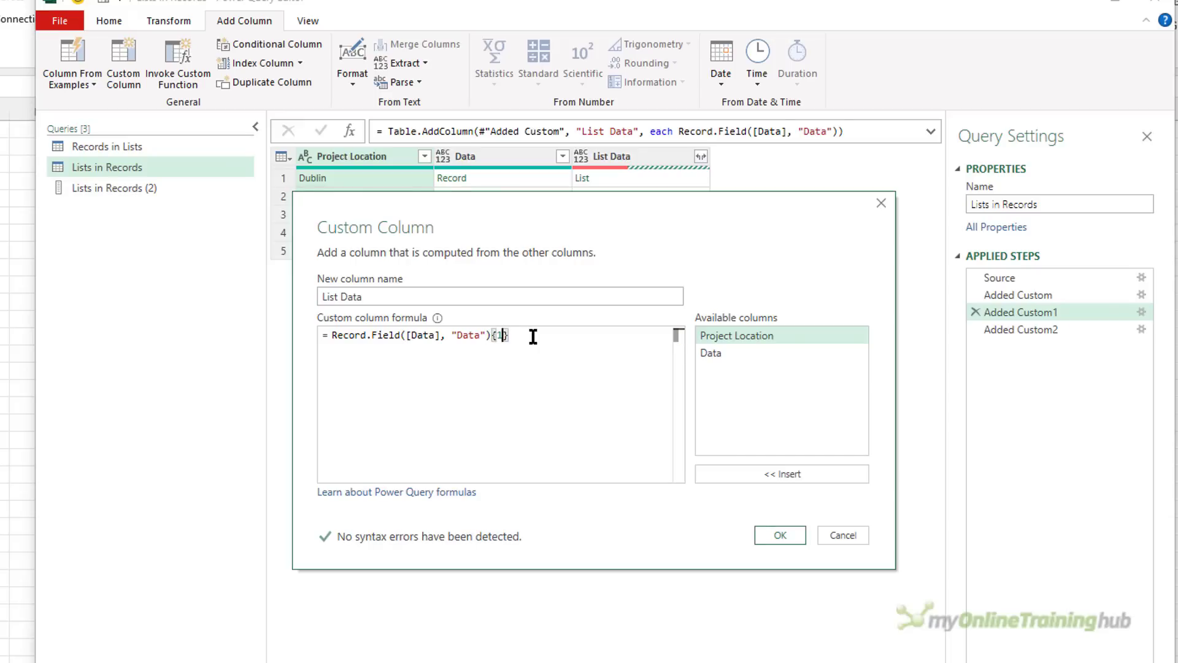
pyautogui.write('try')
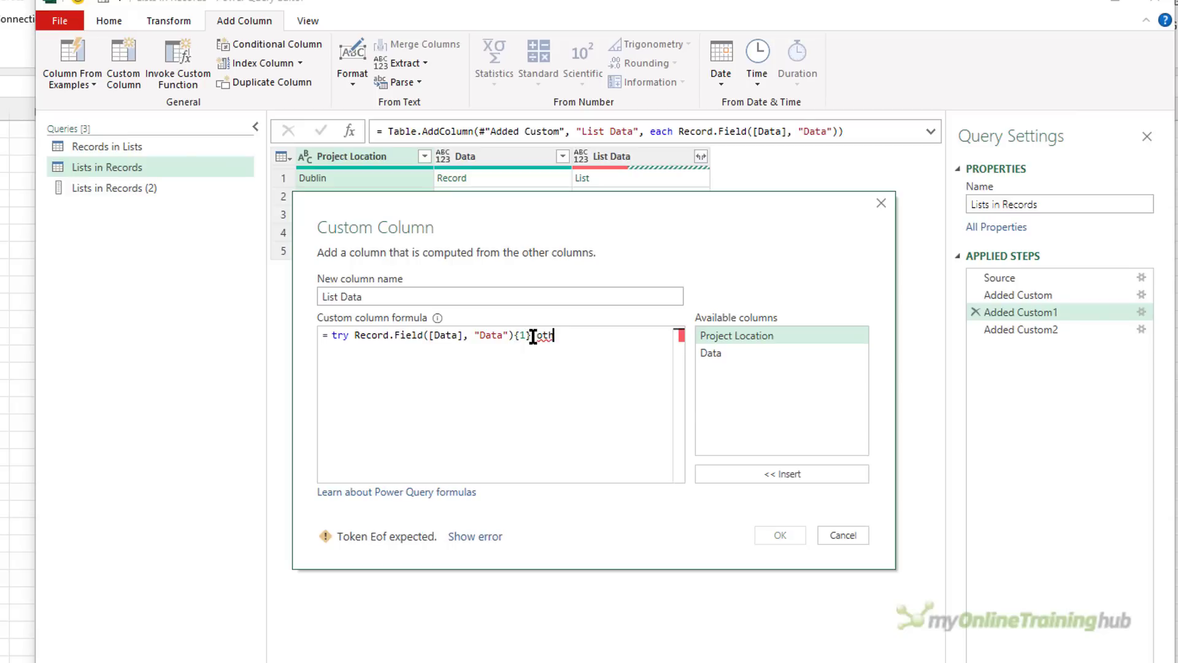
pyautogui.write('otherwise')
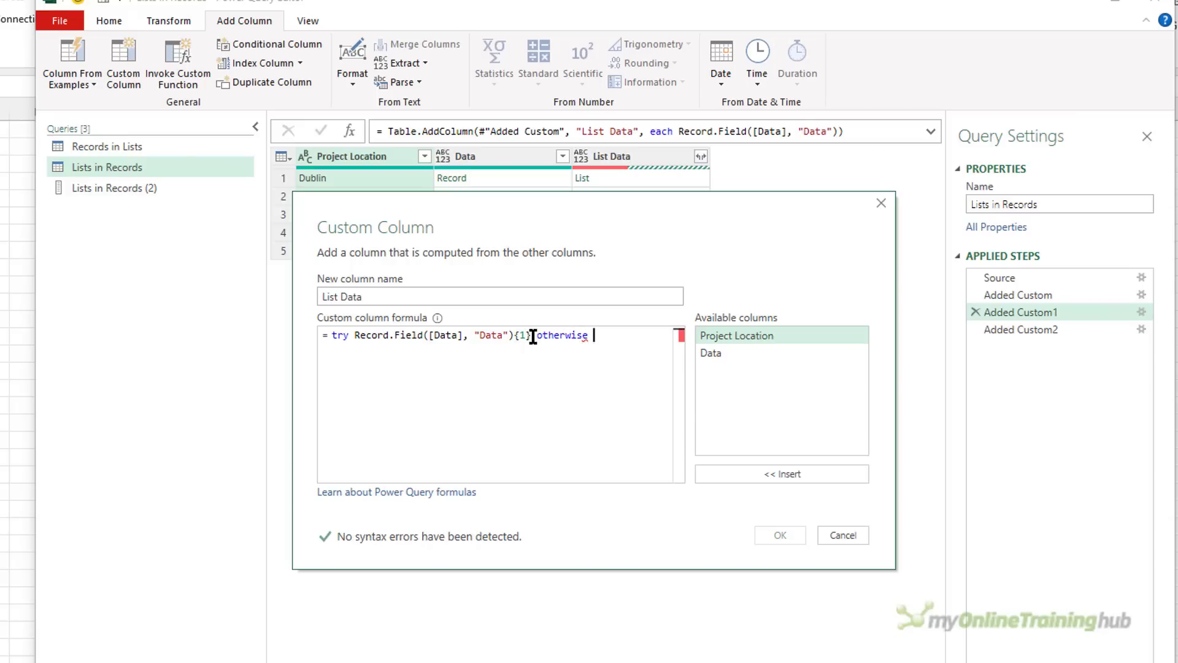
pyautogui.click(779, 535)
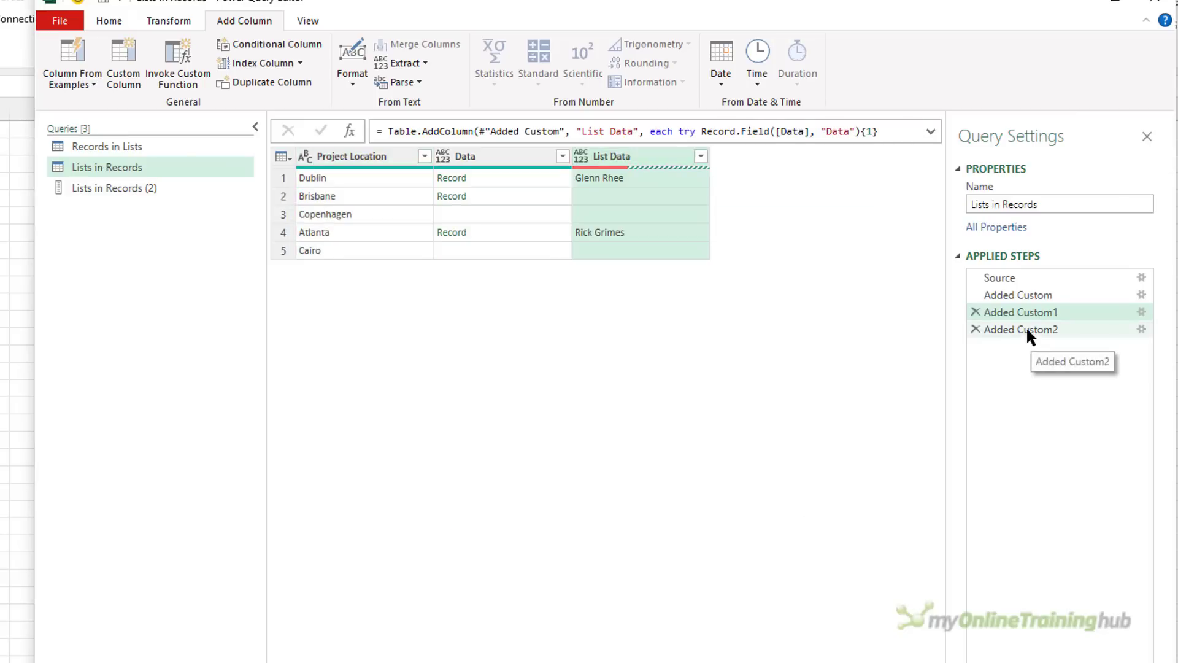
pyautogui.click(975, 329)
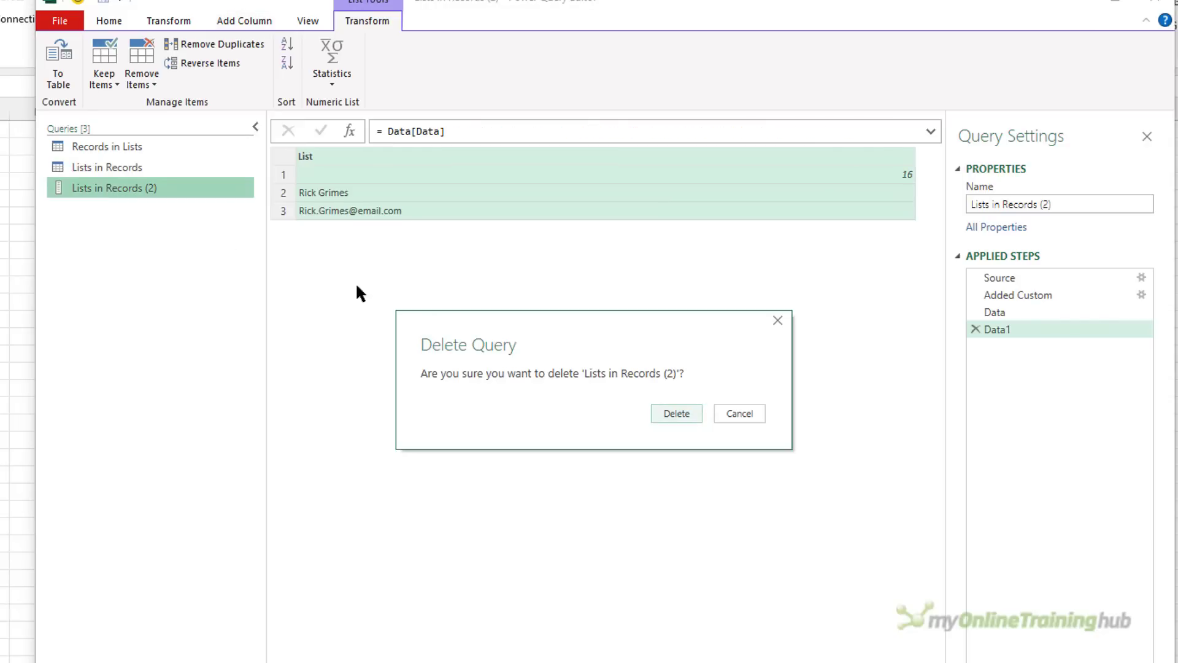
# - Confirm deleting Lists in Records (2) and preview each Data cell of Records and Lists (Dublin, Brisbane, Copenhagen, Atlanta, Cairo)
pyautogui.click(675, 414)
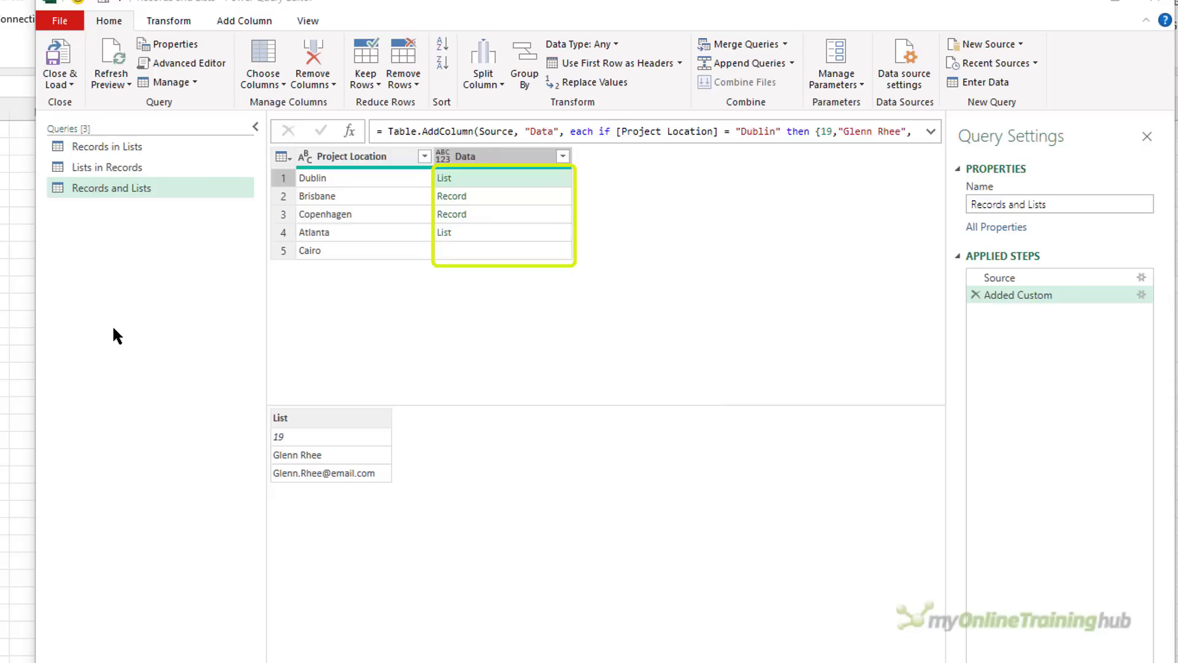
pyautogui.moveTo(459, 326)
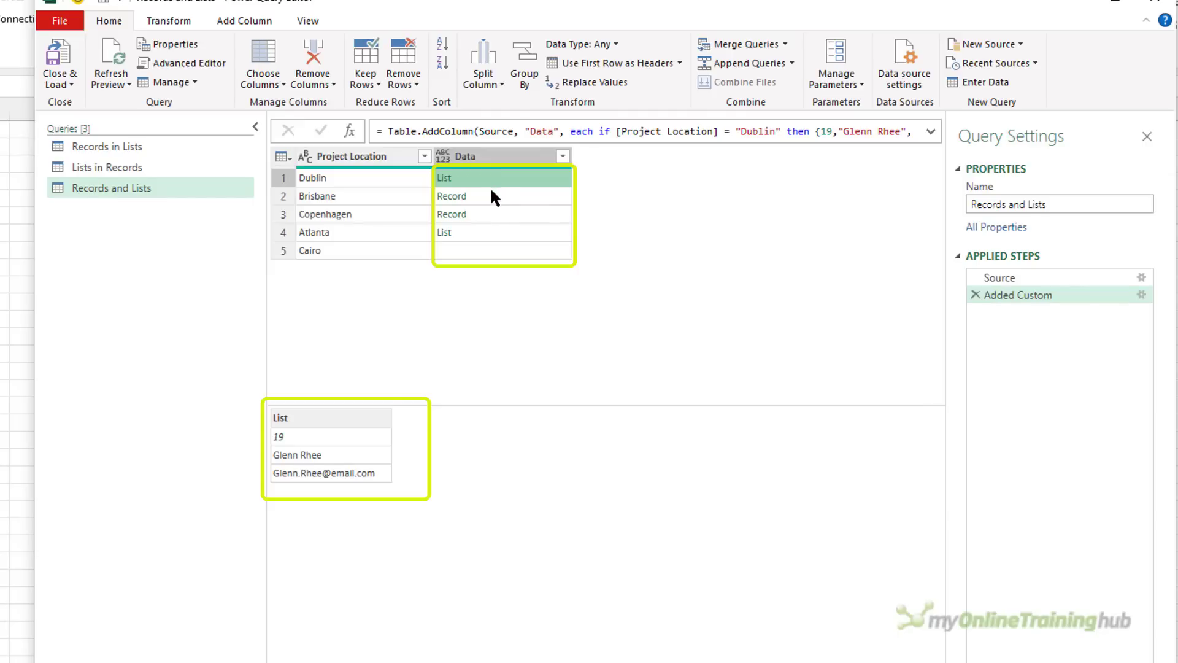
pyautogui.click(496, 197)
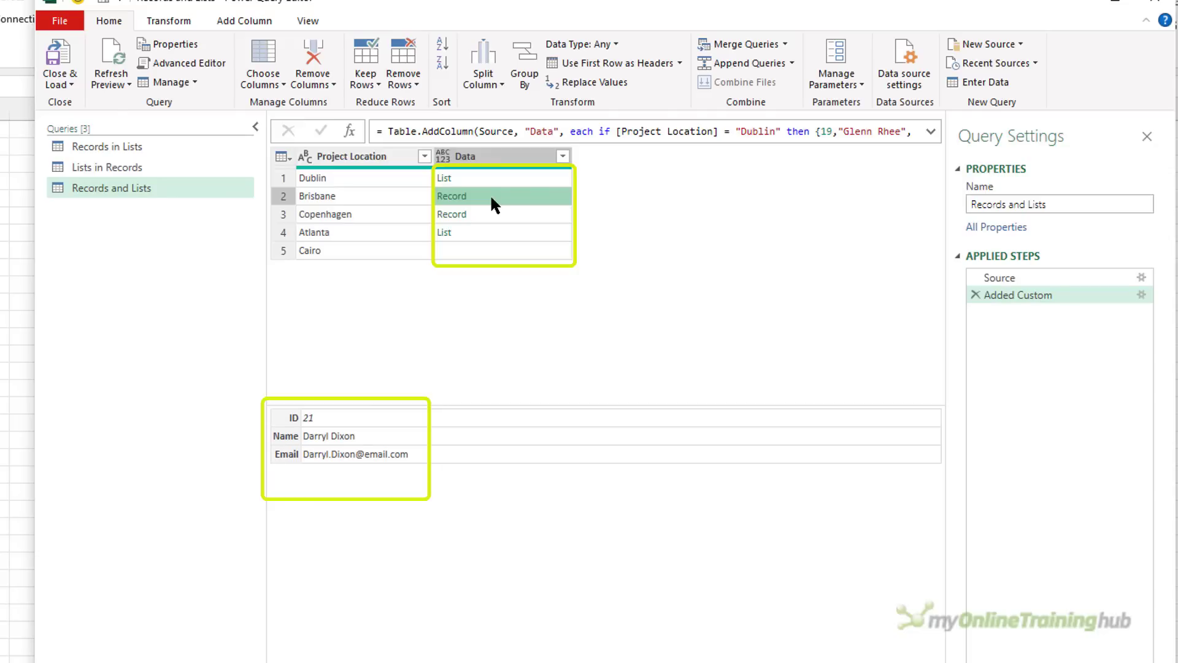
pyautogui.click(452, 214)
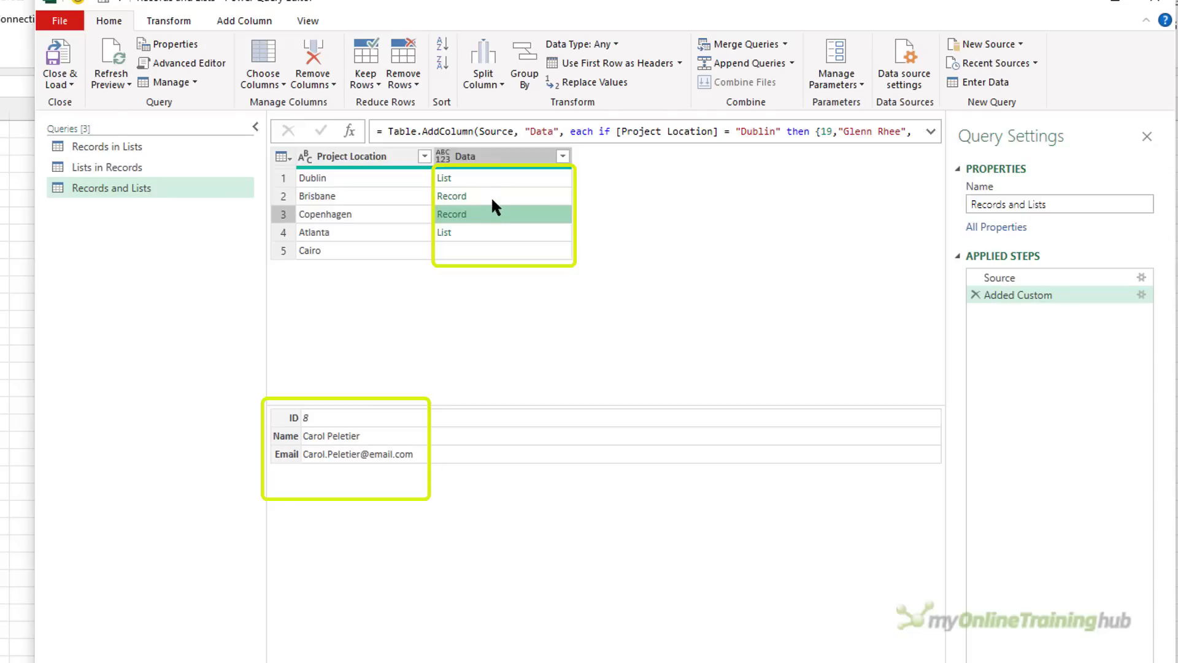
pyautogui.click(496, 232)
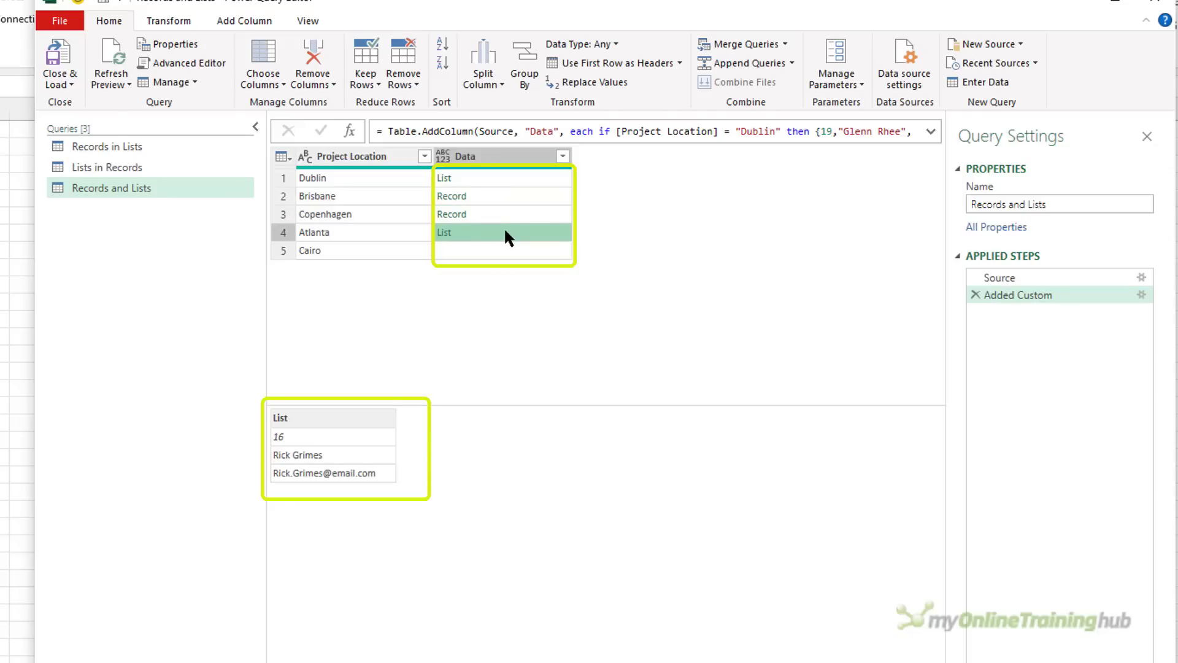
pyautogui.click(502, 250)
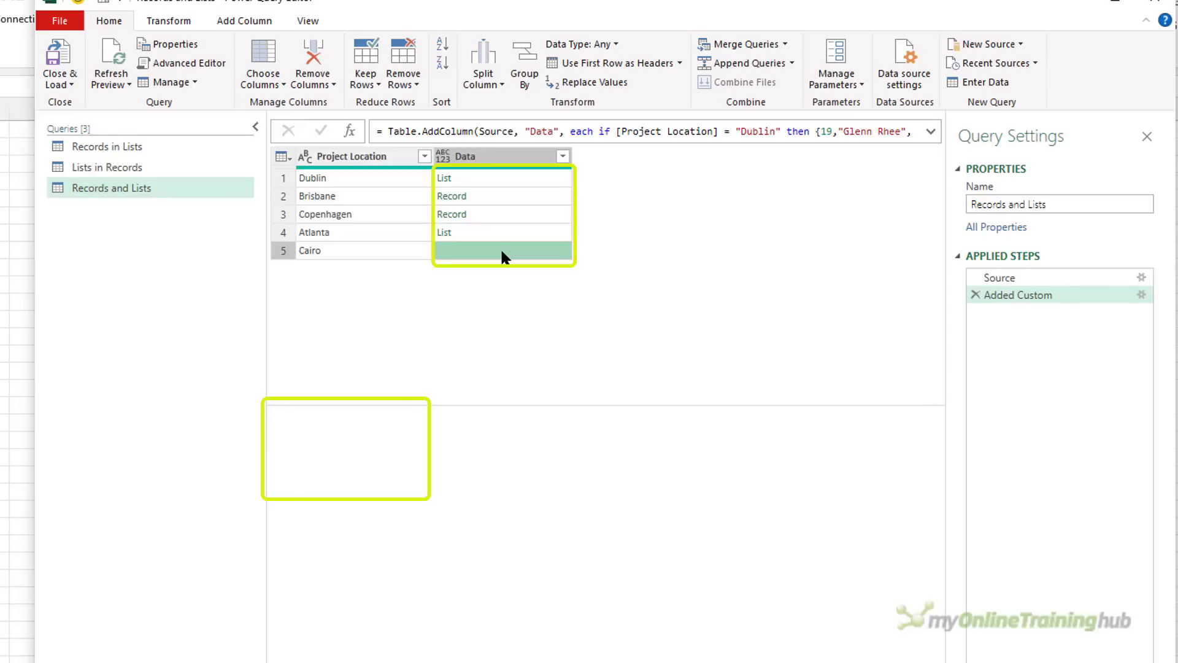
pyautogui.click(444, 178)
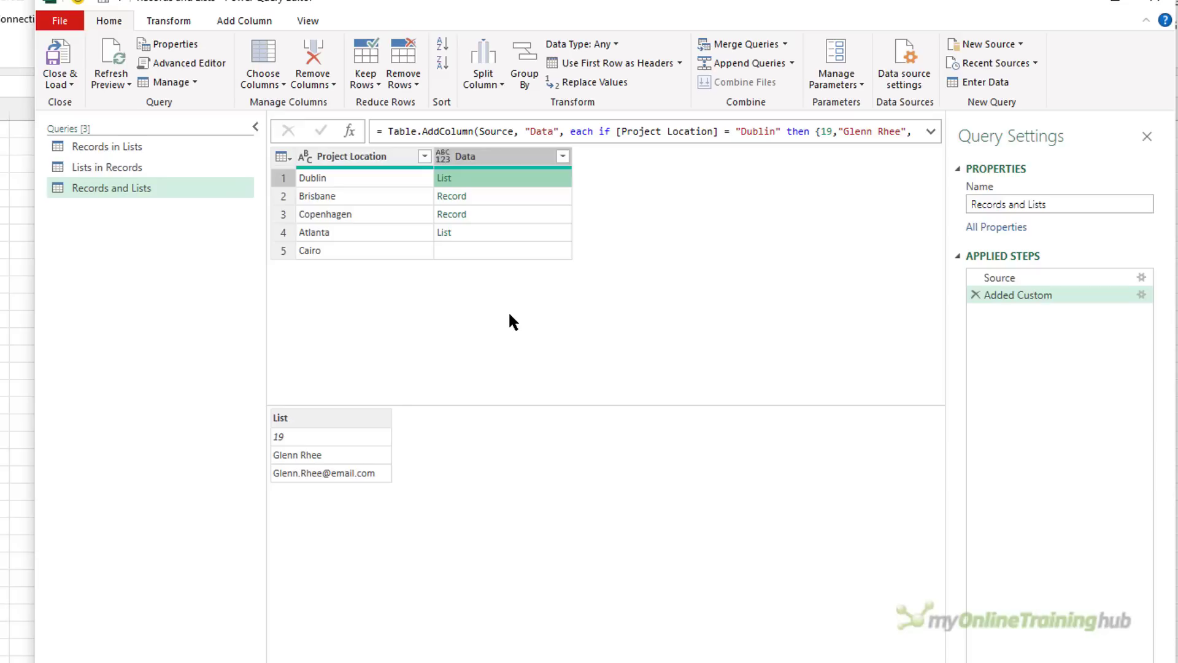
pyautogui.moveTo(504, 209)
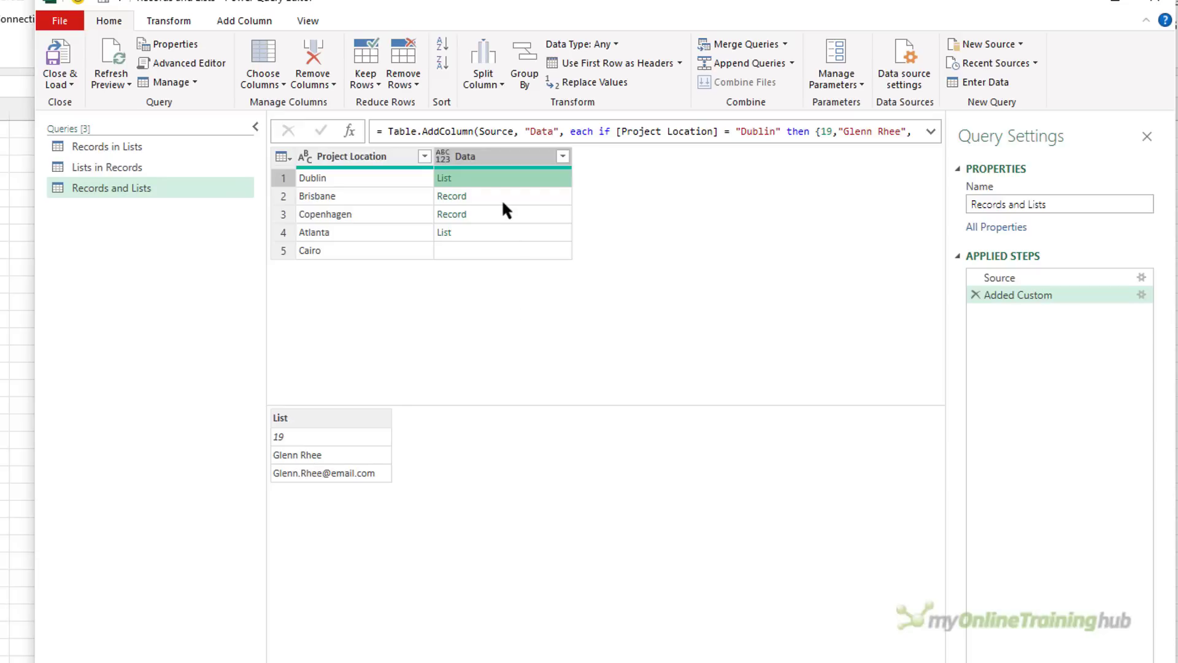
pyautogui.click(502, 197)
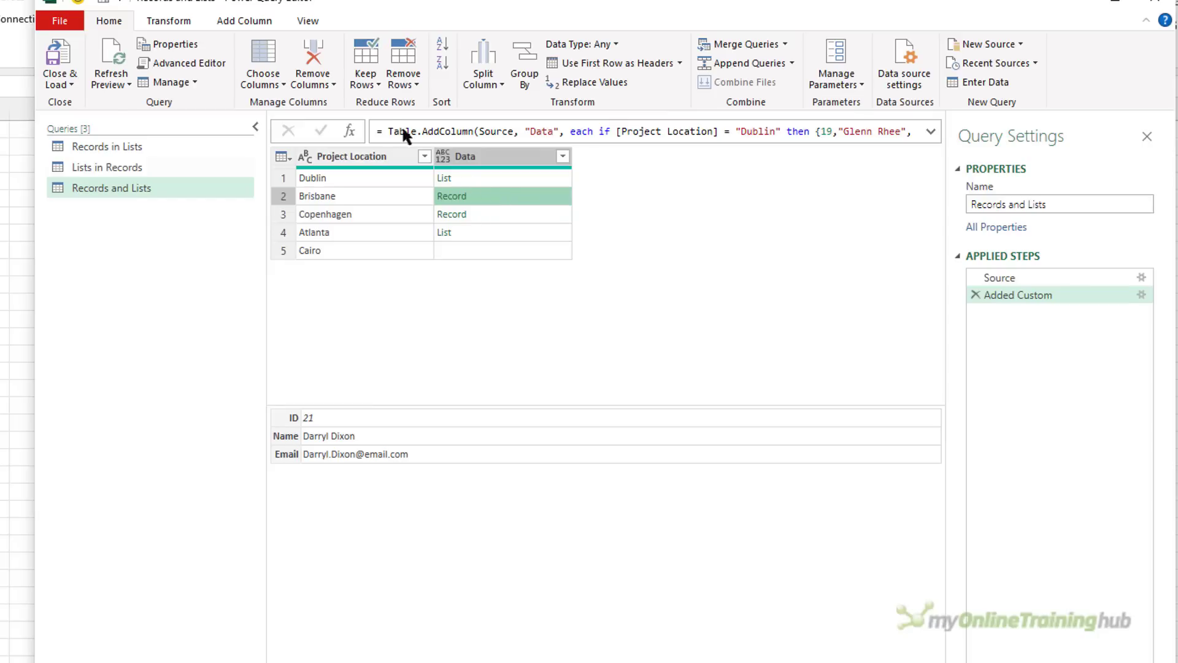
# - Start a Project Manager custom column: if Value.Is([Data], type list) then [Data]{1}
pyautogui.click(243, 21)
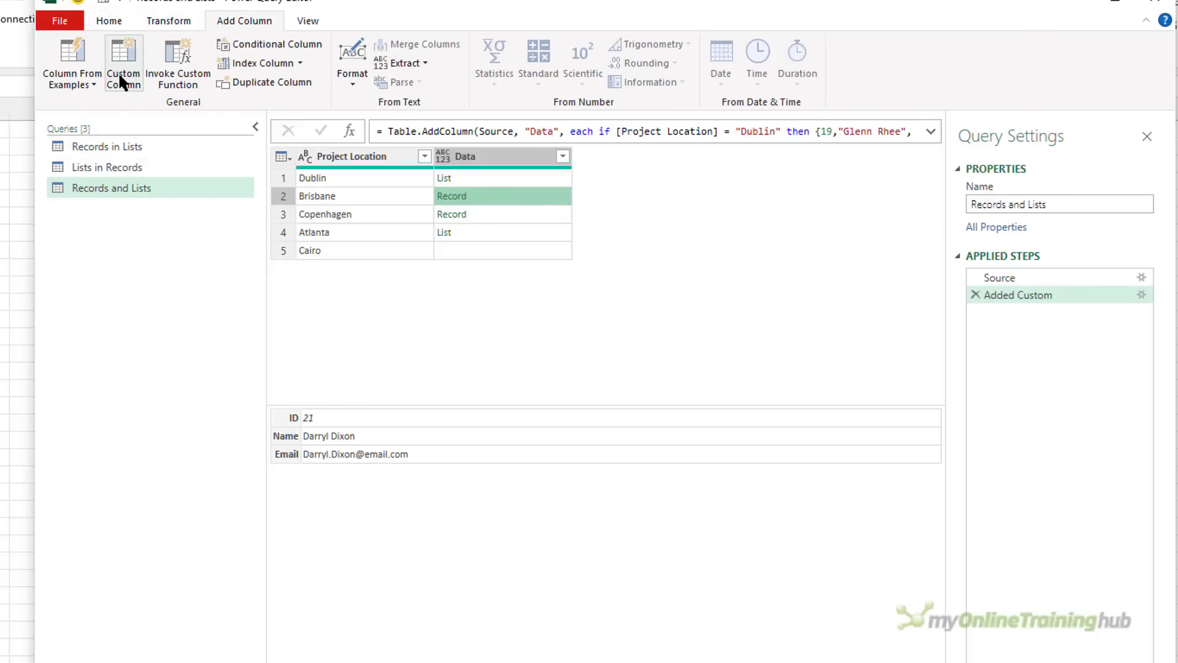
pyautogui.click(122, 62)
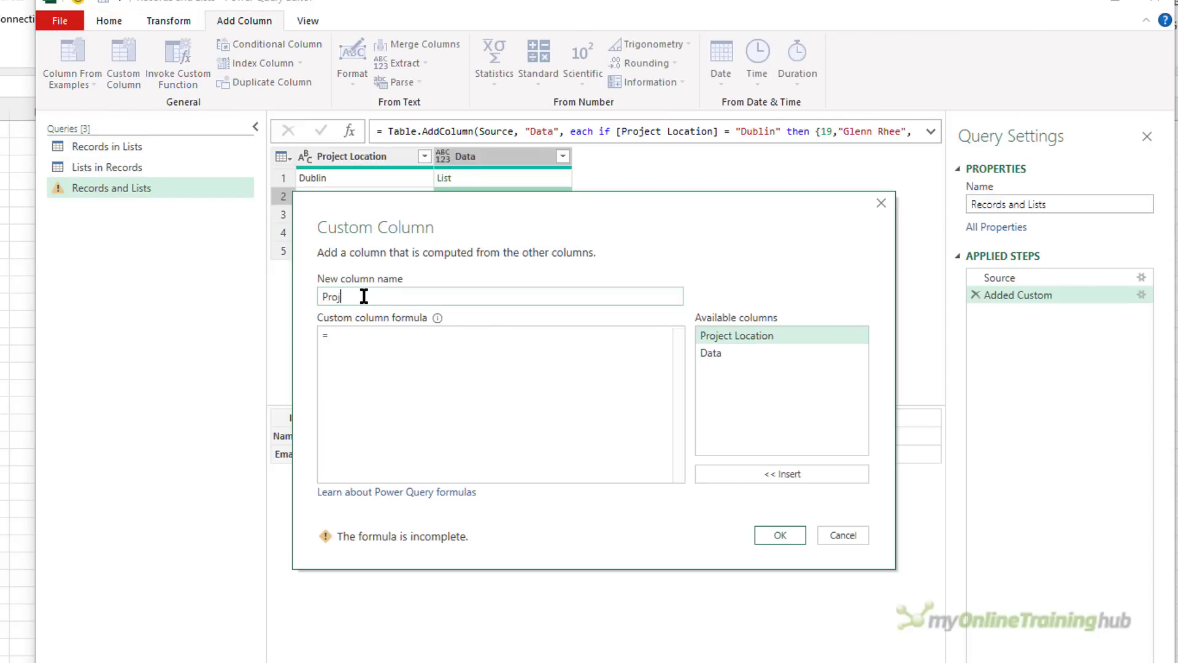
pyautogui.write('if')
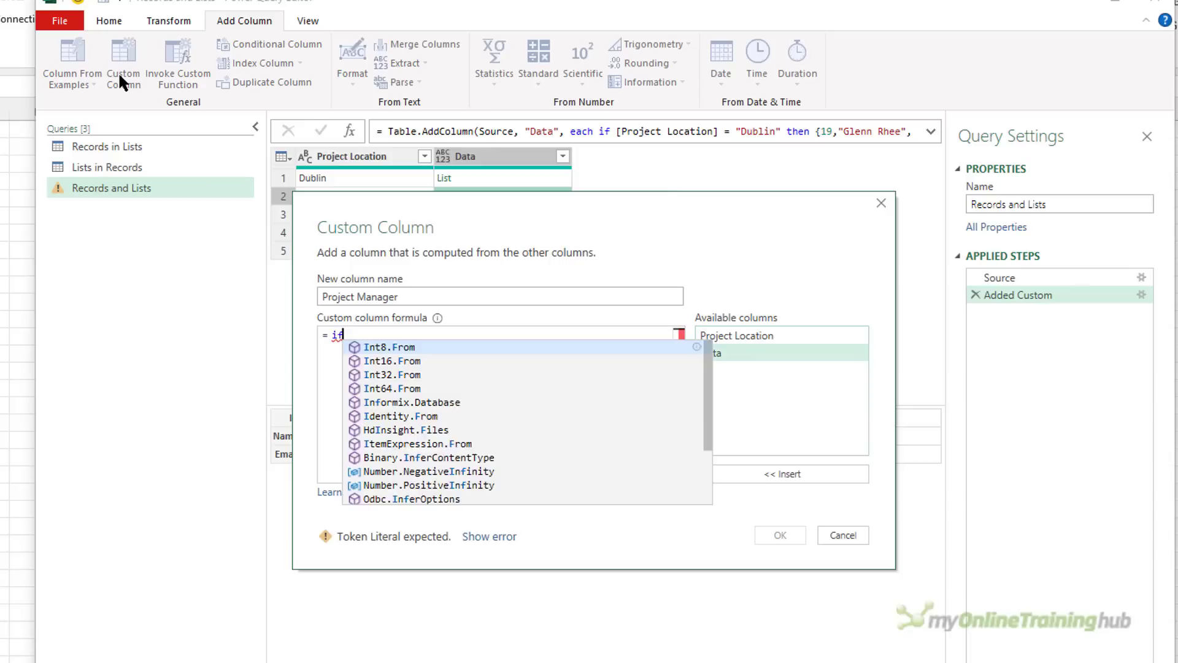
pyautogui.write('Value.Is([Data')
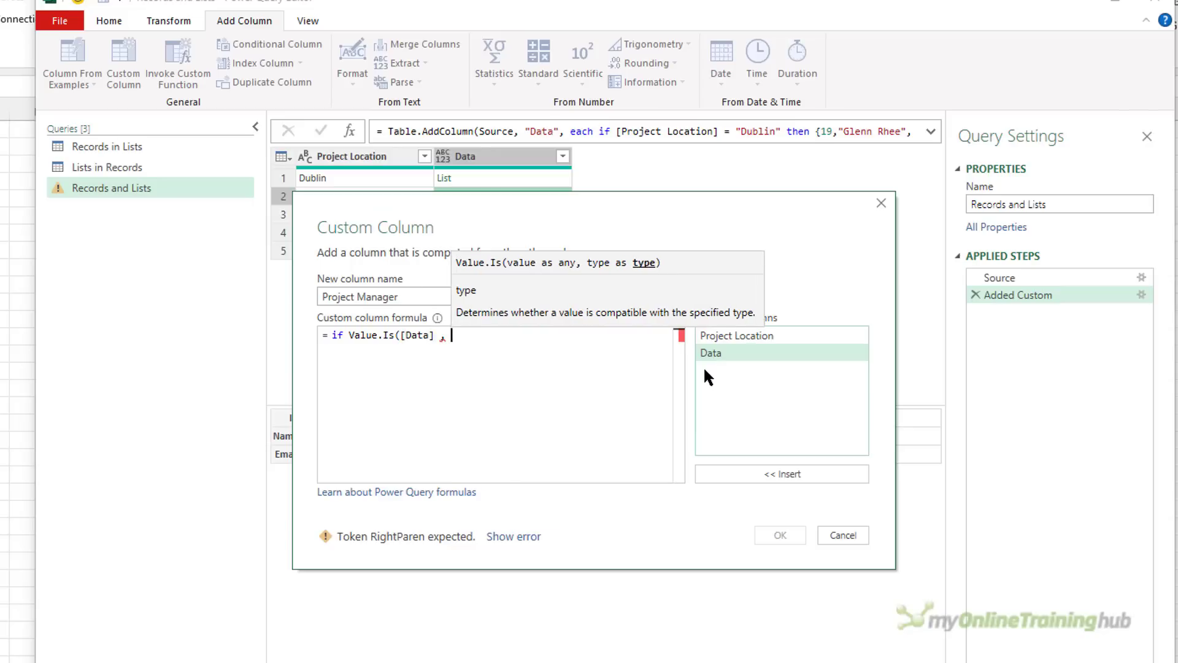
pyautogui.write(', type list) then [Data')
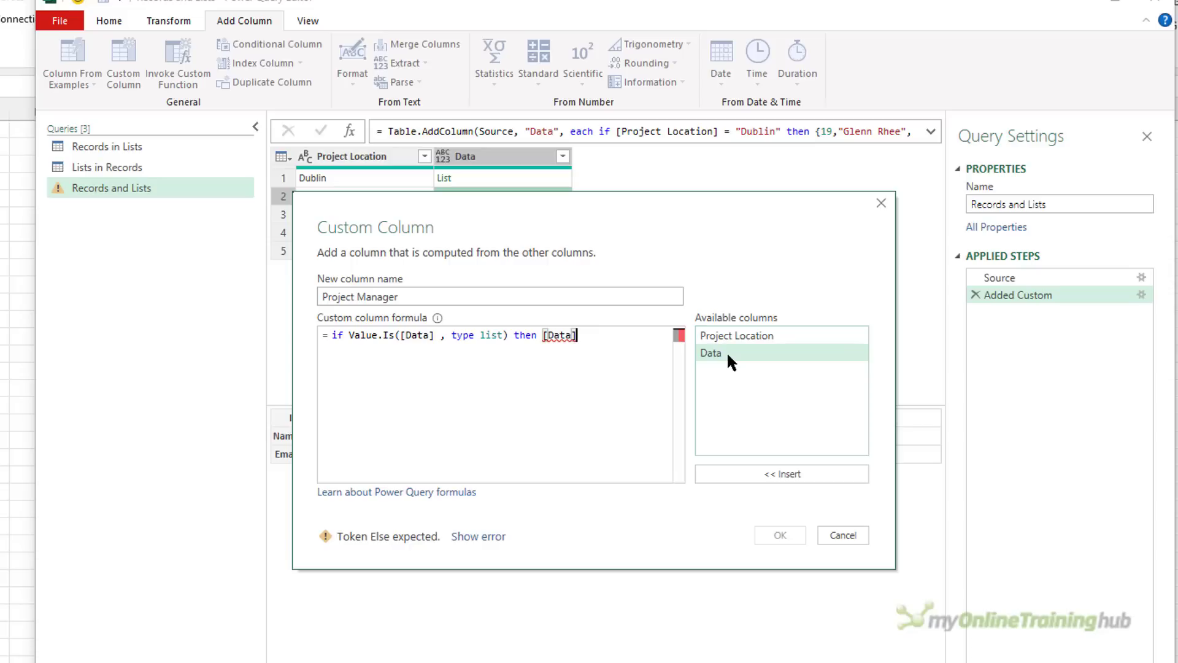
pyautogui.write('{1} else if')
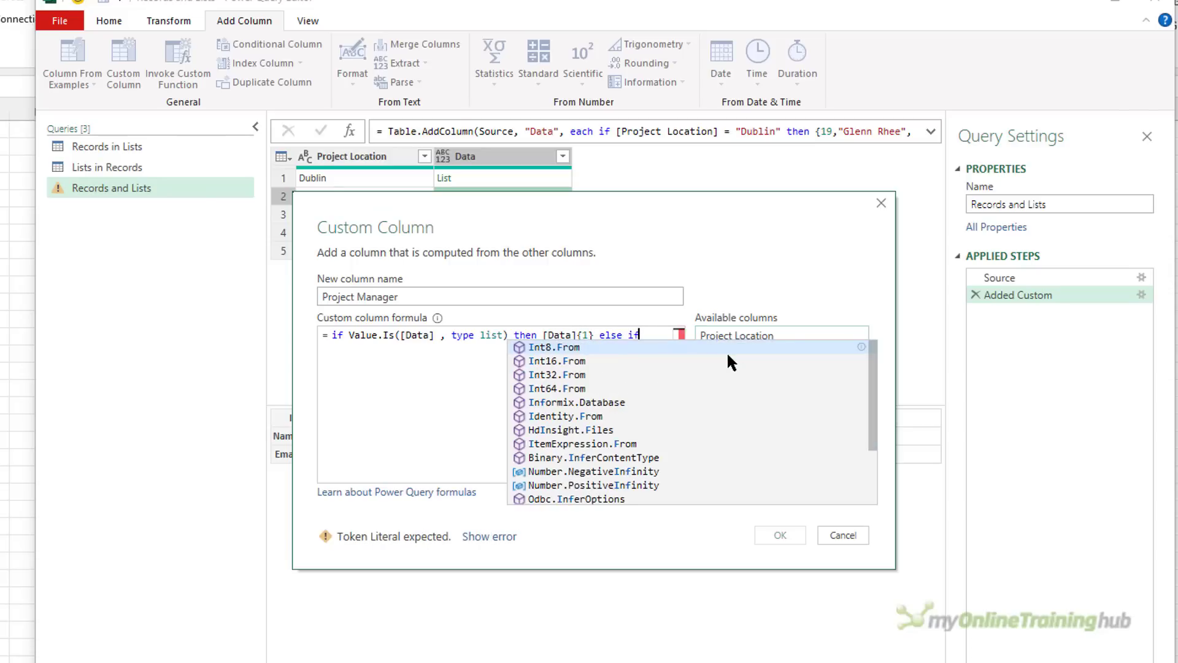
# - Finish the formula: else if record then Record.Field([Data],"Name") else "", and apply it
pyautogui.write('Value.')
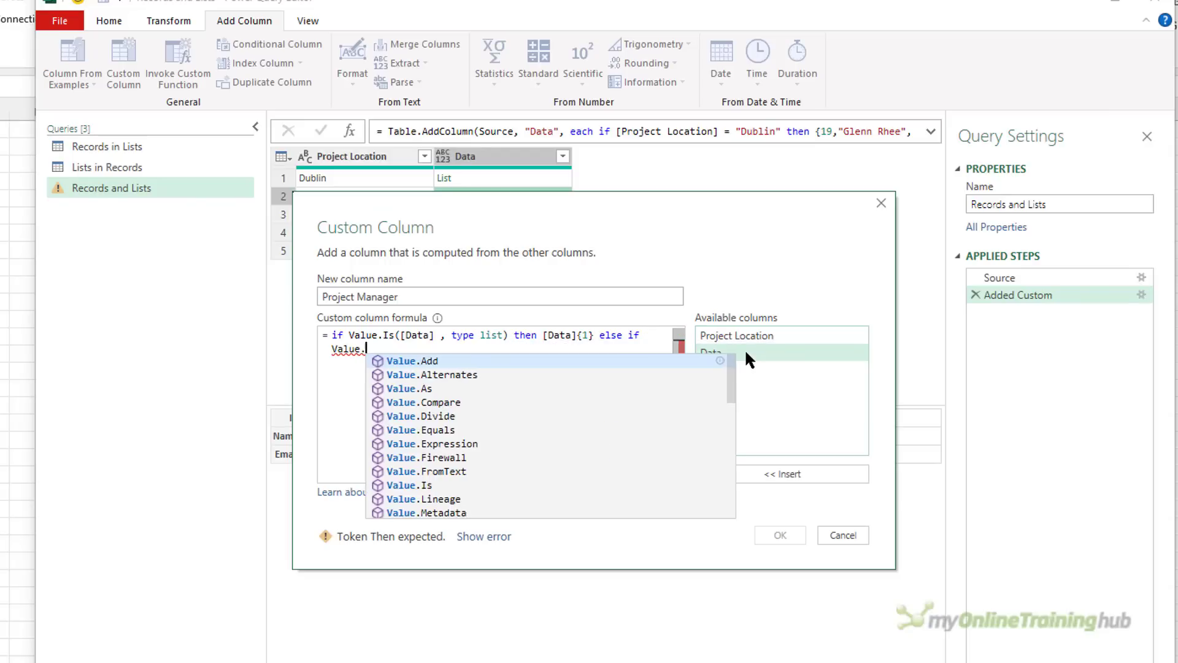
pyautogui.write('Is(')
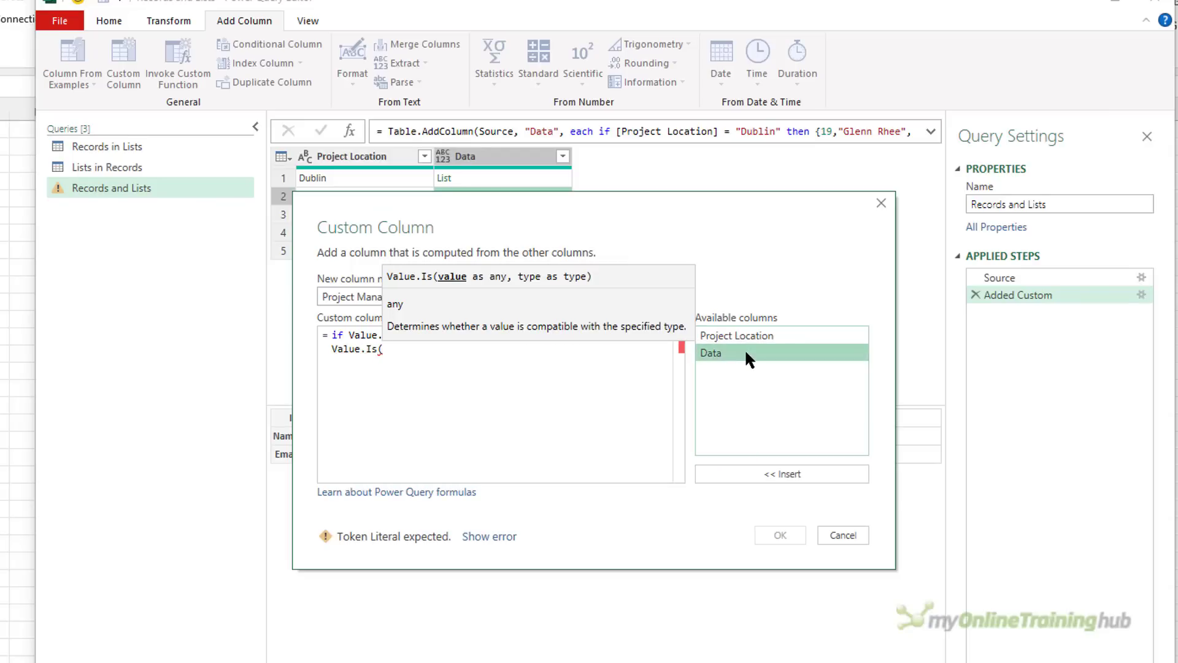
pyautogui.write('[Data] , type record) then')
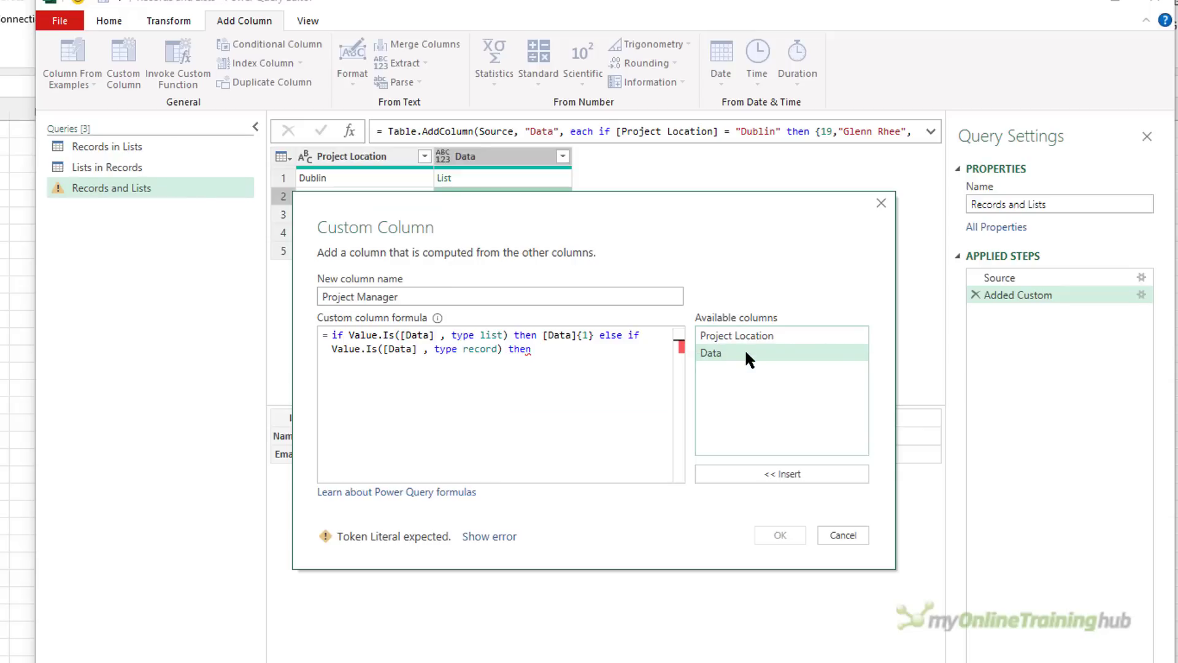
pyautogui.write('Record.Field([Data')
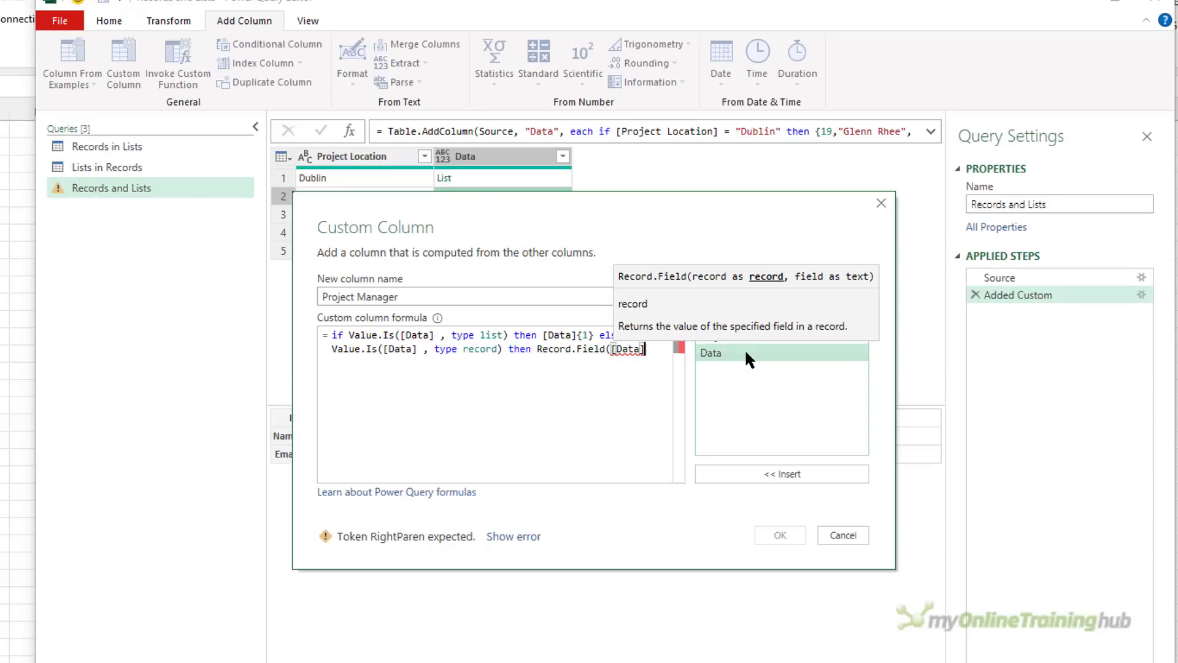
pyautogui.write(', "Name") else "')
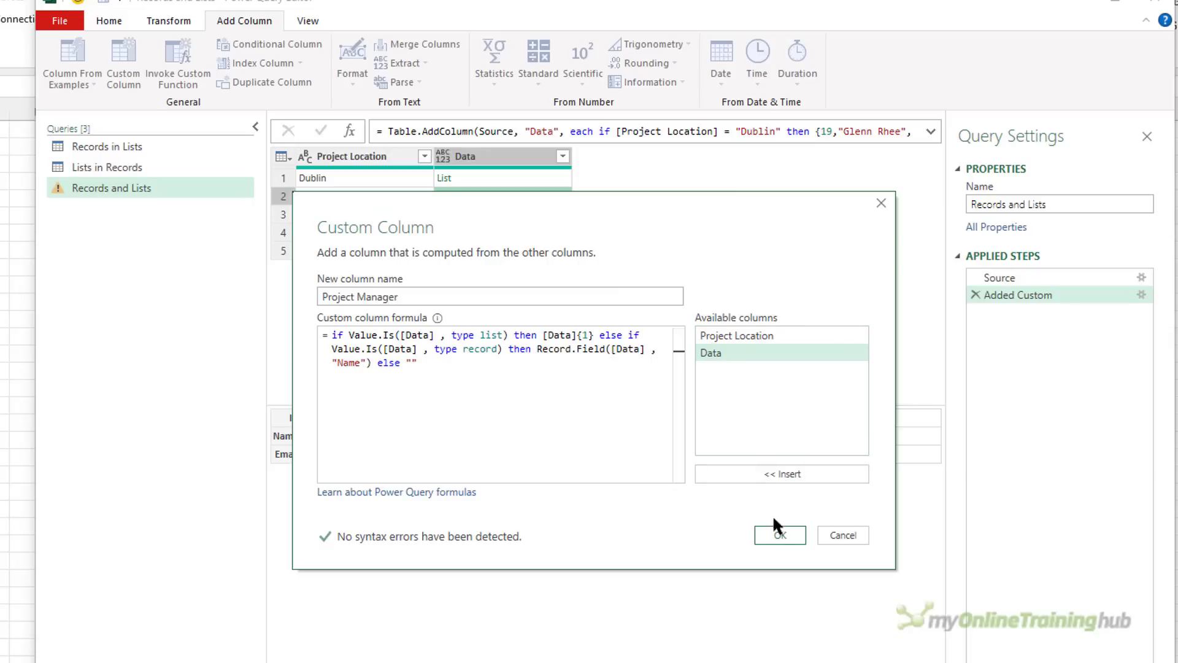
pyautogui.click(779, 535)
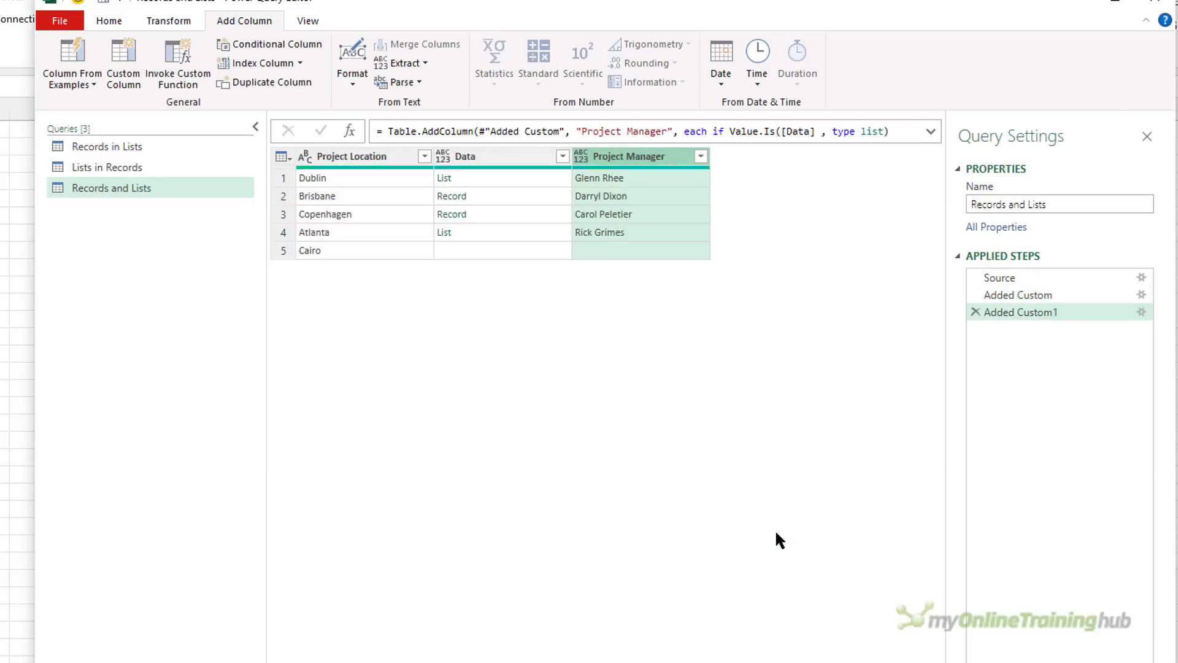